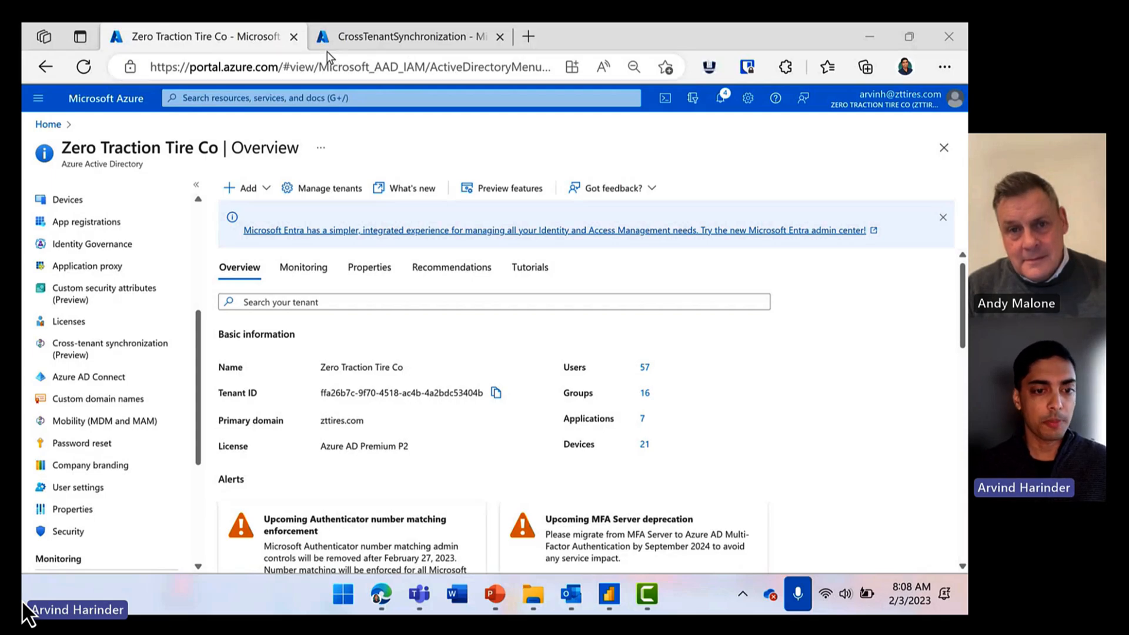
{"action": "mouse_move", "coordinate": [334, 295]}
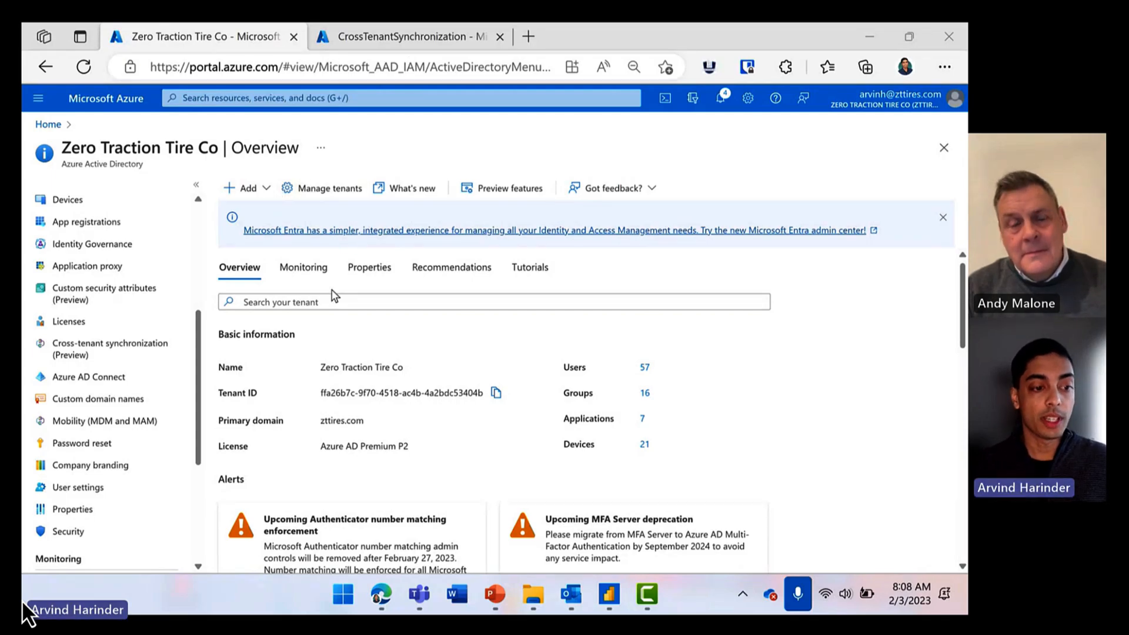
- Scroll up on Woodgrove's External Identities overview while it loads
{"action": "scroll", "scroll_direction": "up", "scroll_amount": 3}
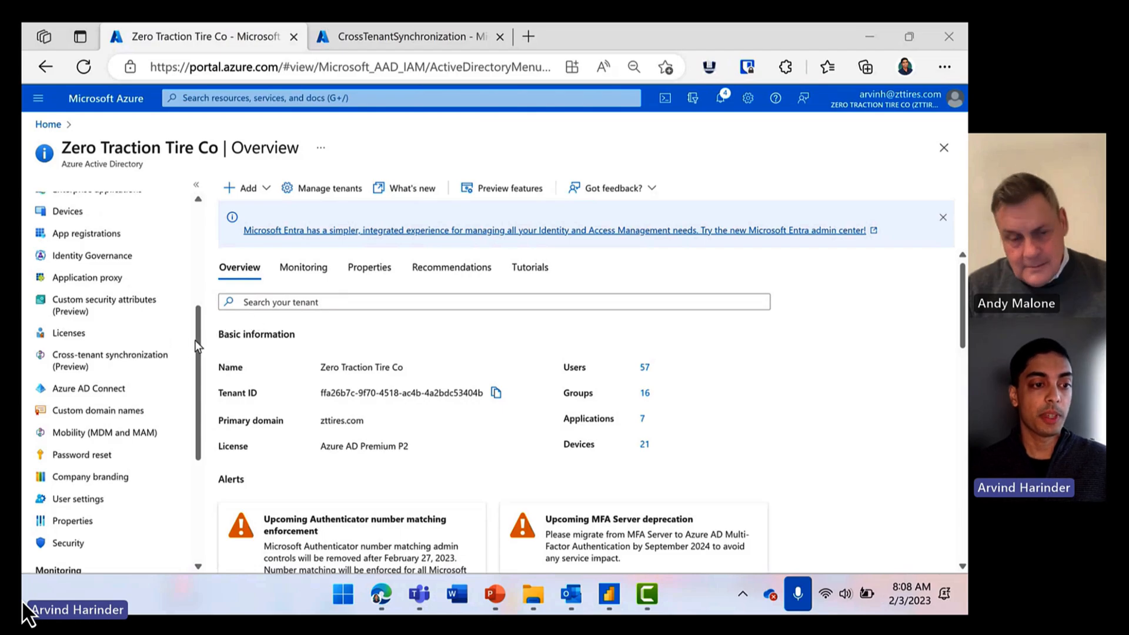
{"action": "scroll", "scroll_direction": "up", "scroll_amount": 3}
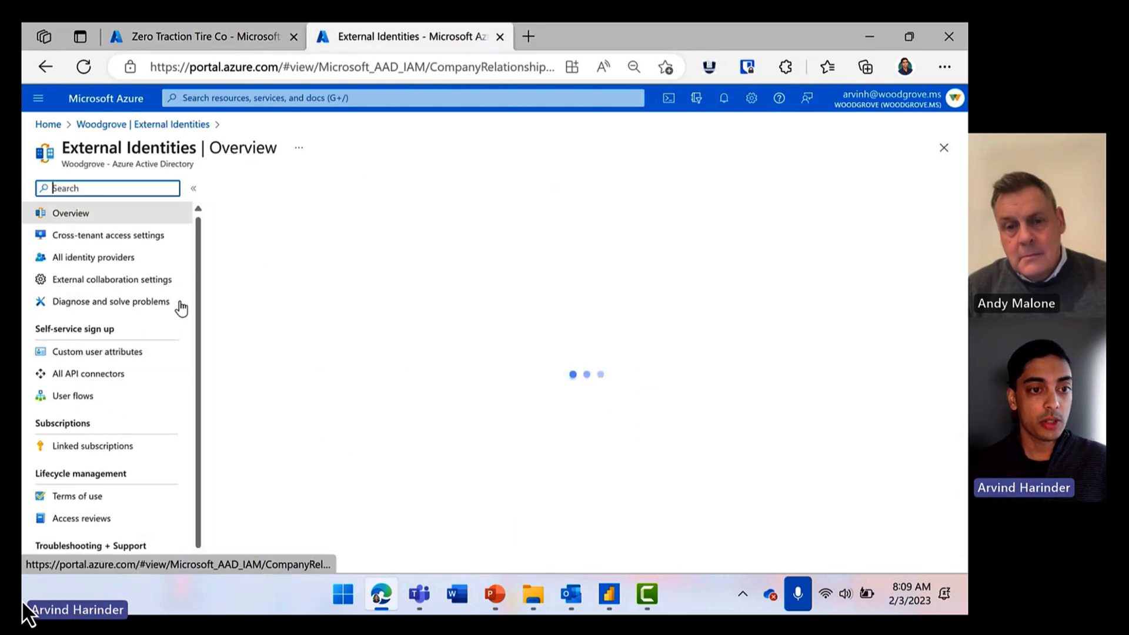
- Open cross-tenant access settings and start adding an organization by tenant ID or domain
{"action": "left_click", "coordinate": [106, 234]}
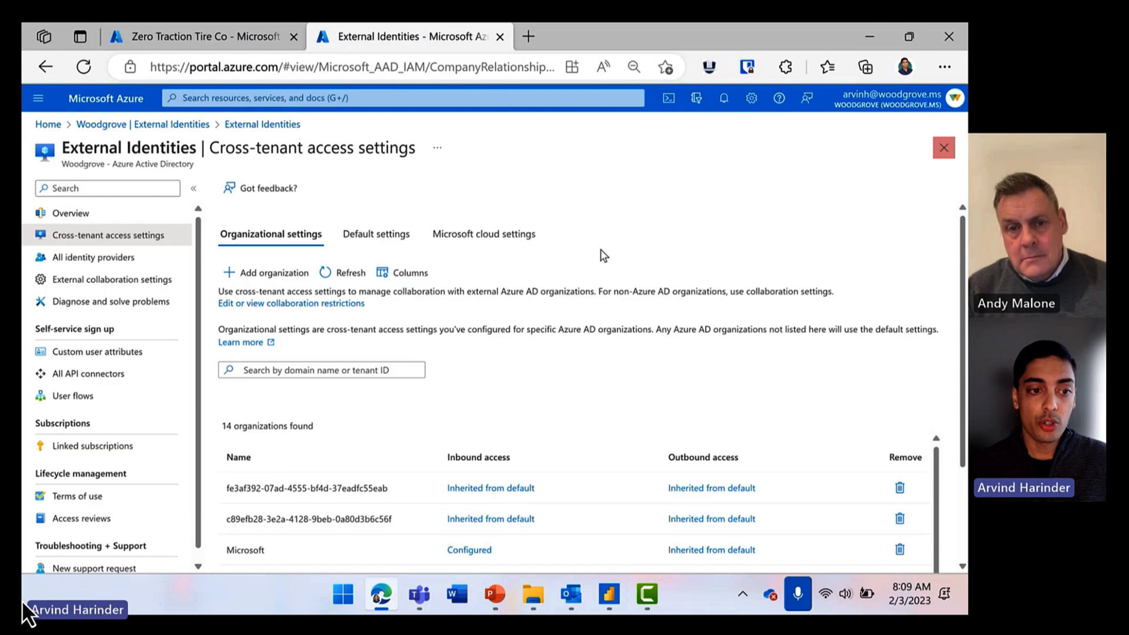
{"action": "left_click", "coordinate": [272, 272]}
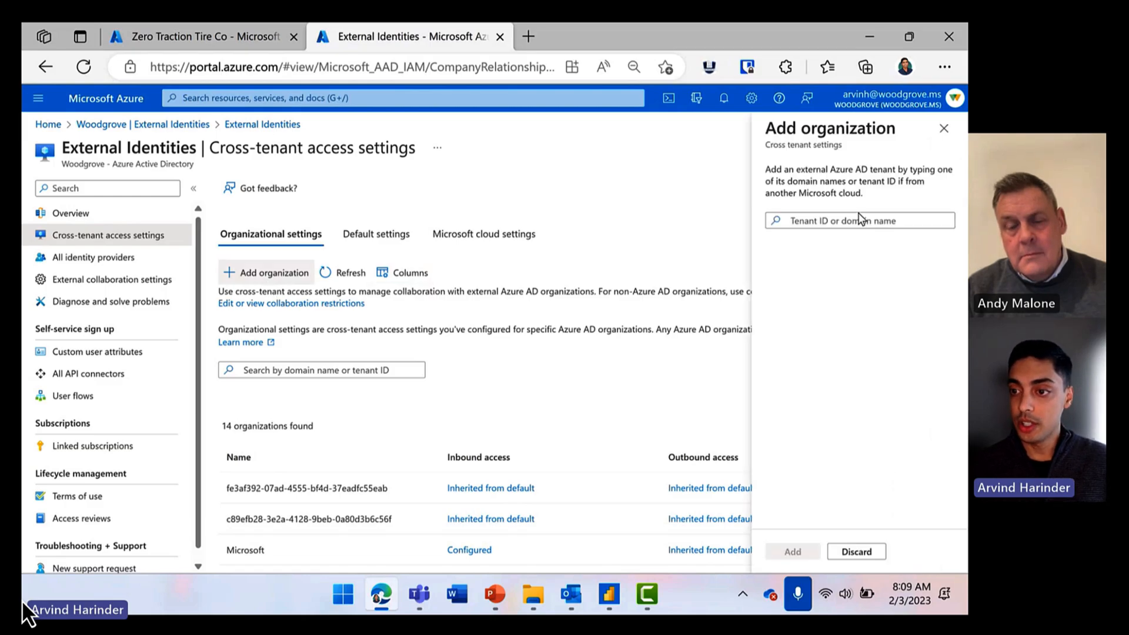
{"action": "left_click", "coordinate": [859, 221]}
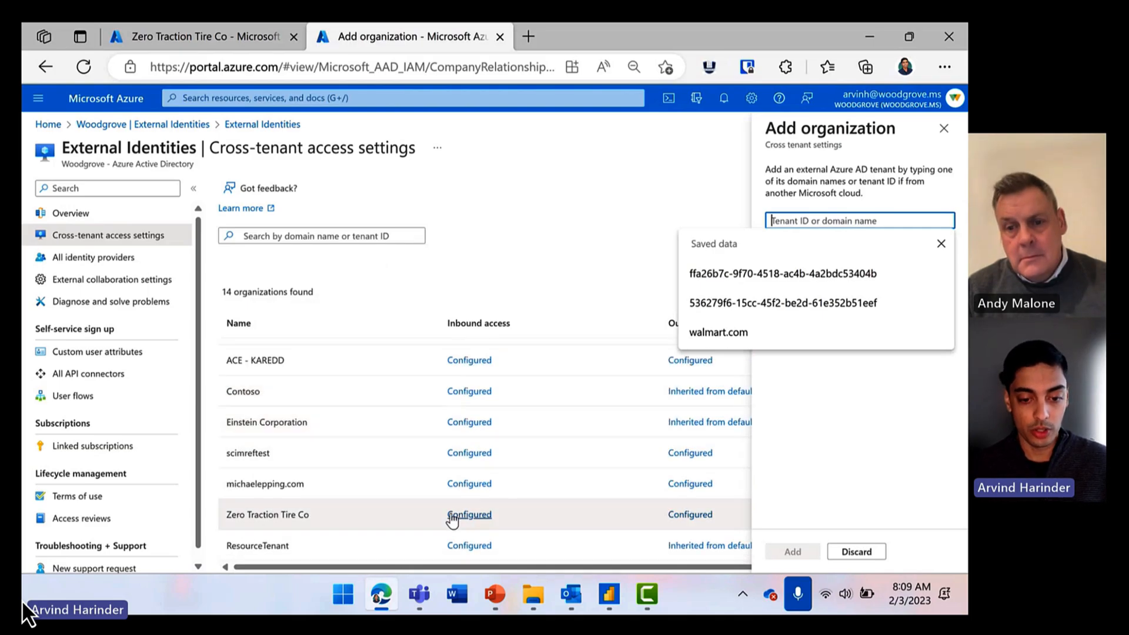
- Show Zero Traction Tire Co's inbound cross-tenant sync setting allowing user sync
{"action": "left_click", "coordinate": [468, 514]}
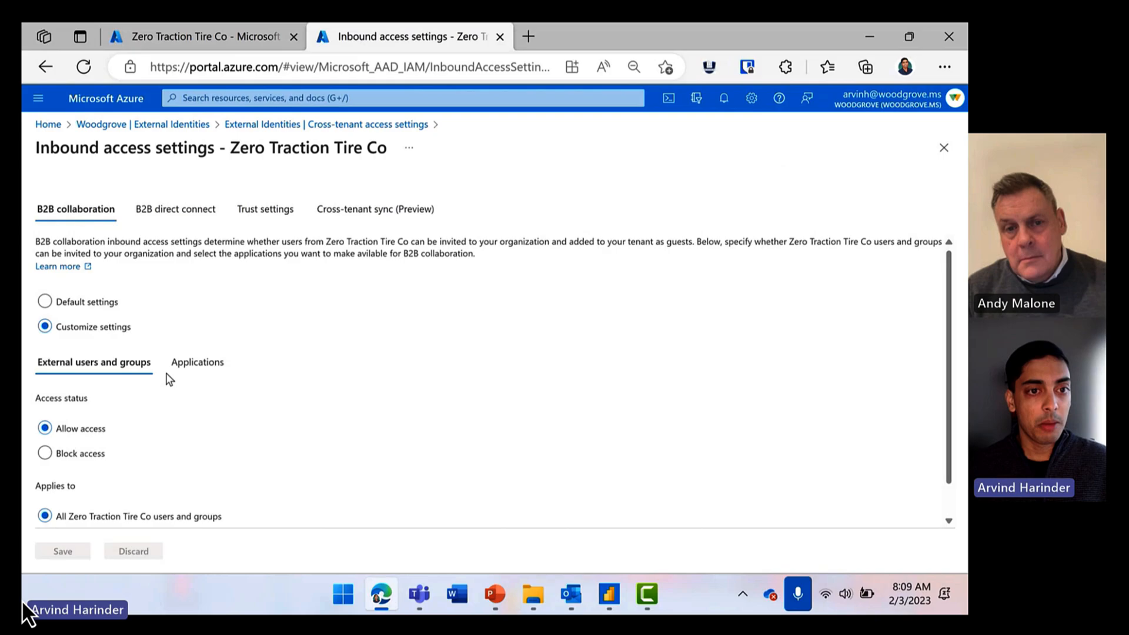
{"action": "left_click", "coordinate": [375, 209]}
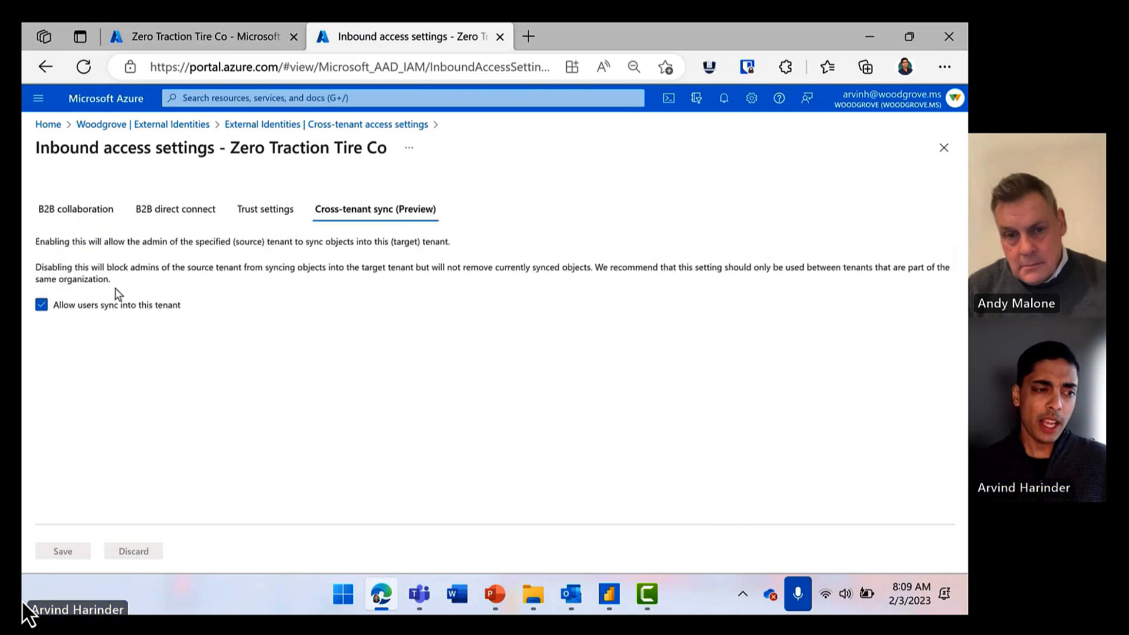
{"action": "mouse_move", "coordinate": [421, 227]}
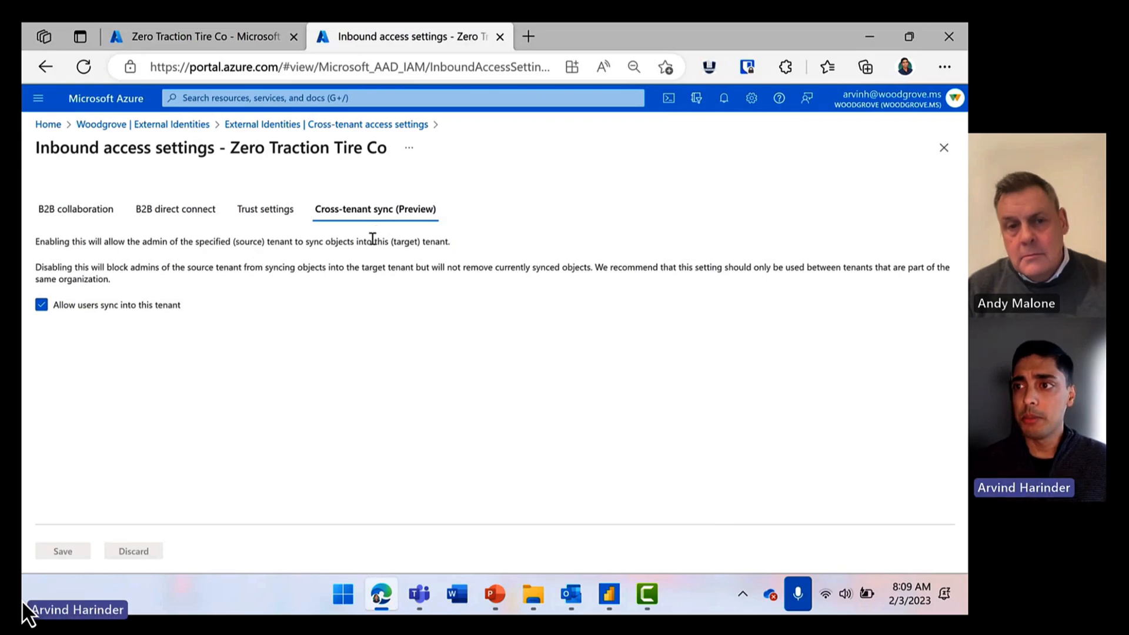
{"action": "left_click", "coordinate": [892, 98]}
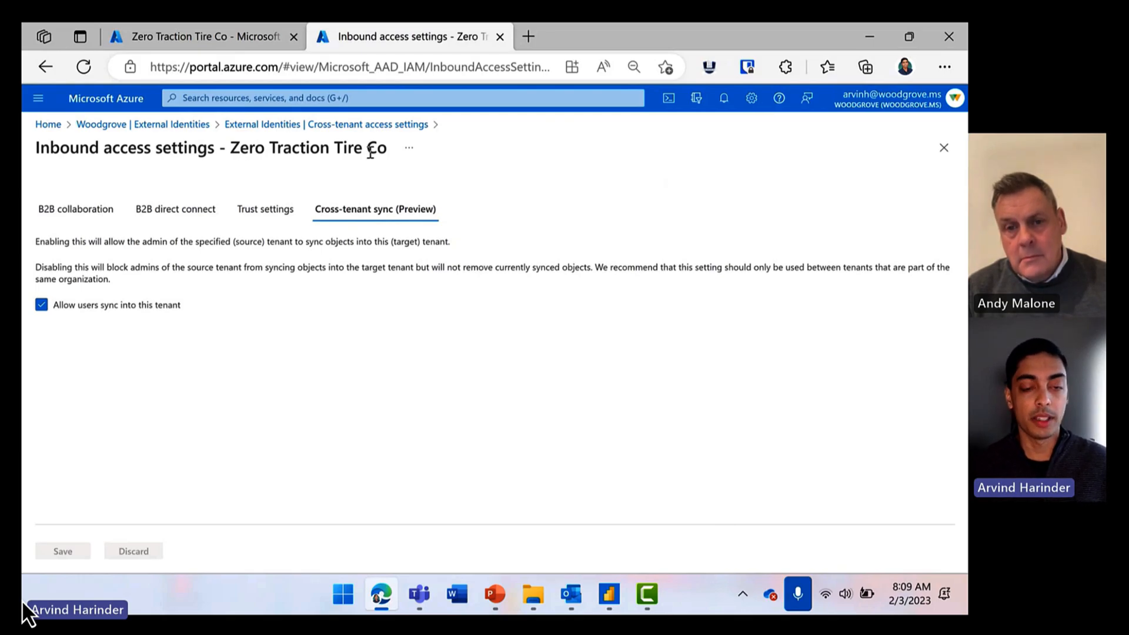
{"action": "mouse_move", "coordinate": [360, 124]}
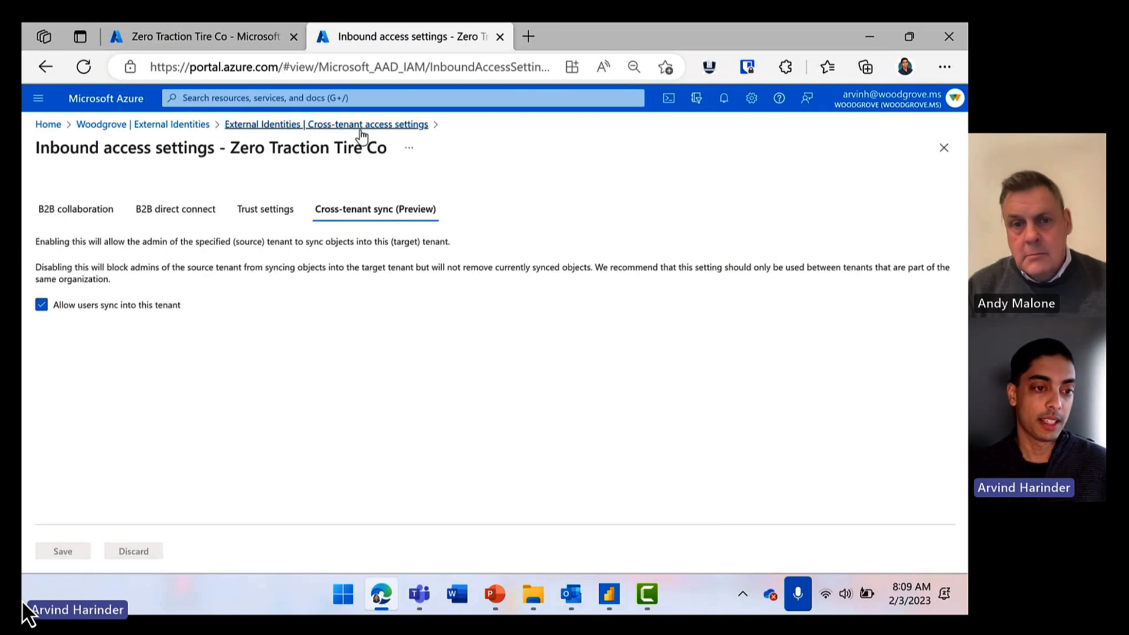
{"action": "mouse_move", "coordinate": [380, 234]}
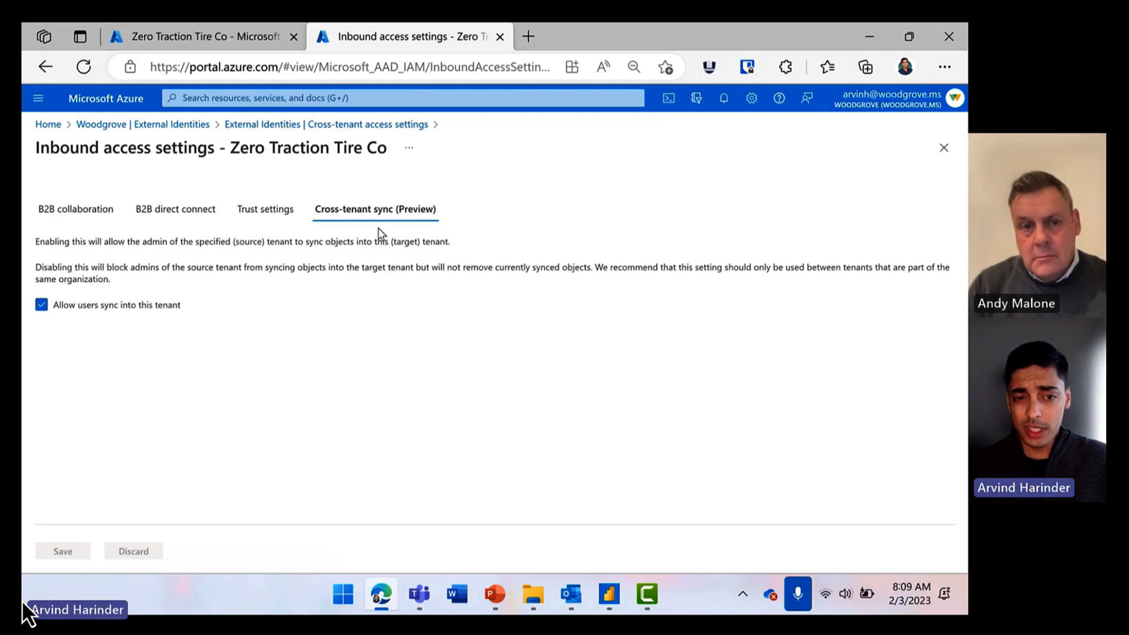
{"action": "mouse_move", "coordinate": [285, 215]}
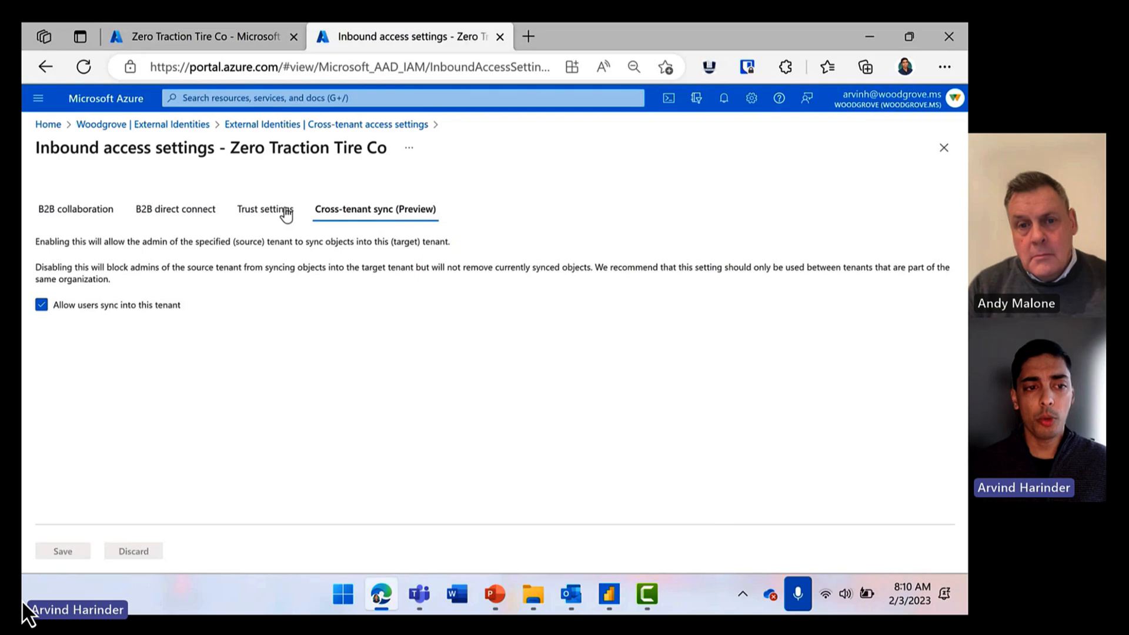
- Review inbound trust settings: trusted MFA, compliant devices, and suppressed consent prompts
{"action": "left_click", "coordinate": [265, 208]}
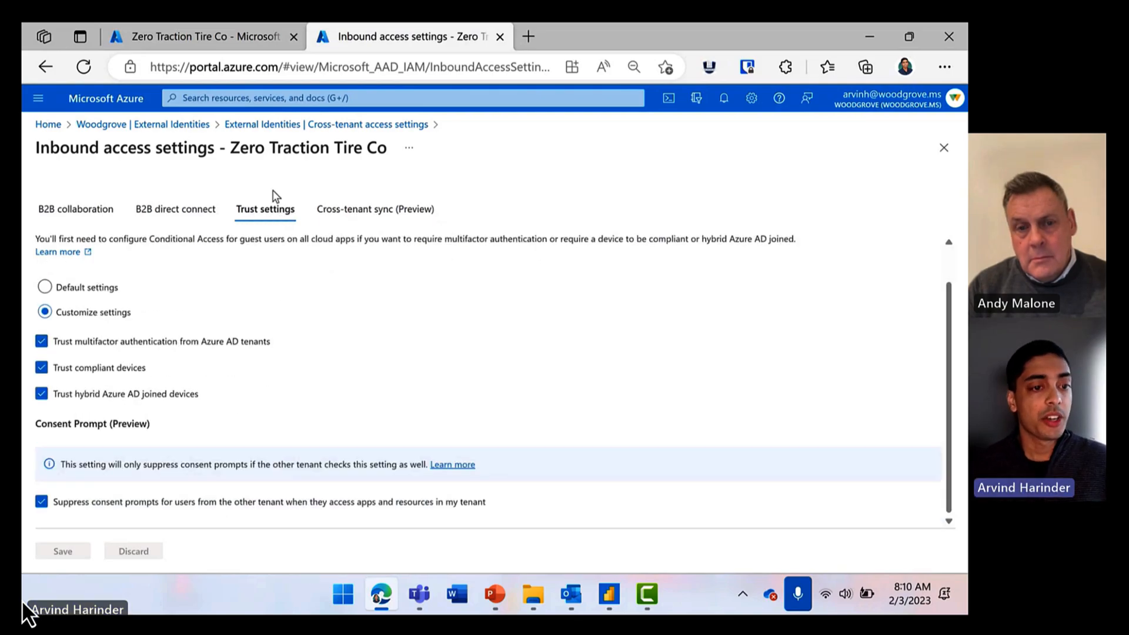
{"action": "mouse_move", "coordinate": [126, 477]}
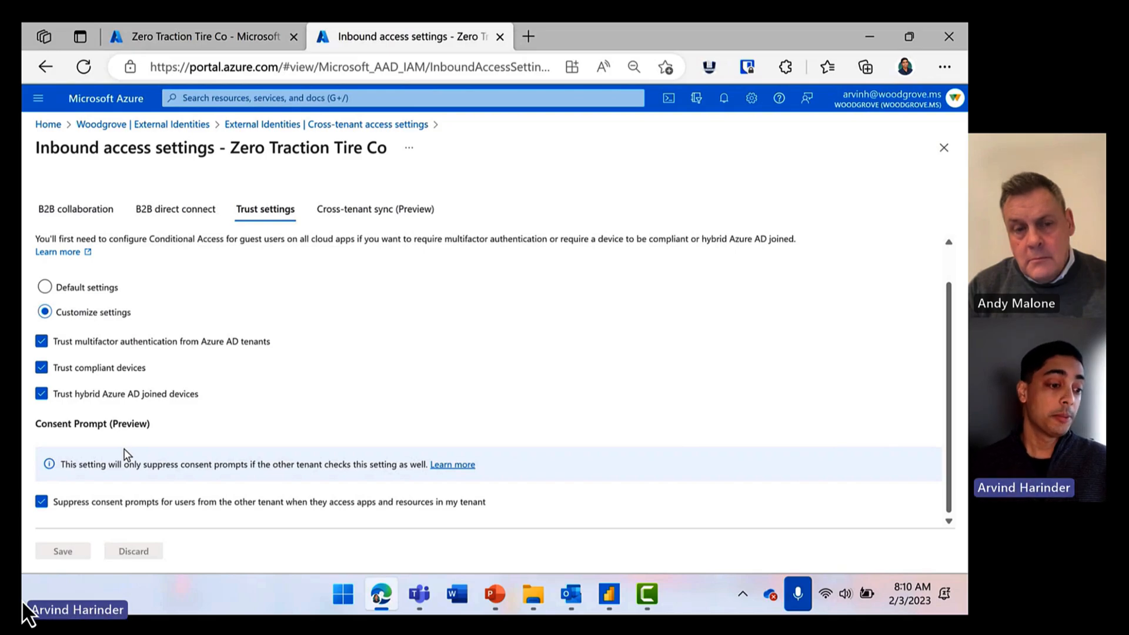
{"action": "mouse_move", "coordinate": [46, 513]}
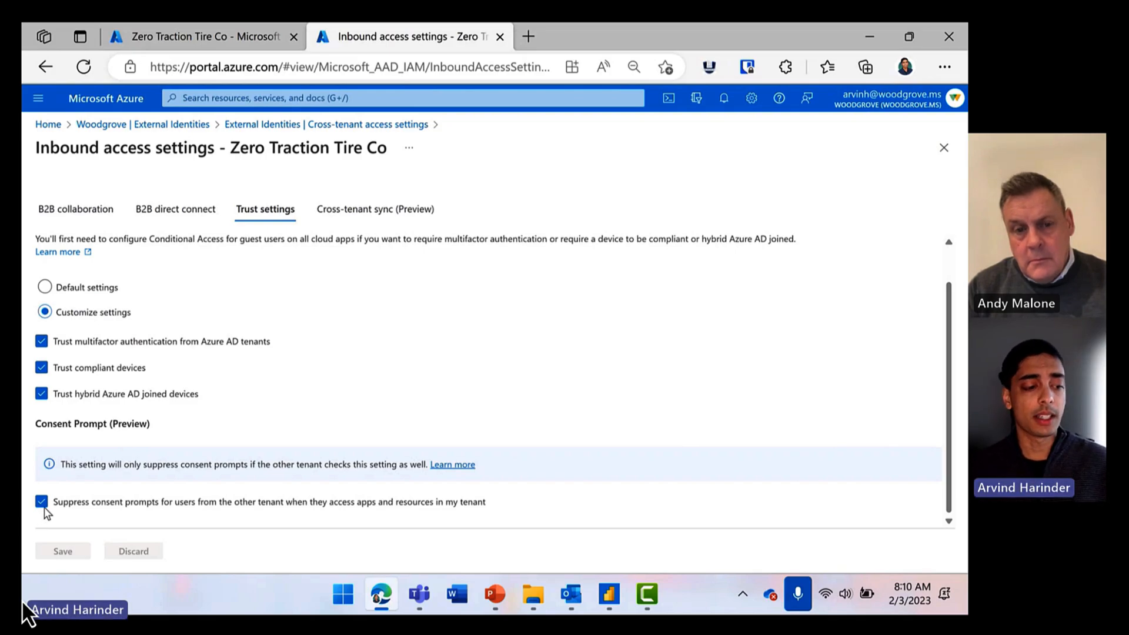
{"action": "mouse_move", "coordinate": [45, 510]}
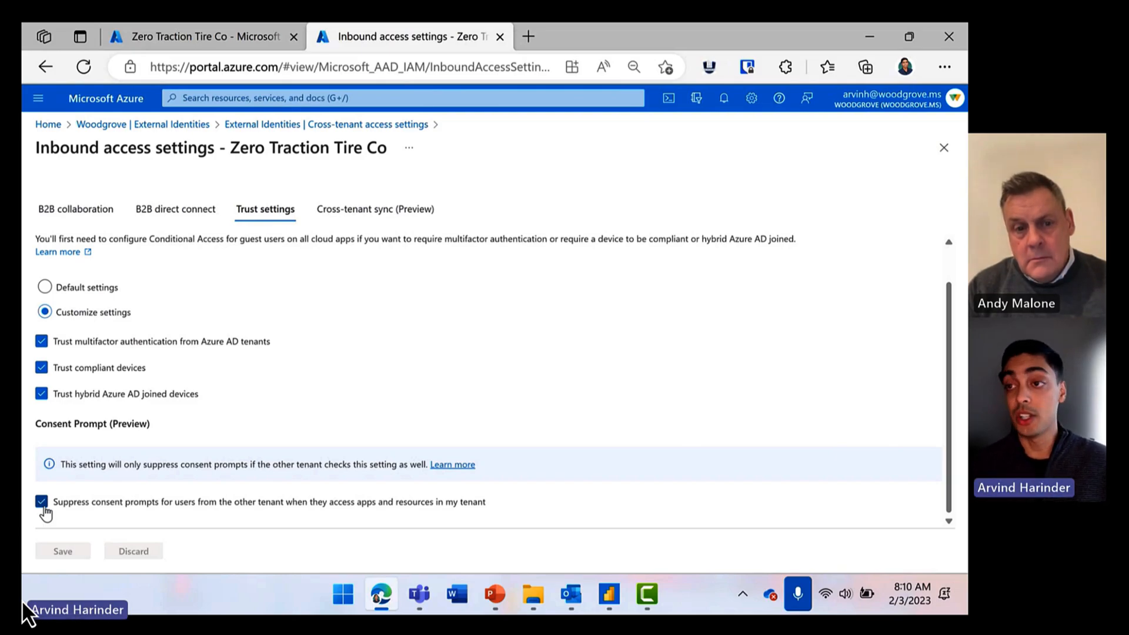
{"action": "mouse_move", "coordinate": [219, 188]}
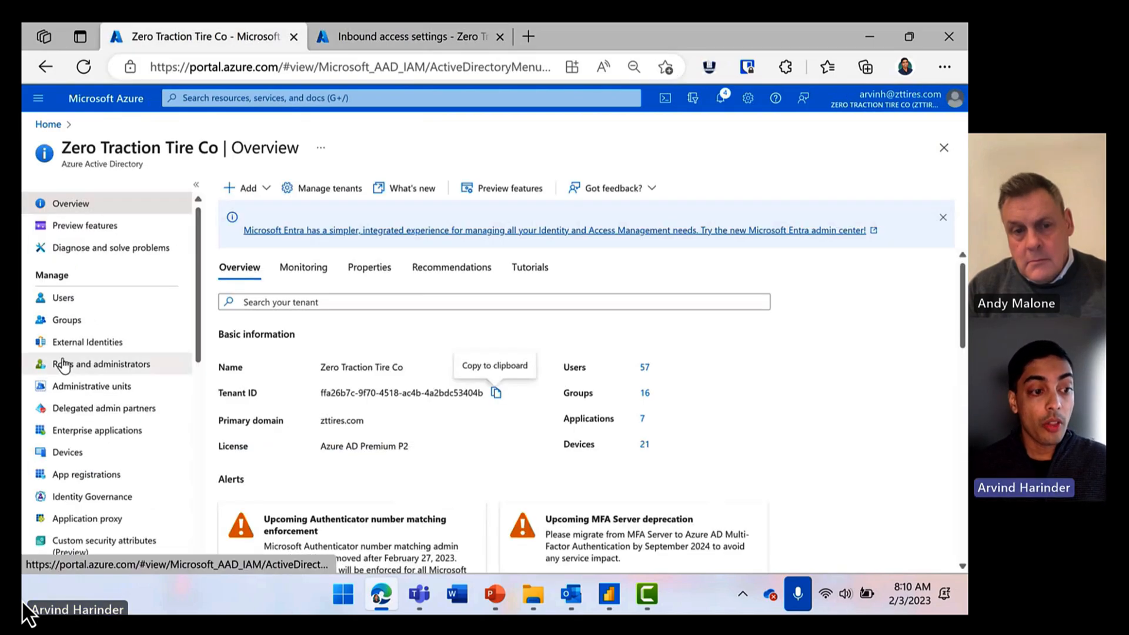
- View Woodgrove's outbound trust settings, with consent prompts suppressed for outgoing users
{"action": "left_click", "coordinate": [87, 342]}
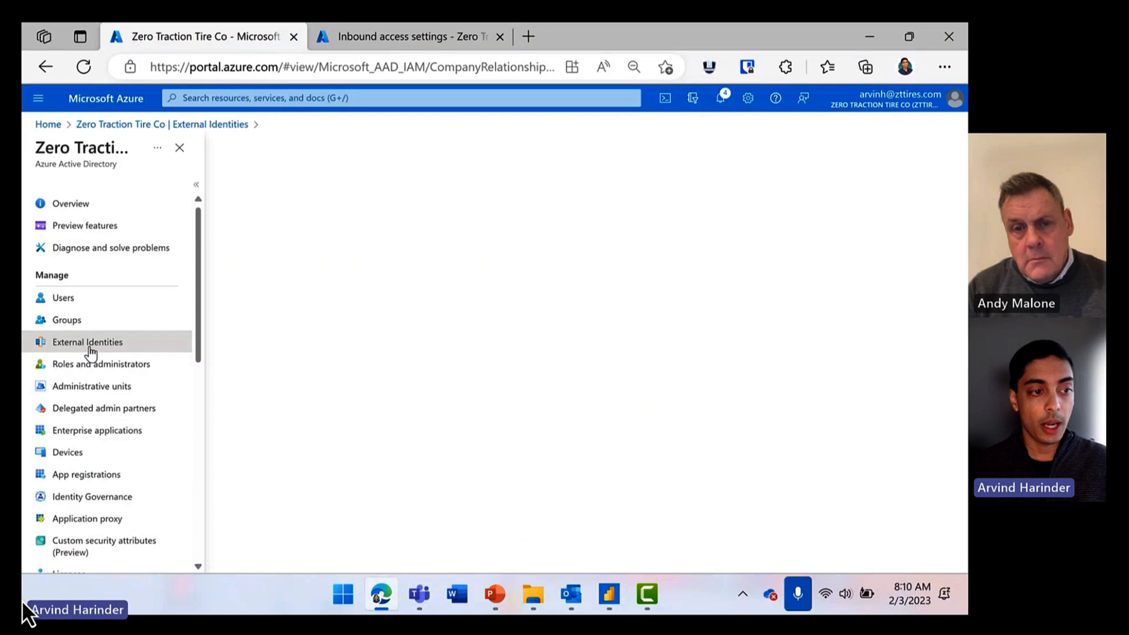
{"action": "left_click", "coordinate": [87, 341]}
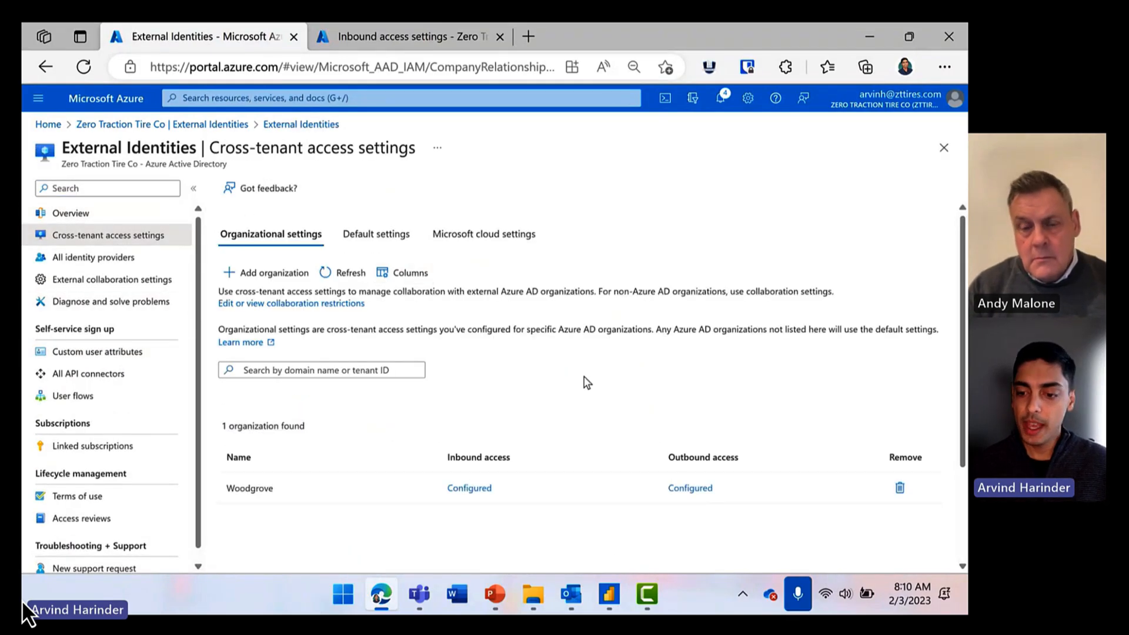
{"action": "left_click", "coordinate": [689, 487]}
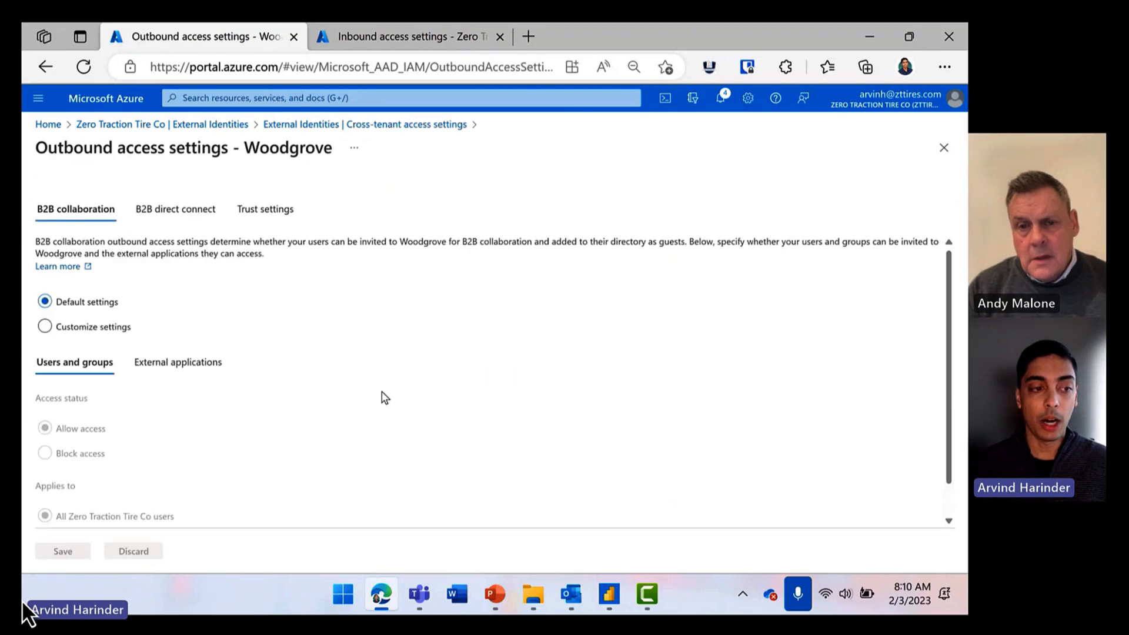
{"action": "left_click", "coordinate": [264, 208]}
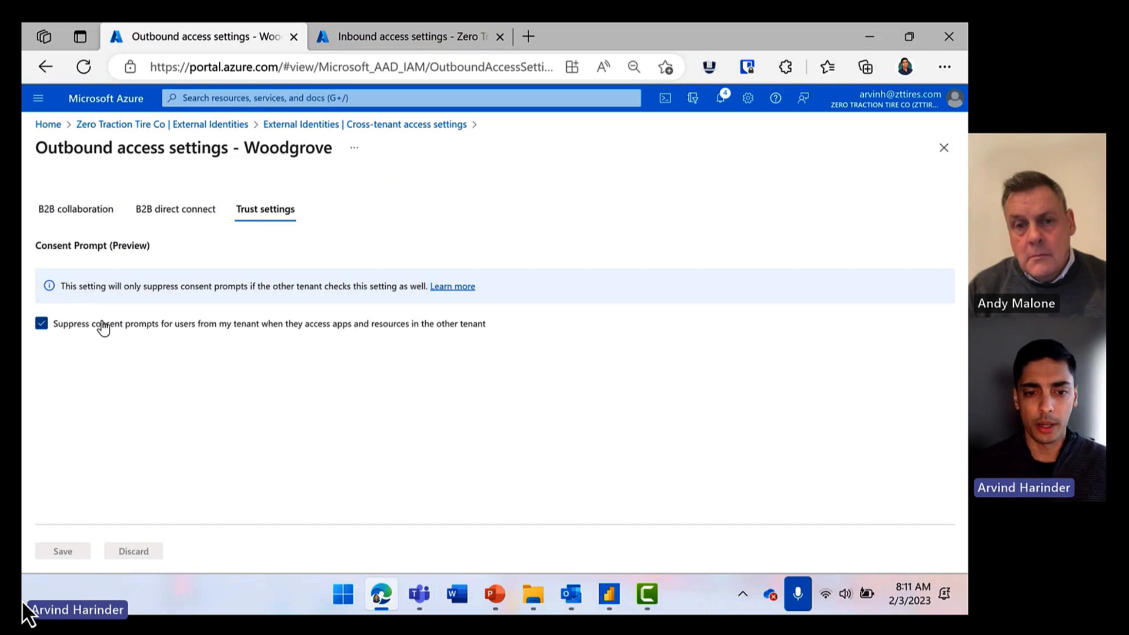
{"action": "mouse_move", "coordinate": [333, 119]}
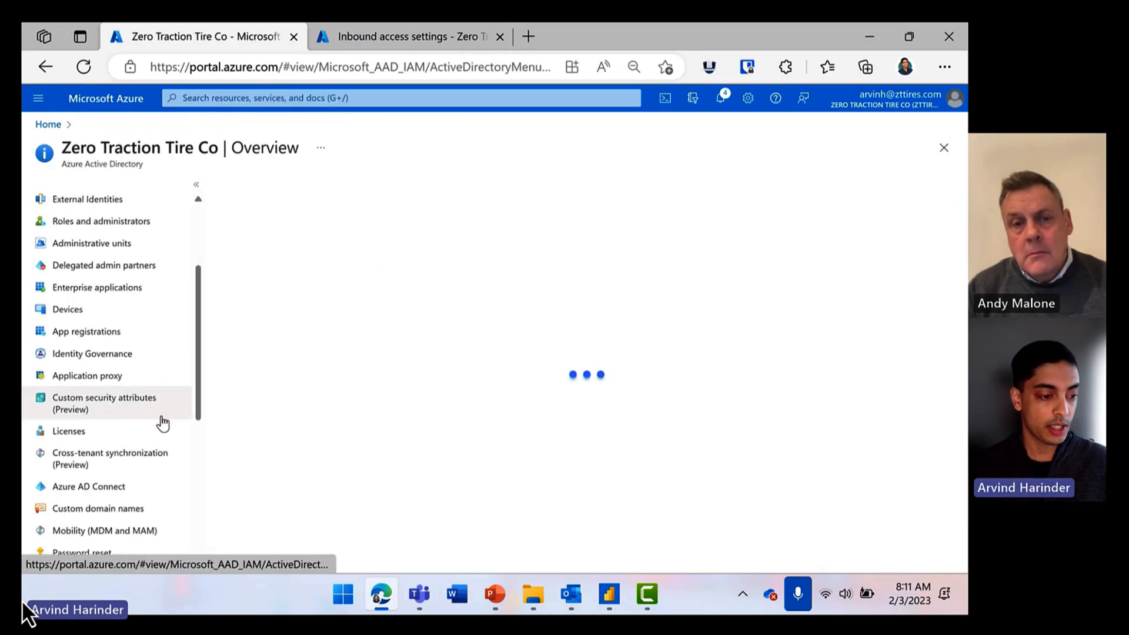
- List the ZTTire to Woodgrove configuration's assigned users and groups, showing one user
{"action": "left_click", "coordinate": [109, 458]}
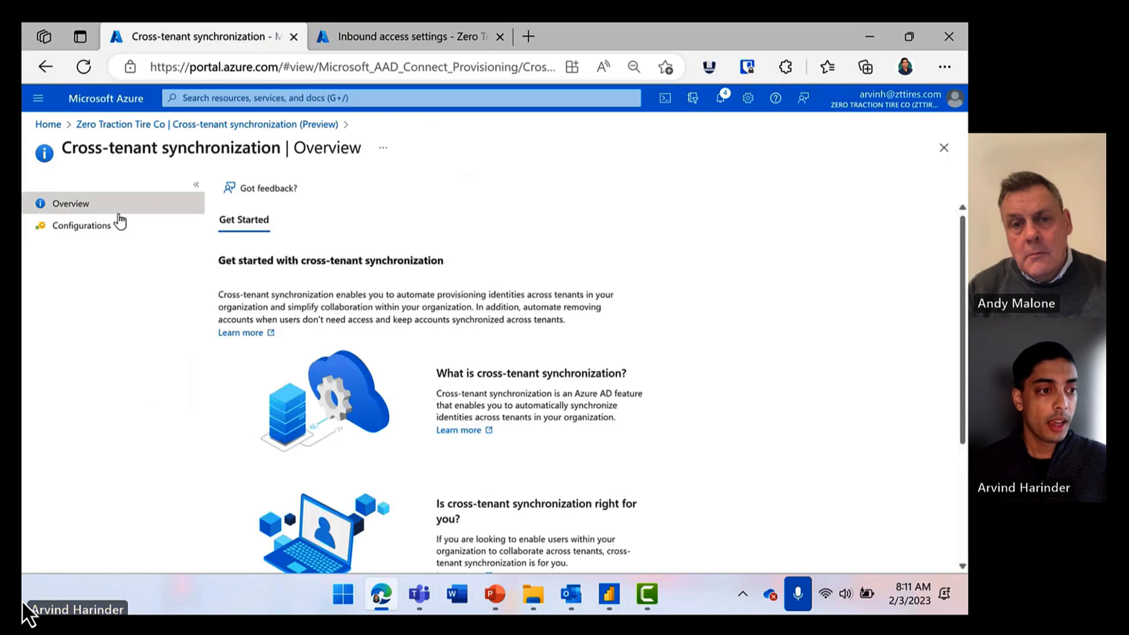
{"action": "left_click", "coordinate": [82, 225]}
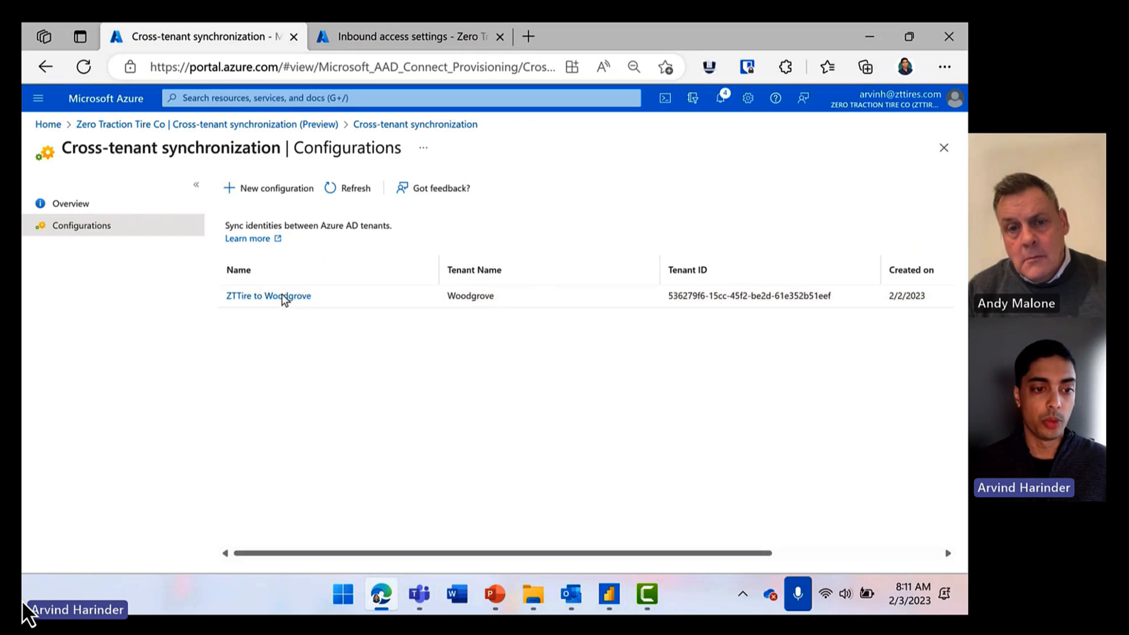
{"action": "left_click", "coordinate": [268, 295]}
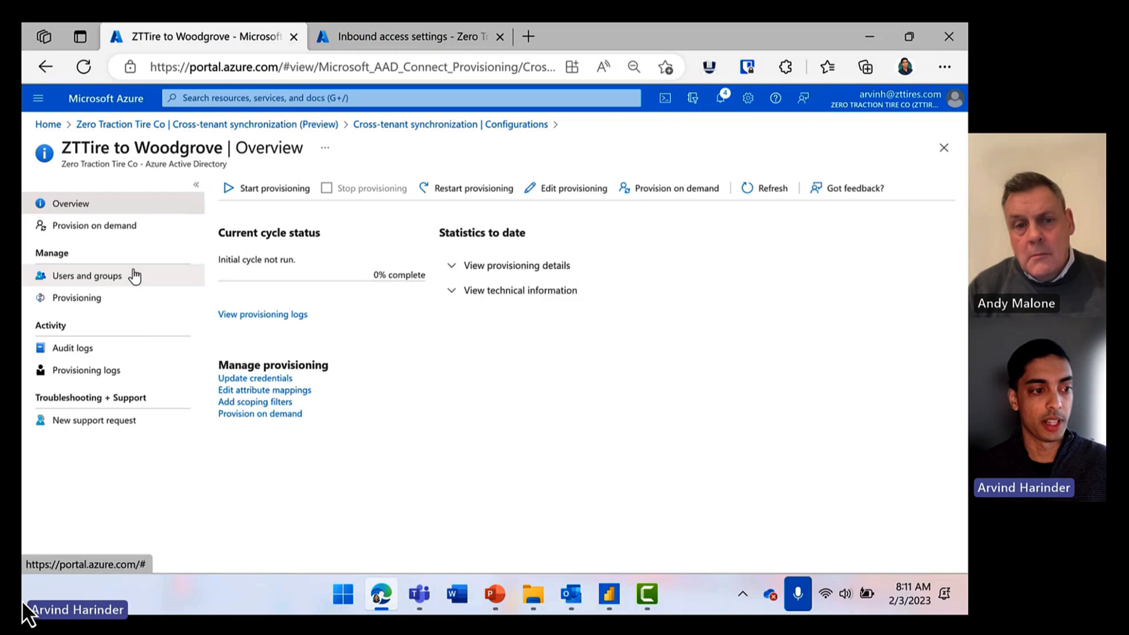
{"action": "left_click", "coordinate": [87, 276]}
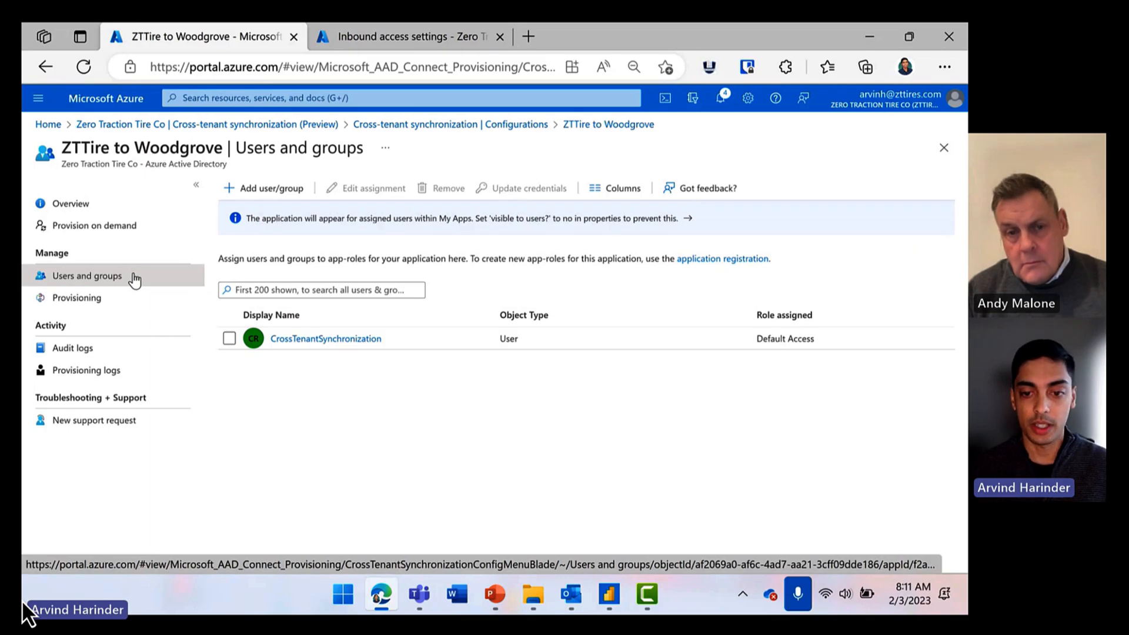
{"action": "mouse_move", "coordinate": [202, 298]}
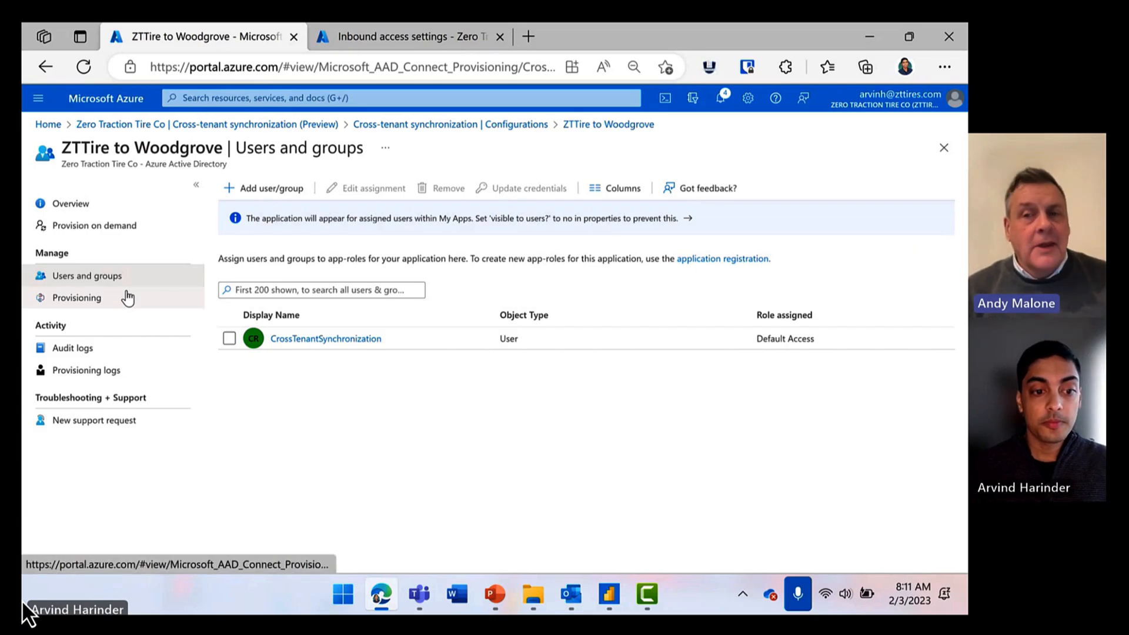
- Open the ZTTire to Woodgrove user attribute mappings and scroll through the list
{"action": "left_click", "coordinate": [76, 297]}
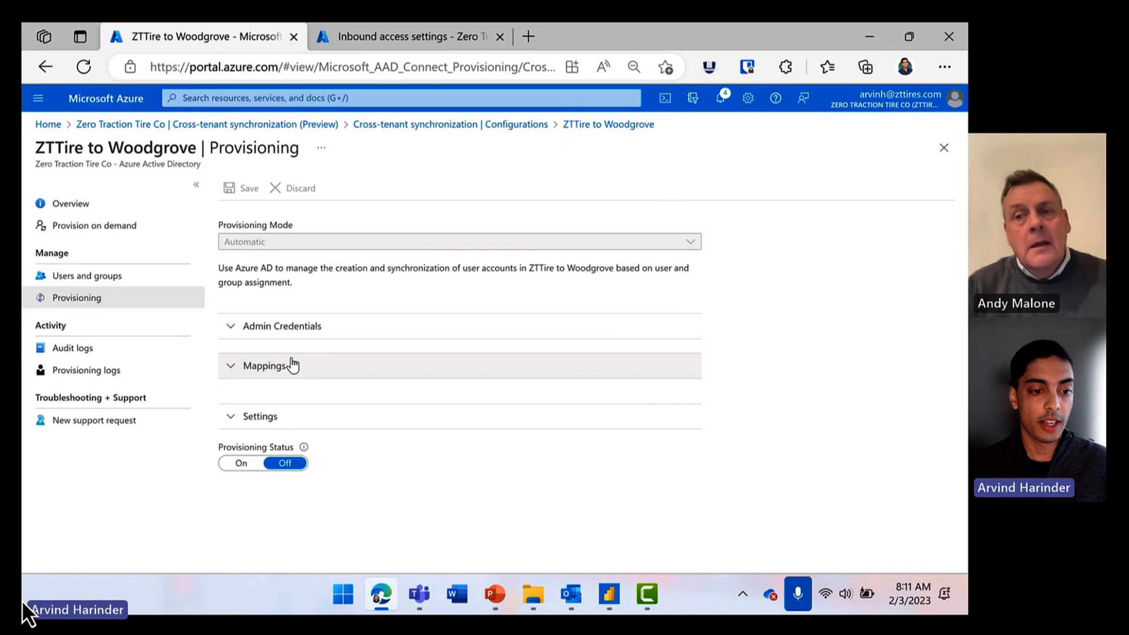
{"action": "left_click", "coordinate": [265, 366]}
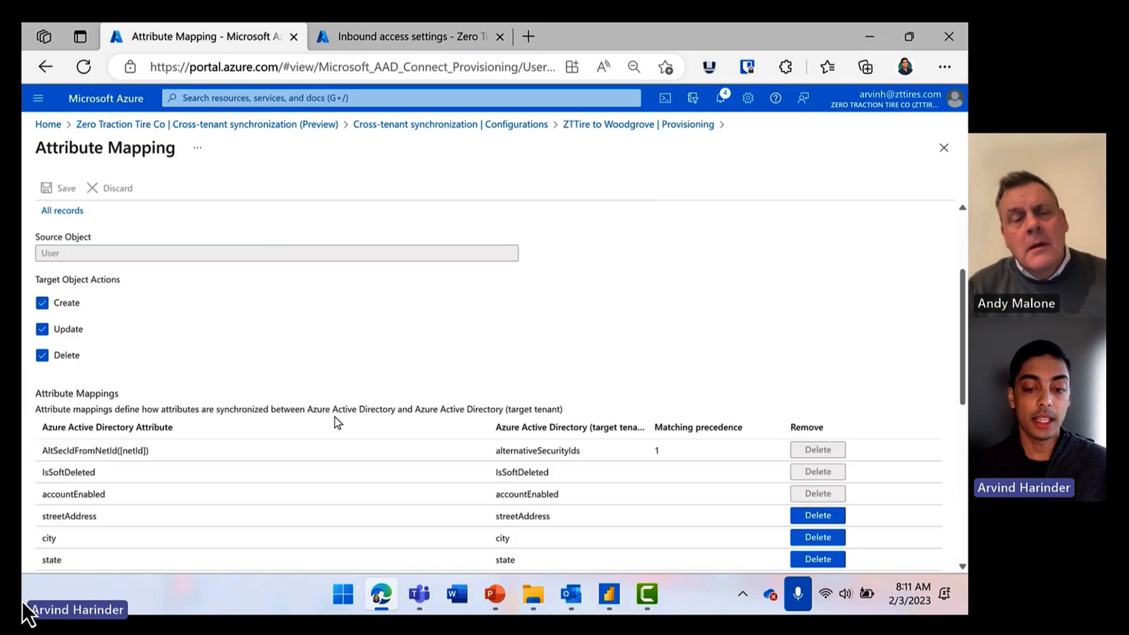
{"action": "scroll", "scroll_direction": "down", "scroll_amount": 3}
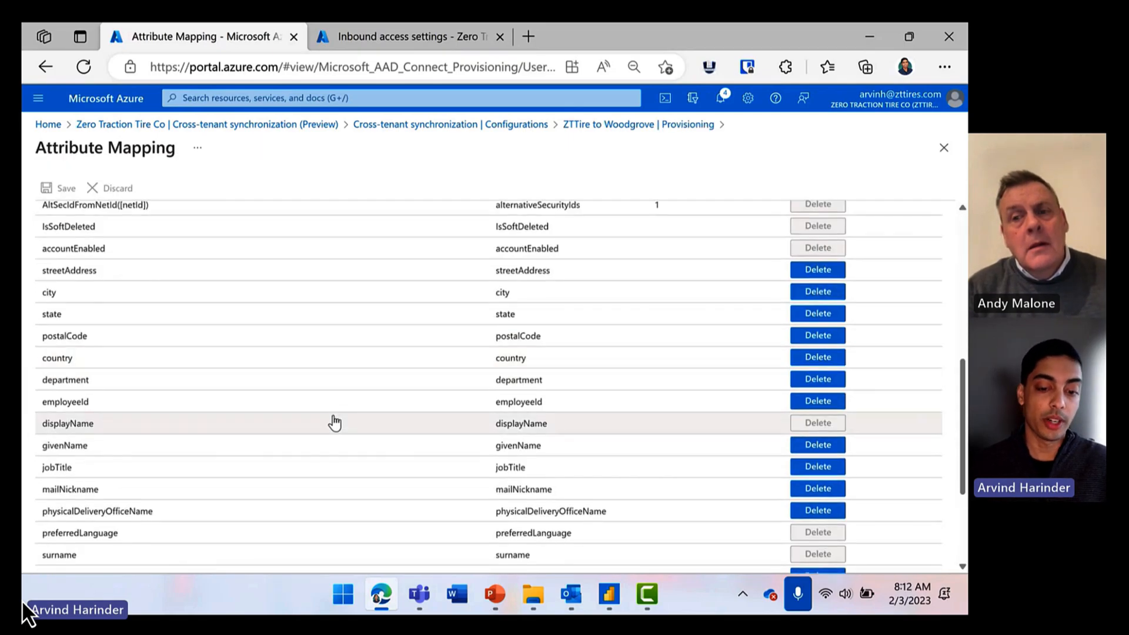
{"action": "scroll", "scroll_direction": "down", "scroll_amount": 3}
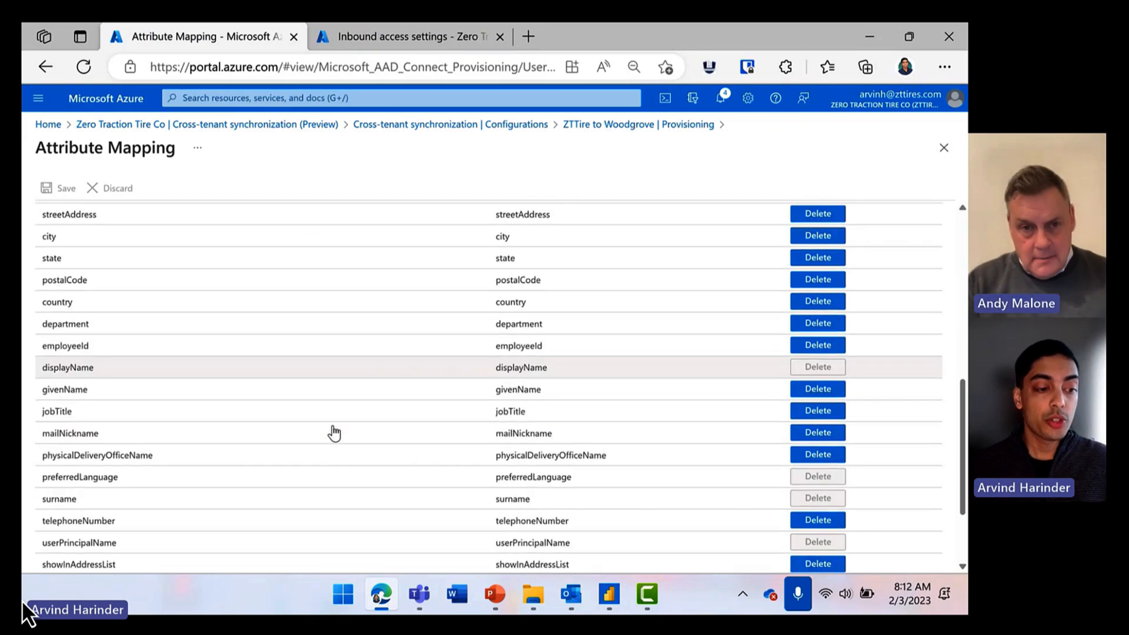
{"action": "scroll", "scroll_direction": "down", "scroll_amount": 3}
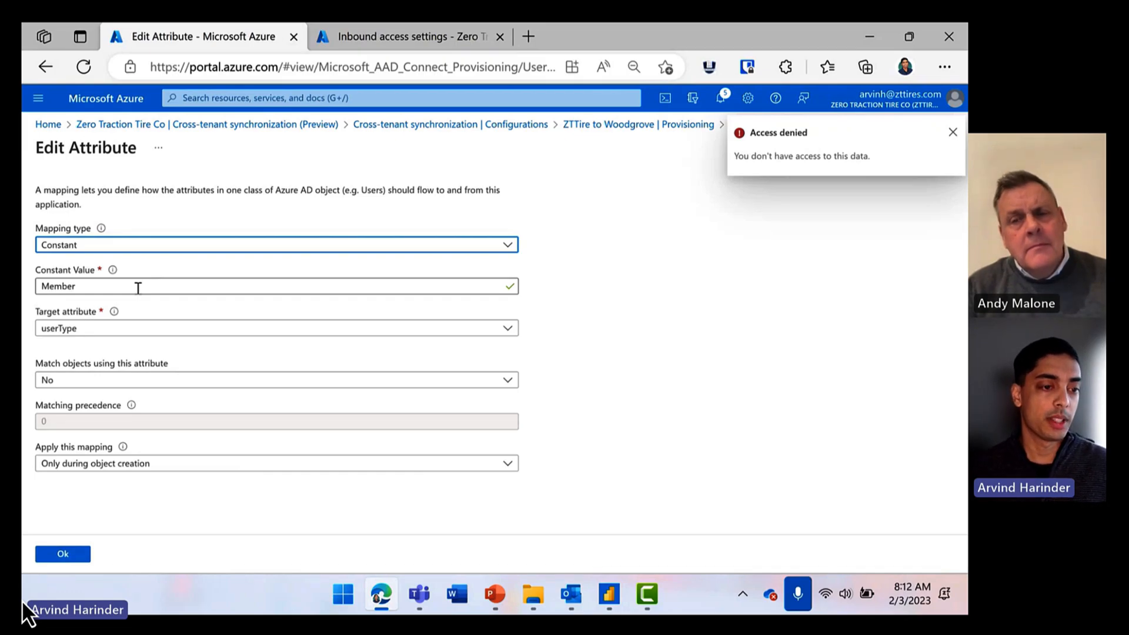
{"action": "mouse_move", "coordinate": [448, 202]}
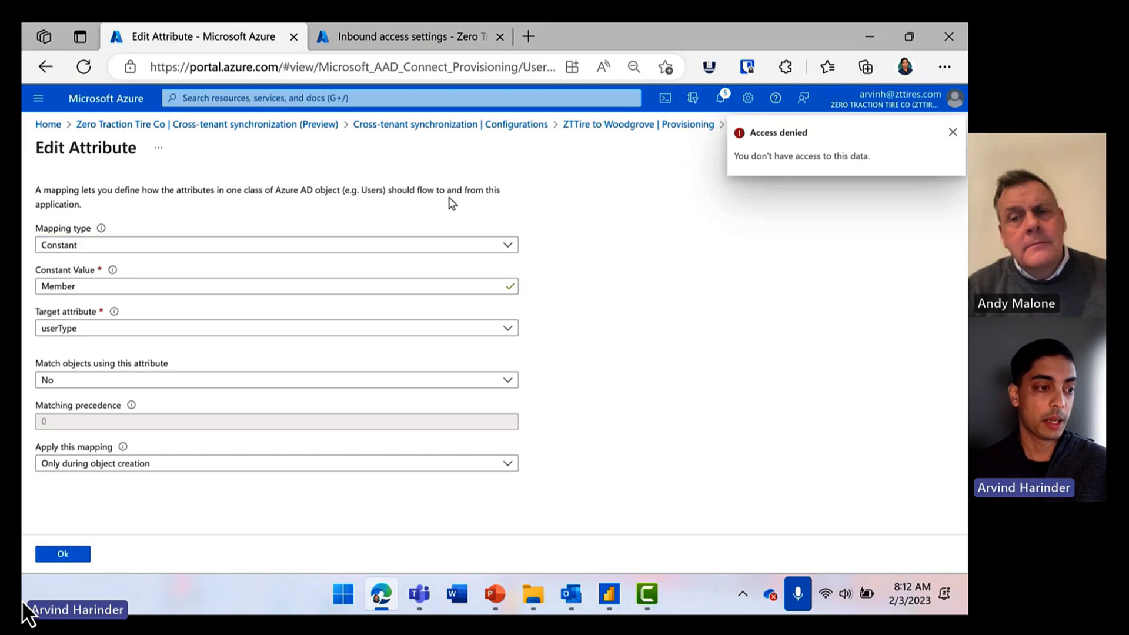
- Dismiss the access denied message and enter Guest as the userType constant value
{"action": "left_click", "coordinate": [952, 132]}
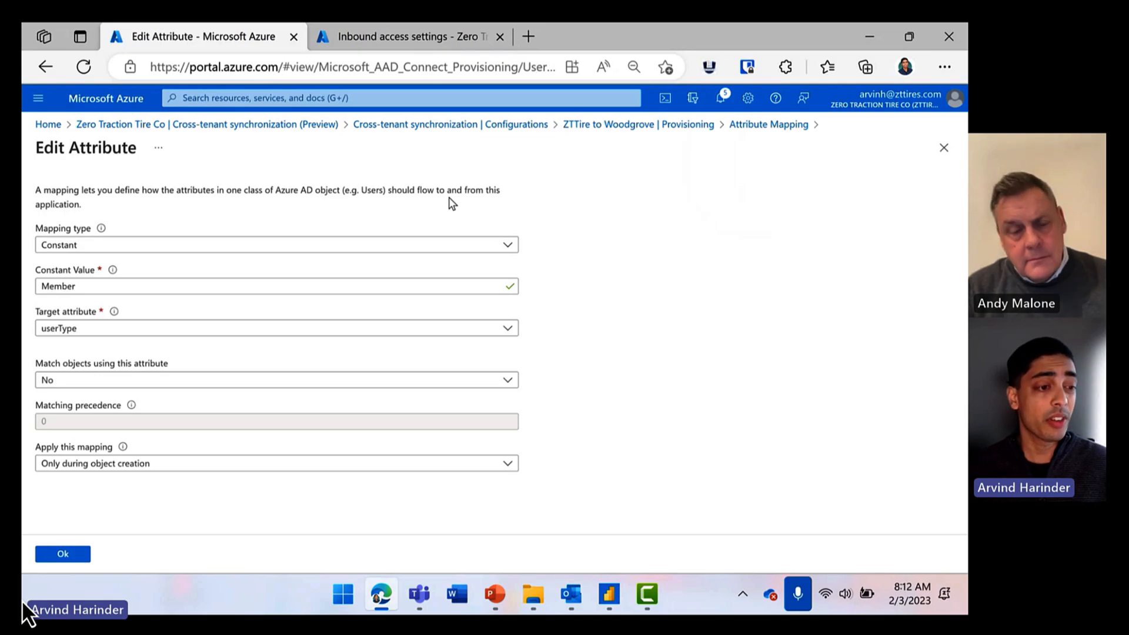
{"action": "left_click", "coordinate": [150, 286]}
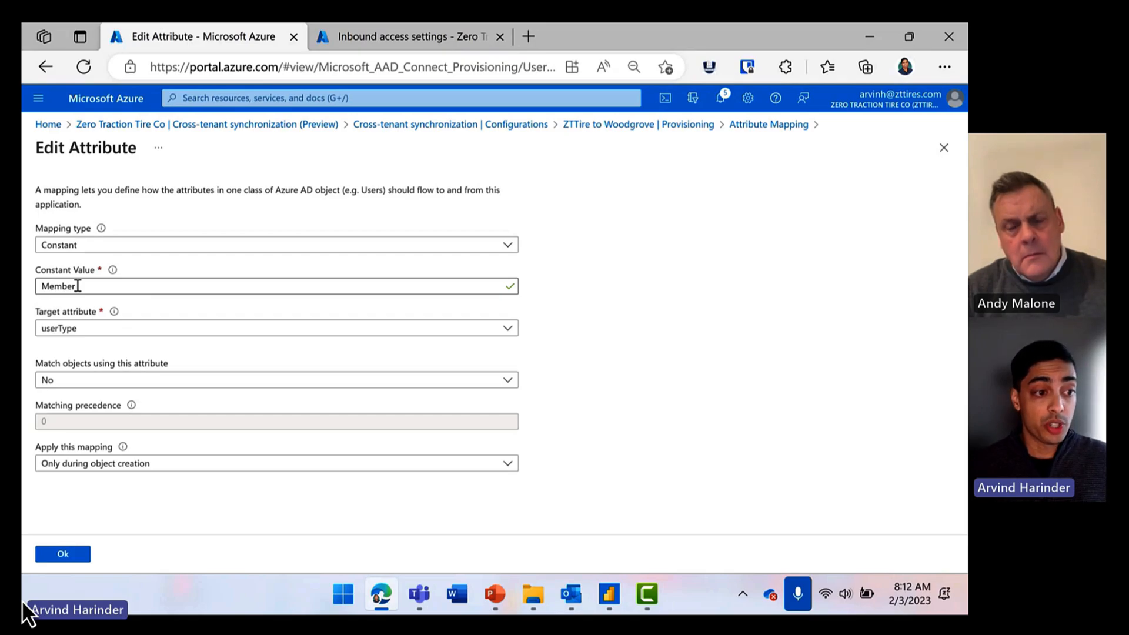
{"action": "type", "text": "Guest"}
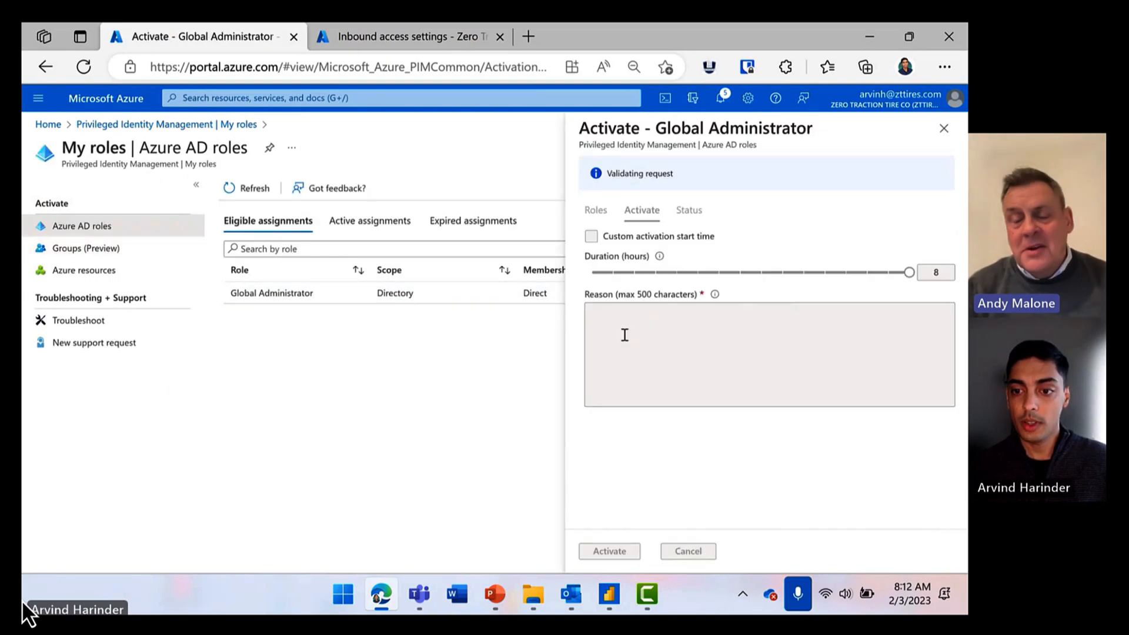
- Submit the Global Administrator role activation with reason 'Hybrid admin'
{"action": "left_click", "coordinate": [769, 320]}
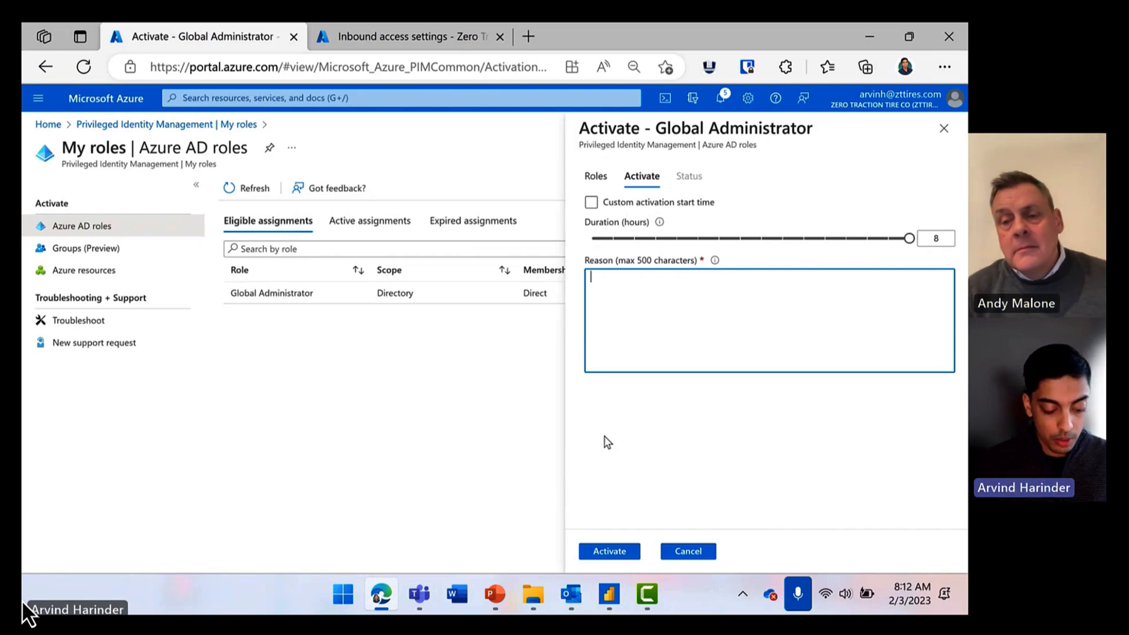
{"action": "type", "text": "Hyb"}
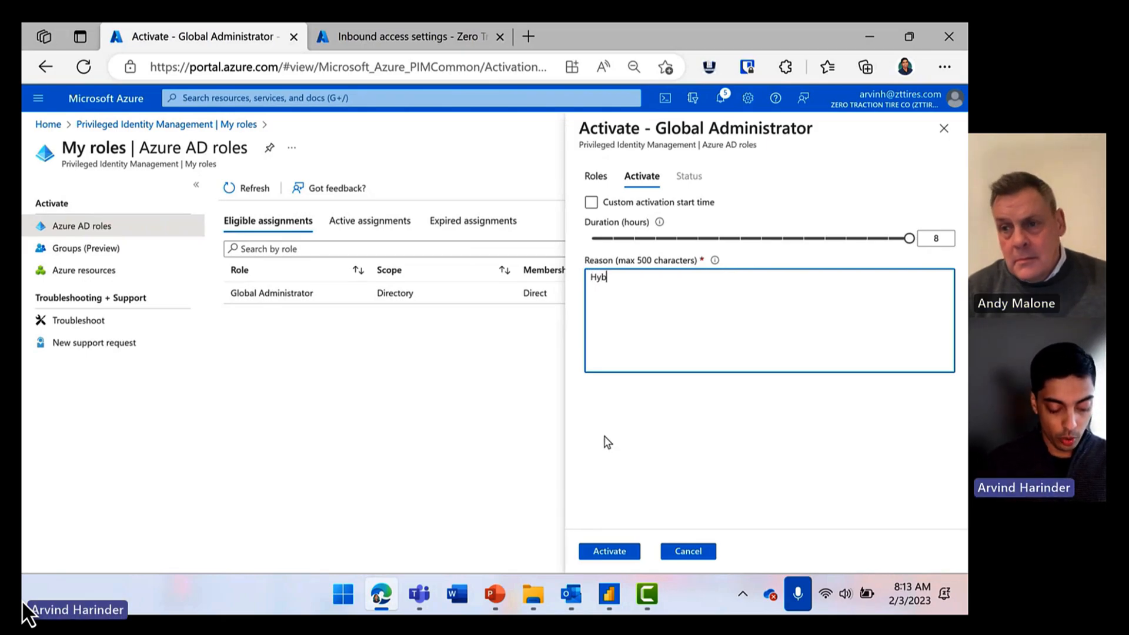
{"action": "type", "text": "rid"}
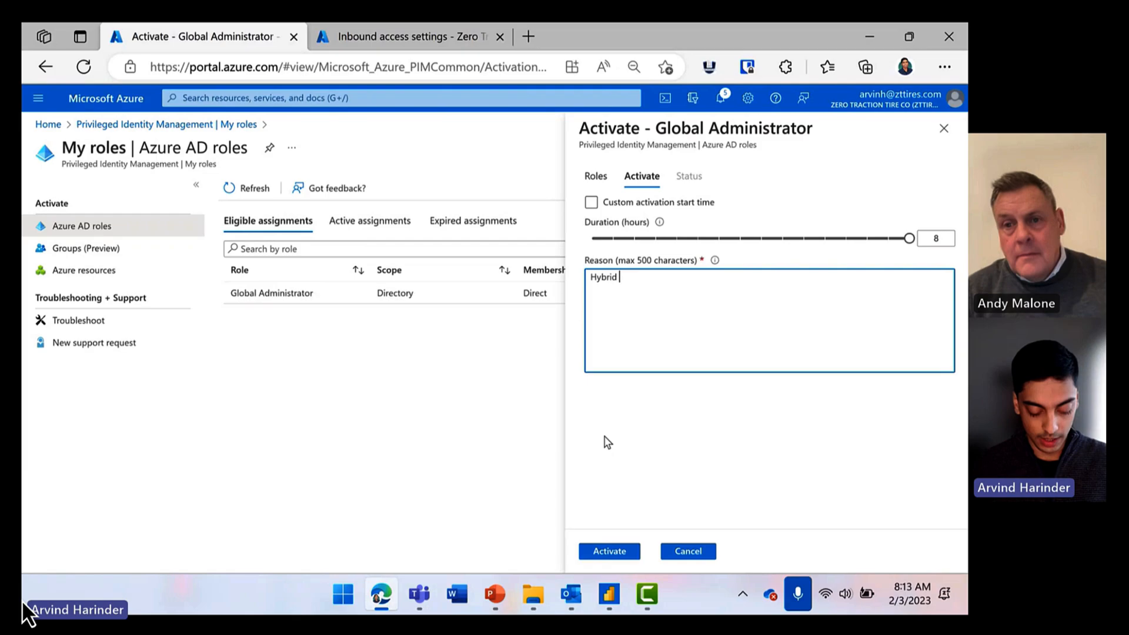
{"action": "type", "text": "admin"}
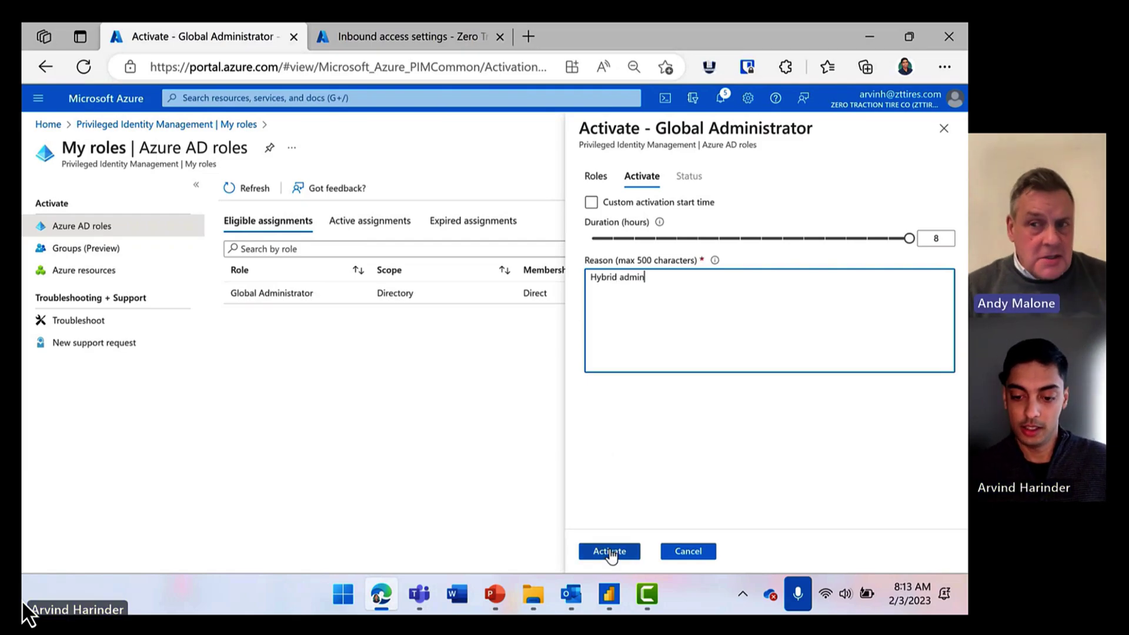
{"action": "left_click", "coordinate": [608, 551]}
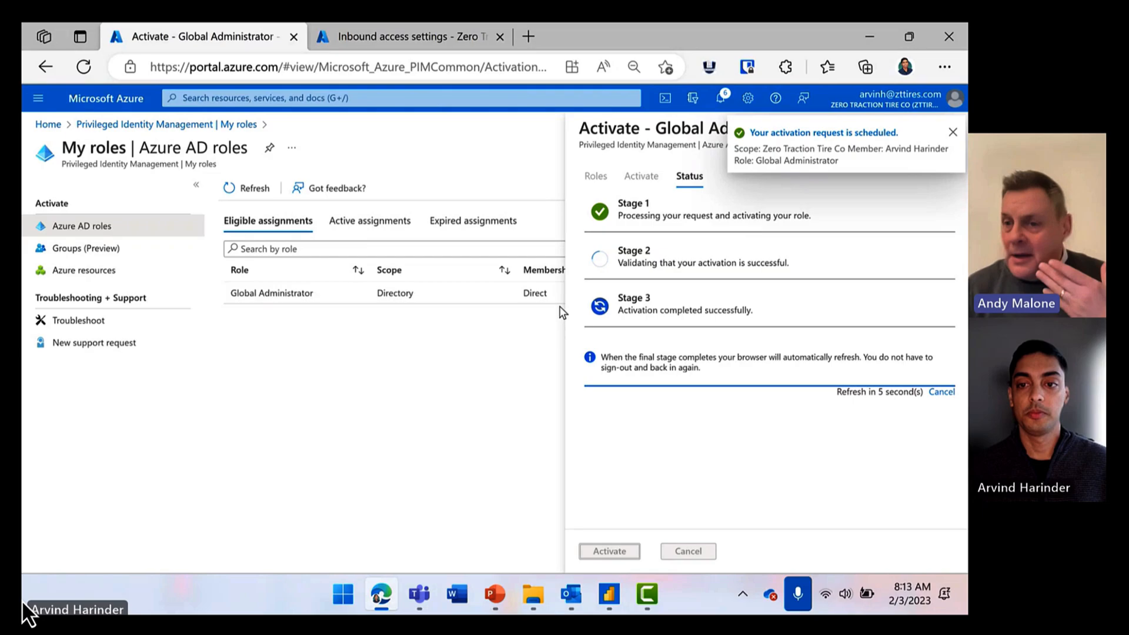
{"action": "mouse_move", "coordinate": [219, 124]}
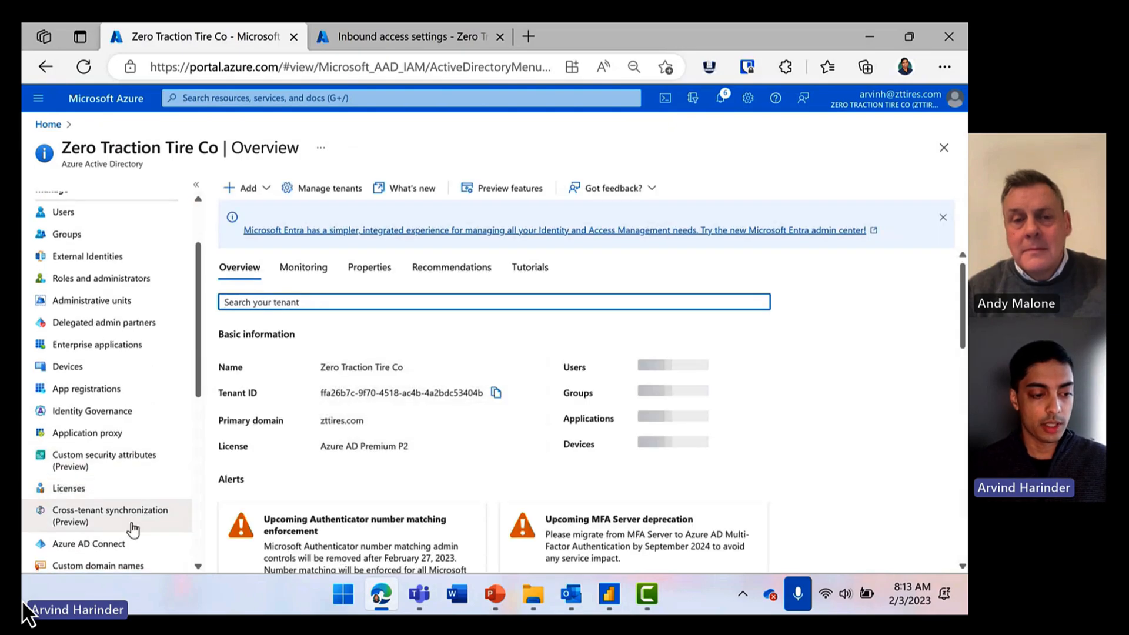
- Open the ZTTire to Woodgrove cross-tenant sync configuration
{"action": "left_click", "coordinate": [109, 515]}
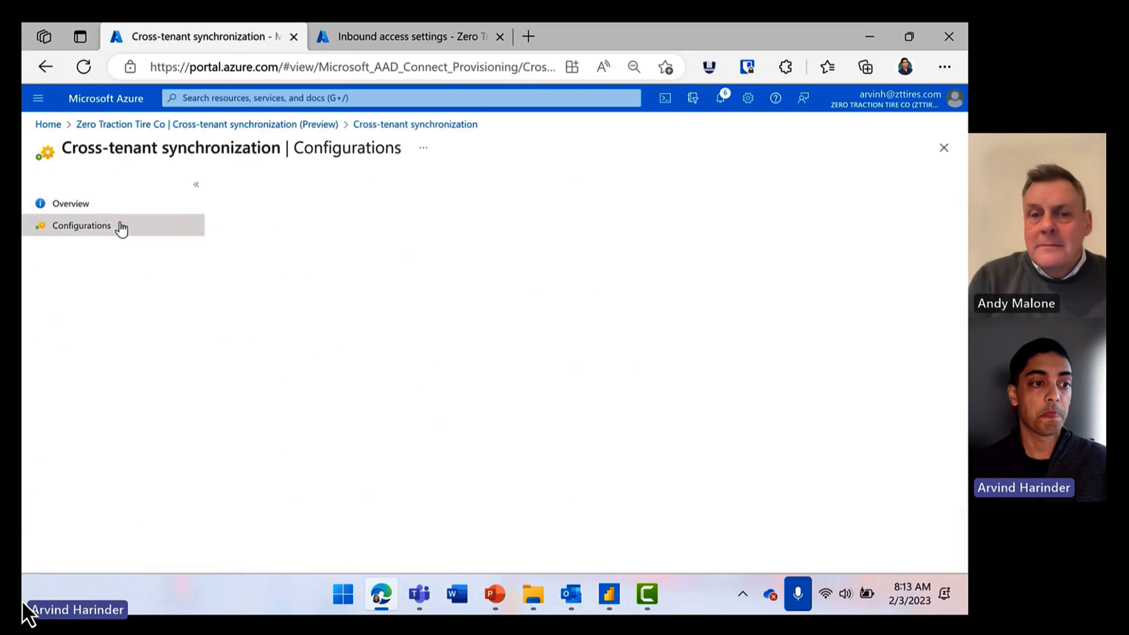
{"action": "left_click", "coordinate": [81, 225]}
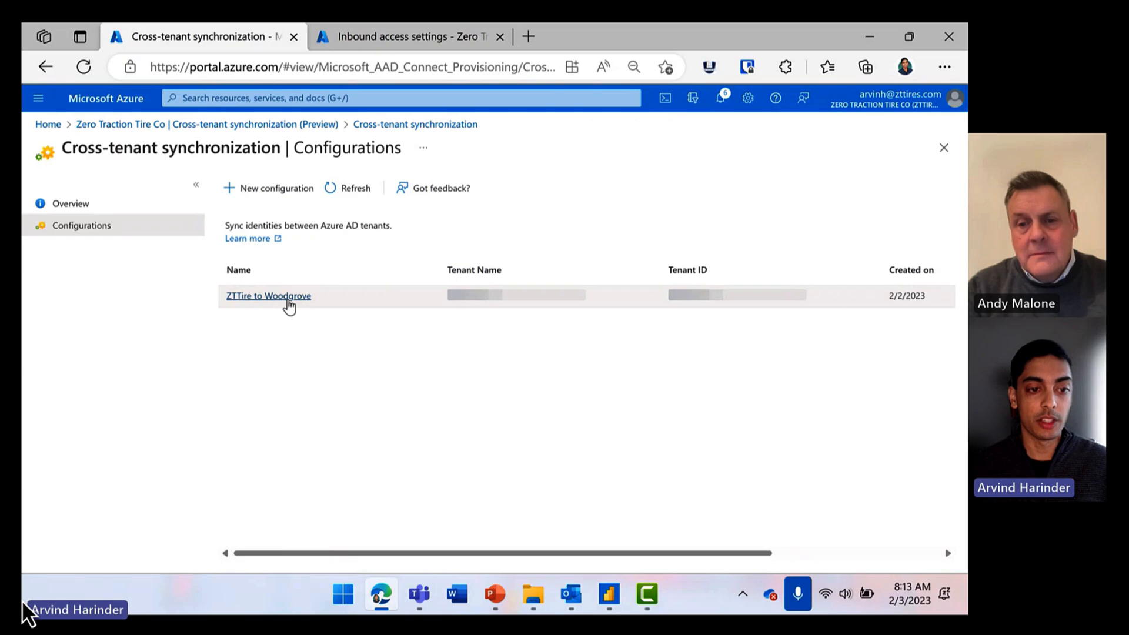
{"action": "left_click", "coordinate": [268, 296]}
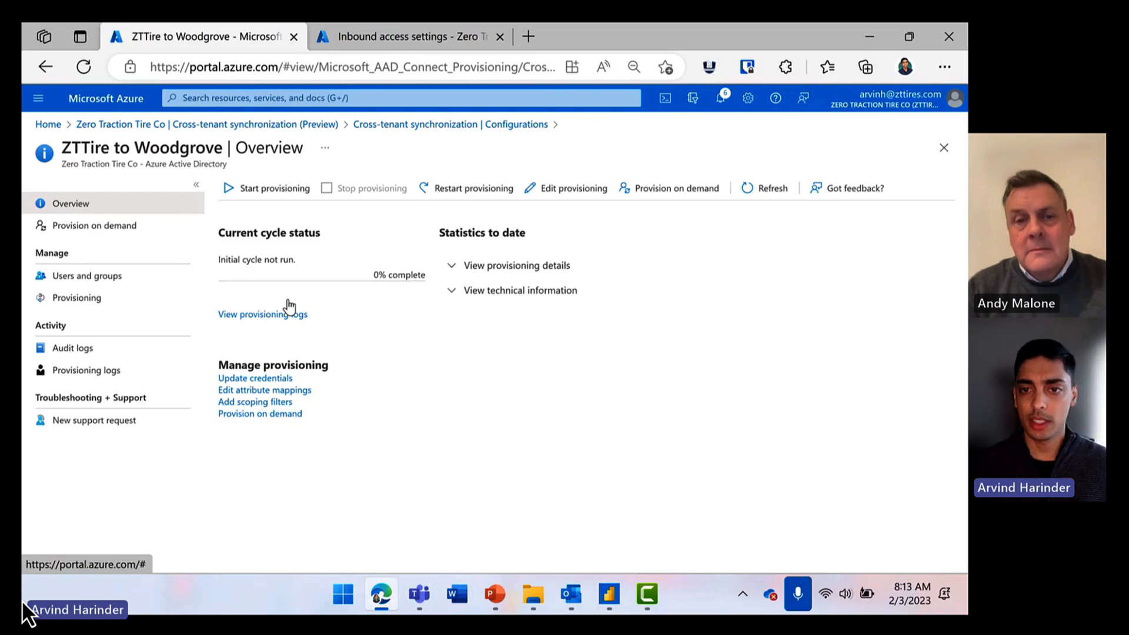
{"action": "mouse_move", "coordinate": [573, 188]}
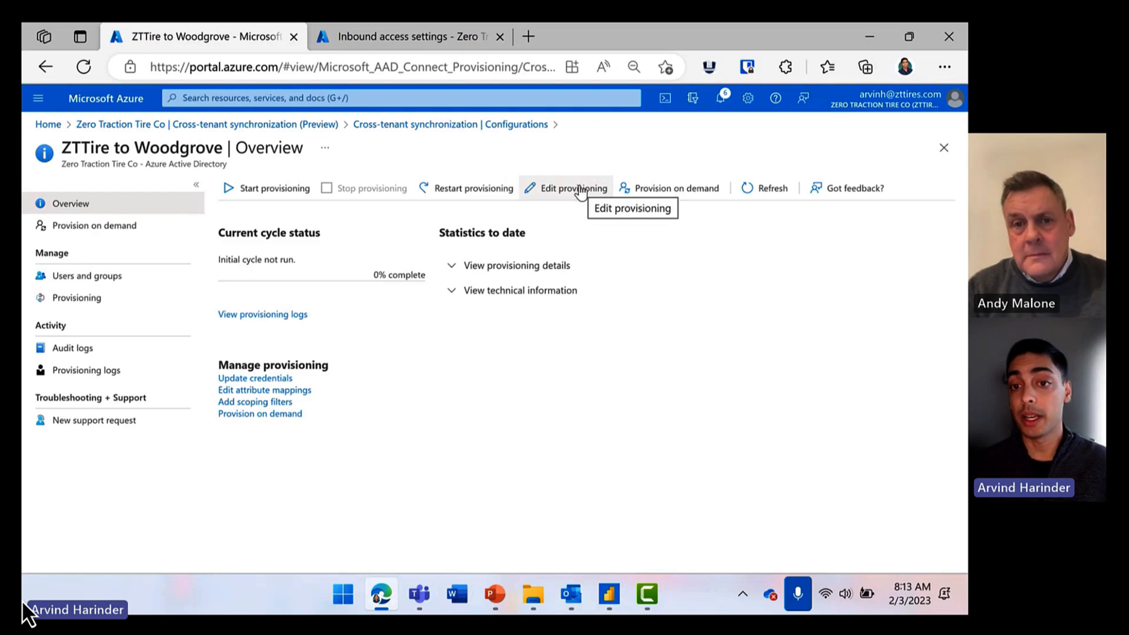
- Edit its provisioning and reveal Admin Credentials with the Cross Tenant Synchronization Policy tenant ID
{"action": "left_click", "coordinate": [572, 189]}
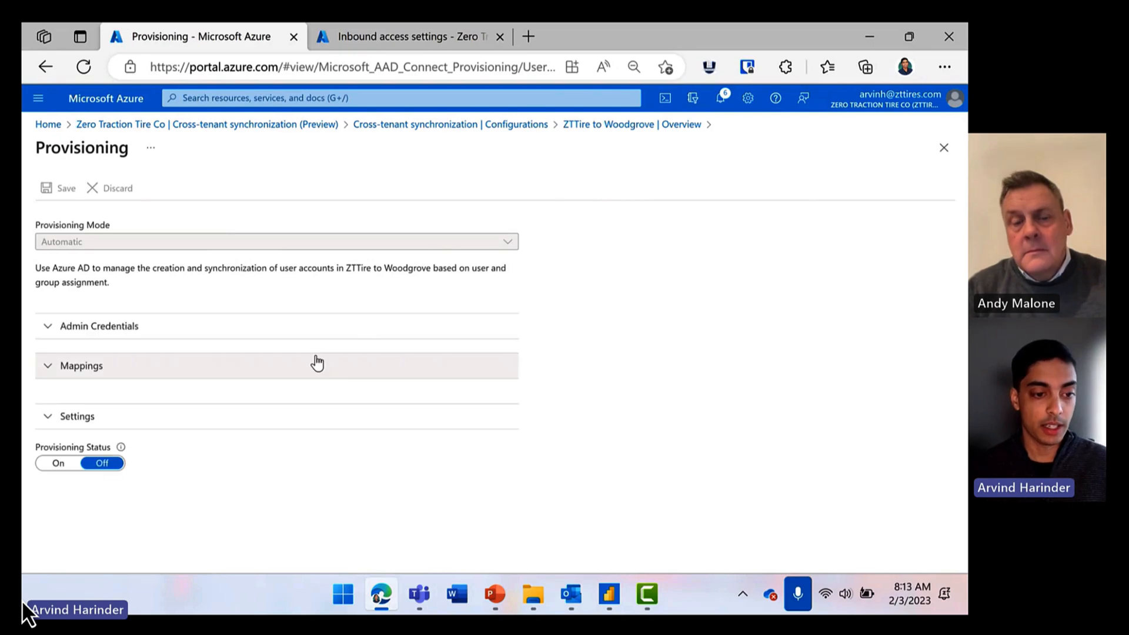
{"action": "left_click", "coordinate": [81, 365]}
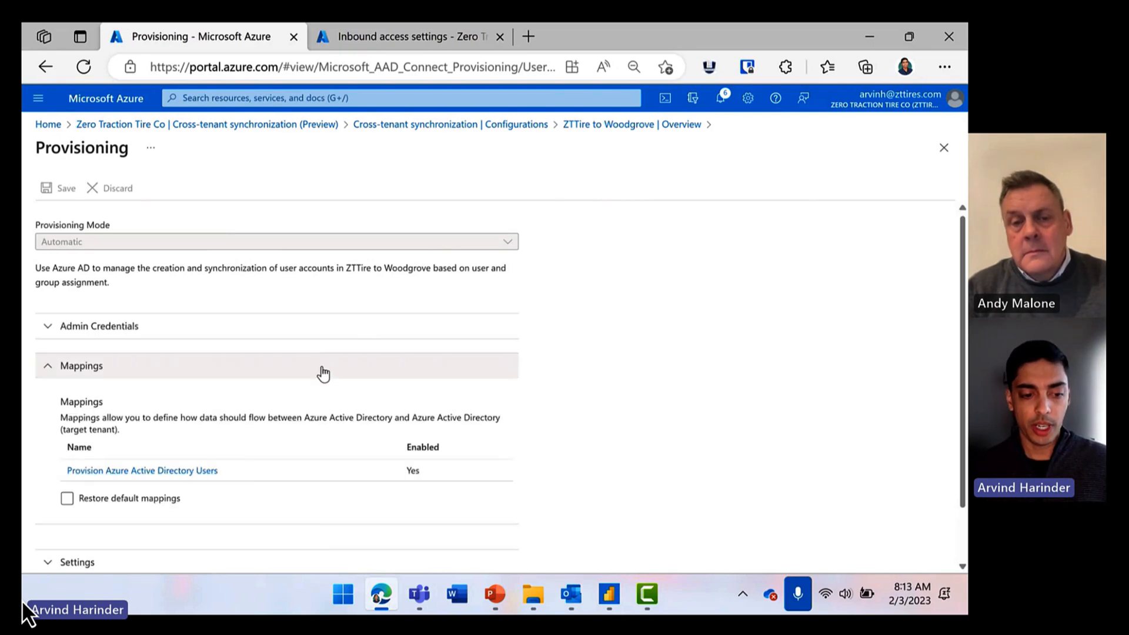
{"action": "left_click", "coordinate": [81, 365]}
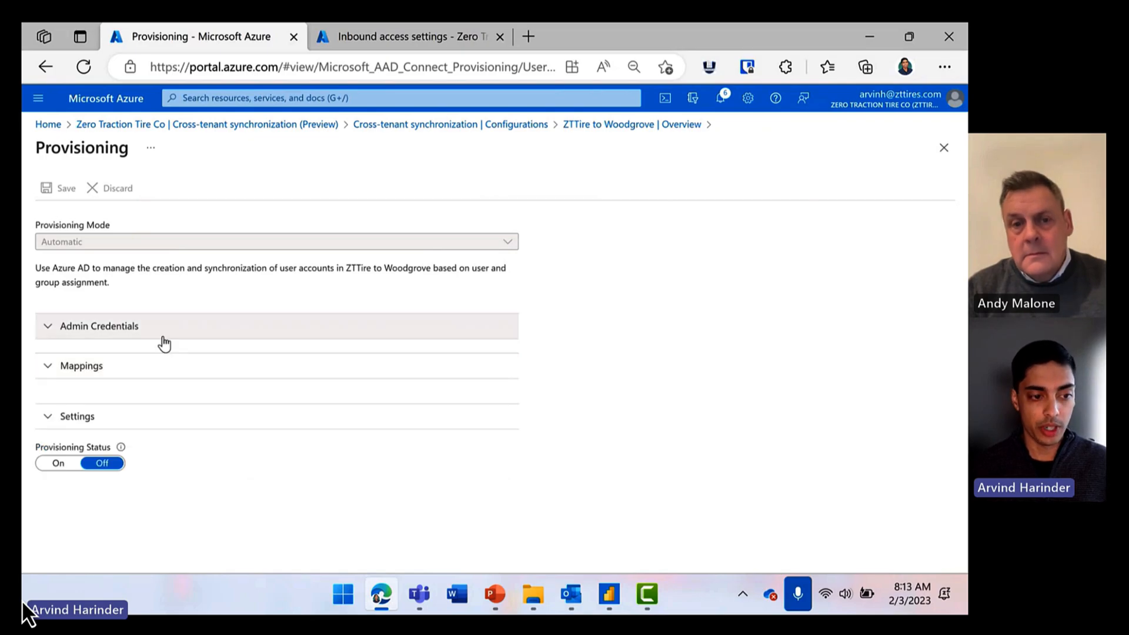
{"action": "left_click", "coordinate": [99, 325]}
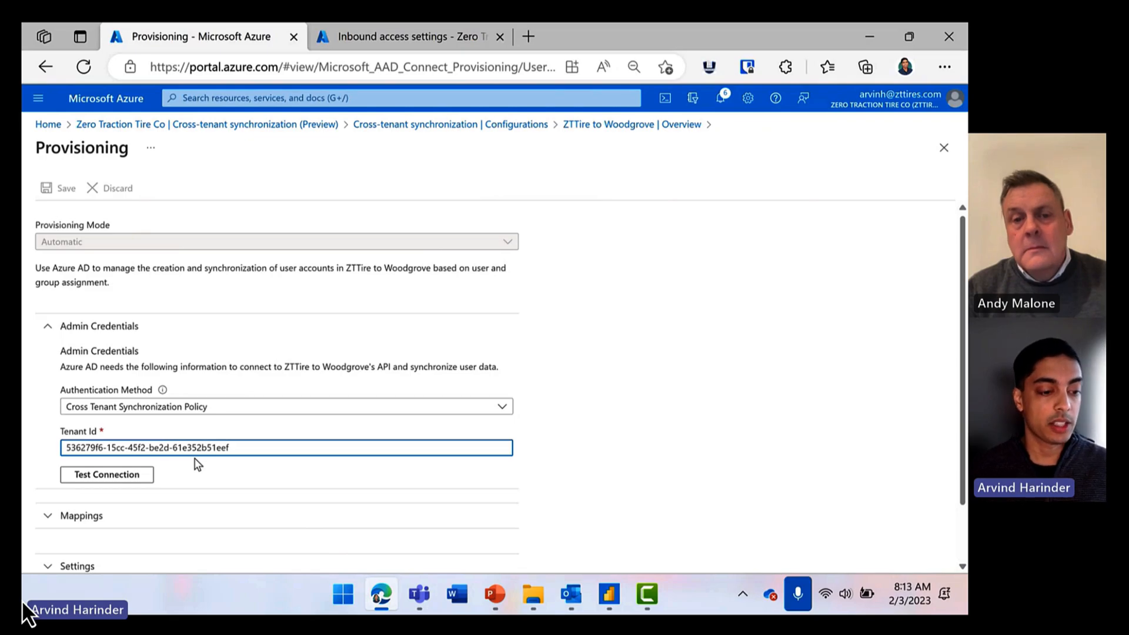
{"action": "mouse_move", "coordinate": [285, 446]}
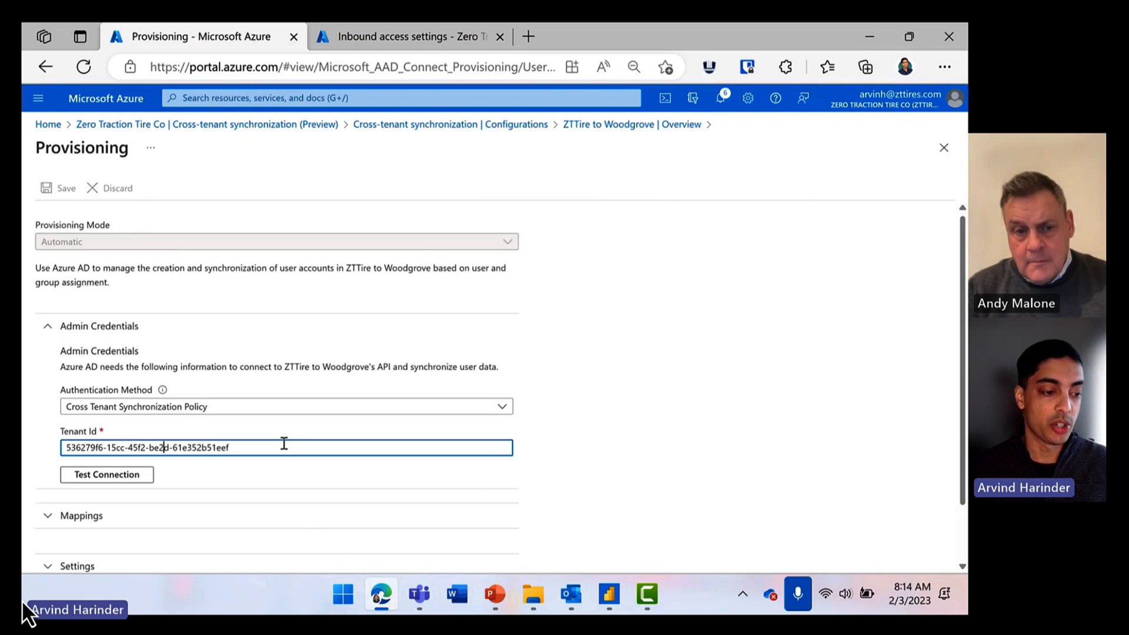
{"action": "mouse_move", "coordinate": [259, 353]}
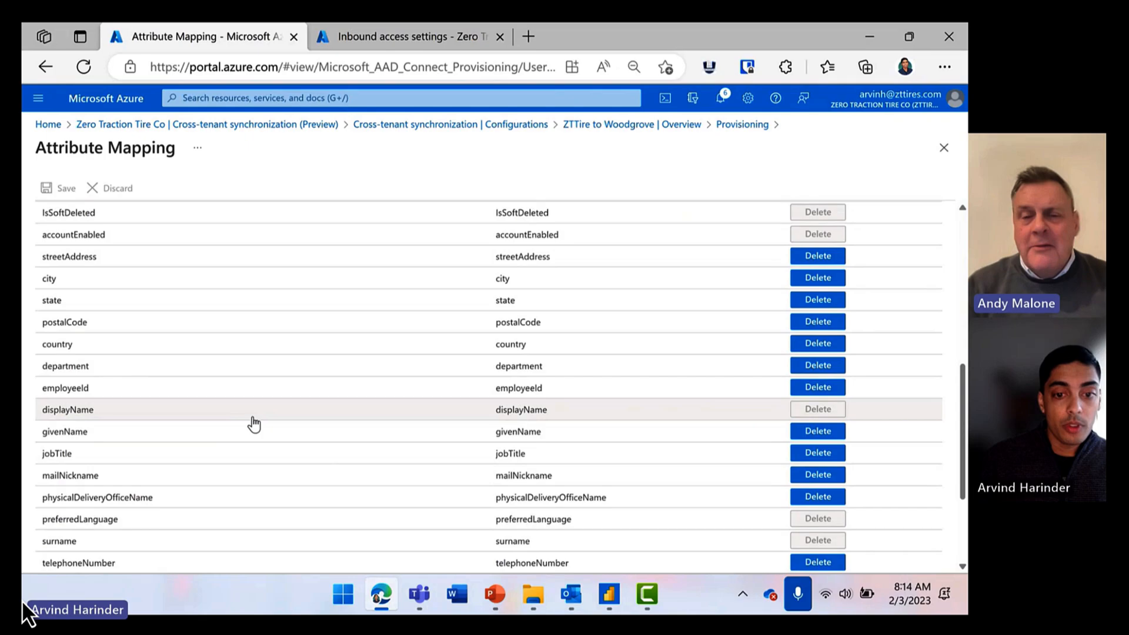
{"action": "mouse_move", "coordinate": [264, 419]}
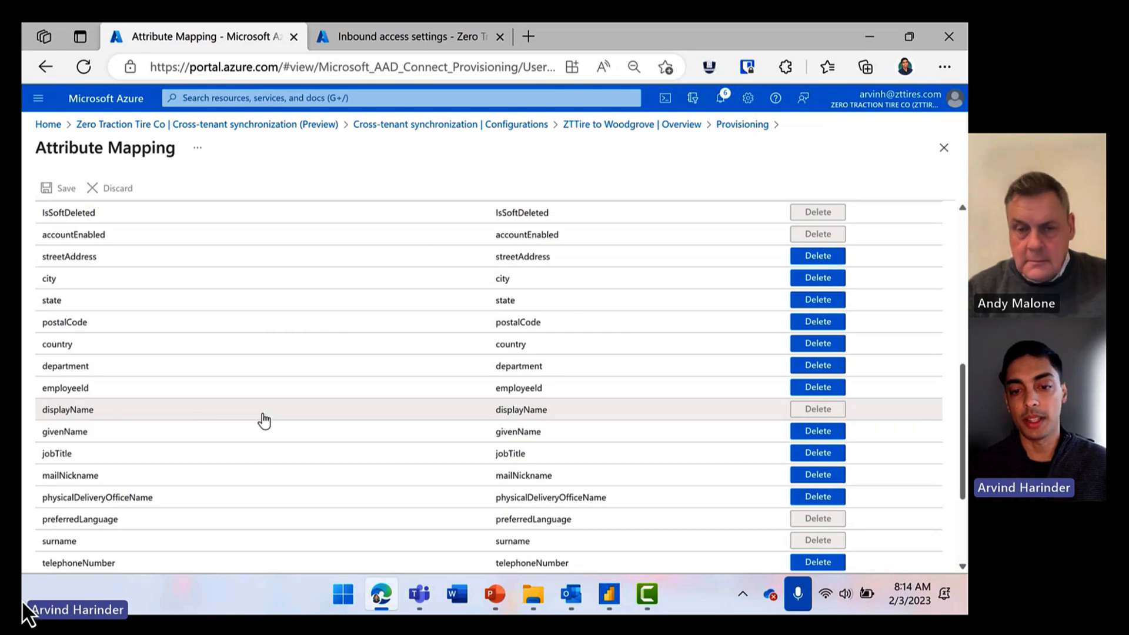
{"action": "mouse_move", "coordinate": [461, 409]}
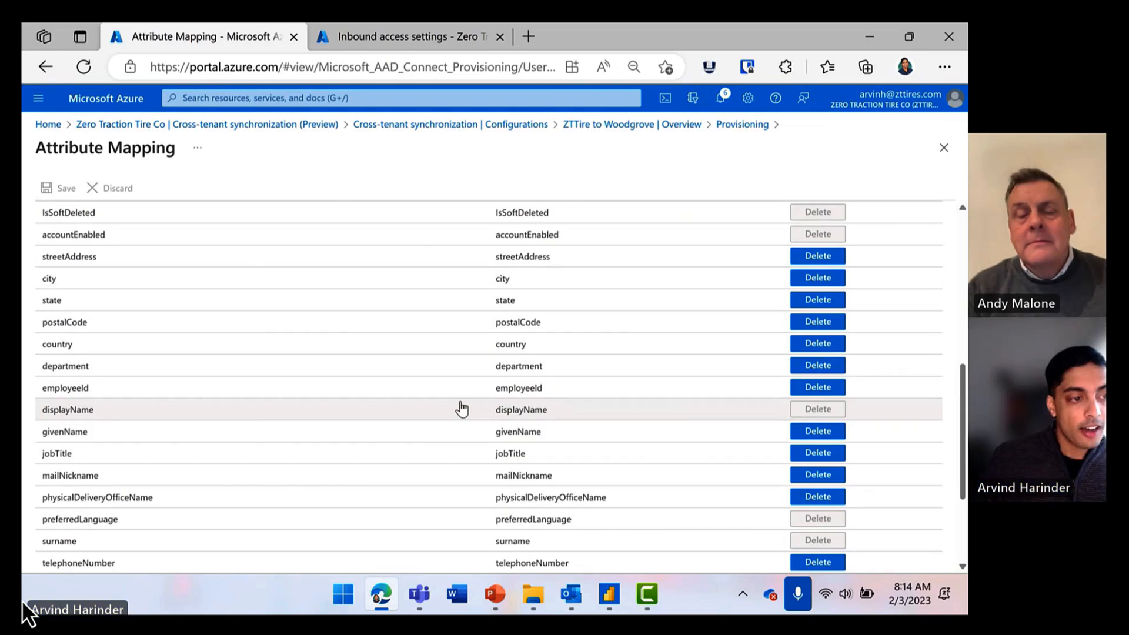
- Scroll the user attribute mappings list down to Member mapped to userType
{"action": "scroll", "scroll_direction": "up", "scroll_amount": 3}
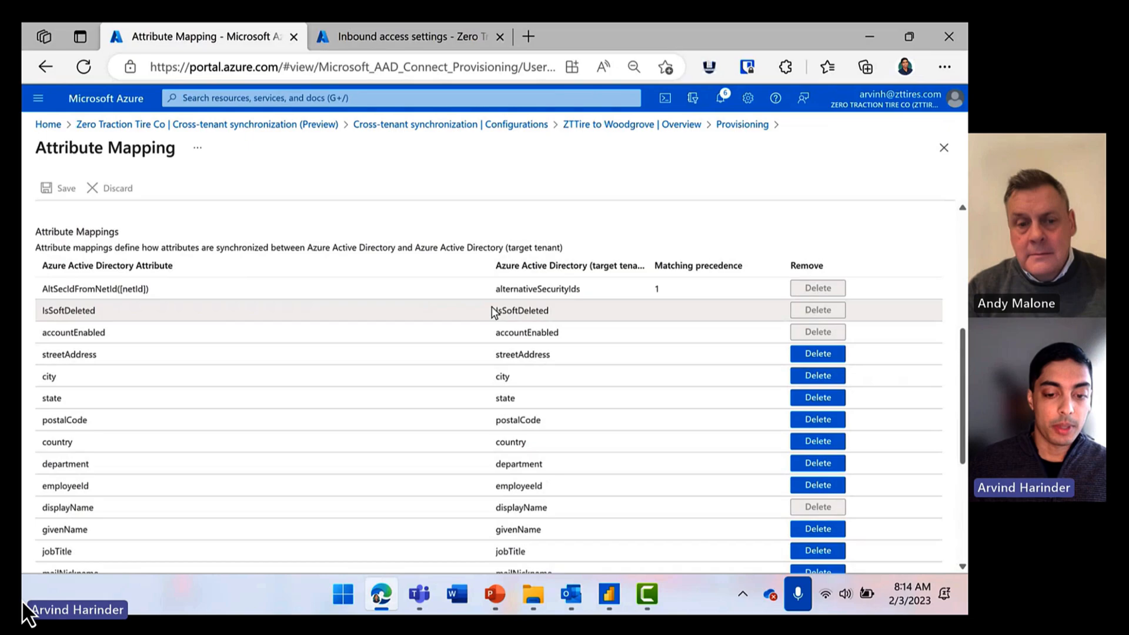
{"action": "scroll", "scroll_direction": "down", "scroll_amount": 3}
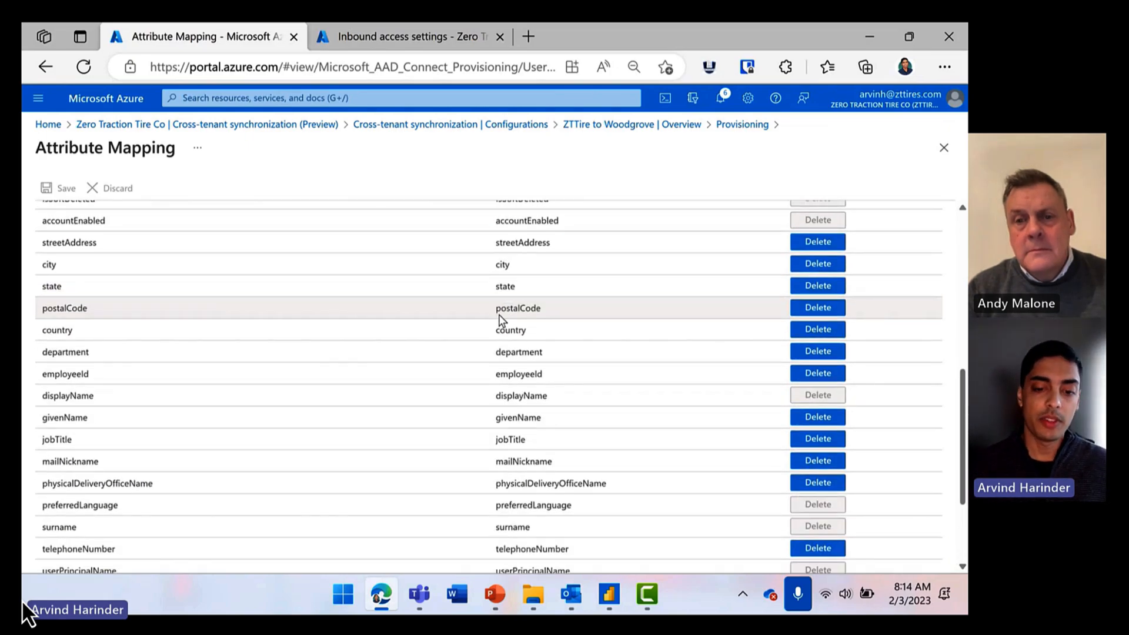
{"action": "mouse_move", "coordinate": [503, 340]}
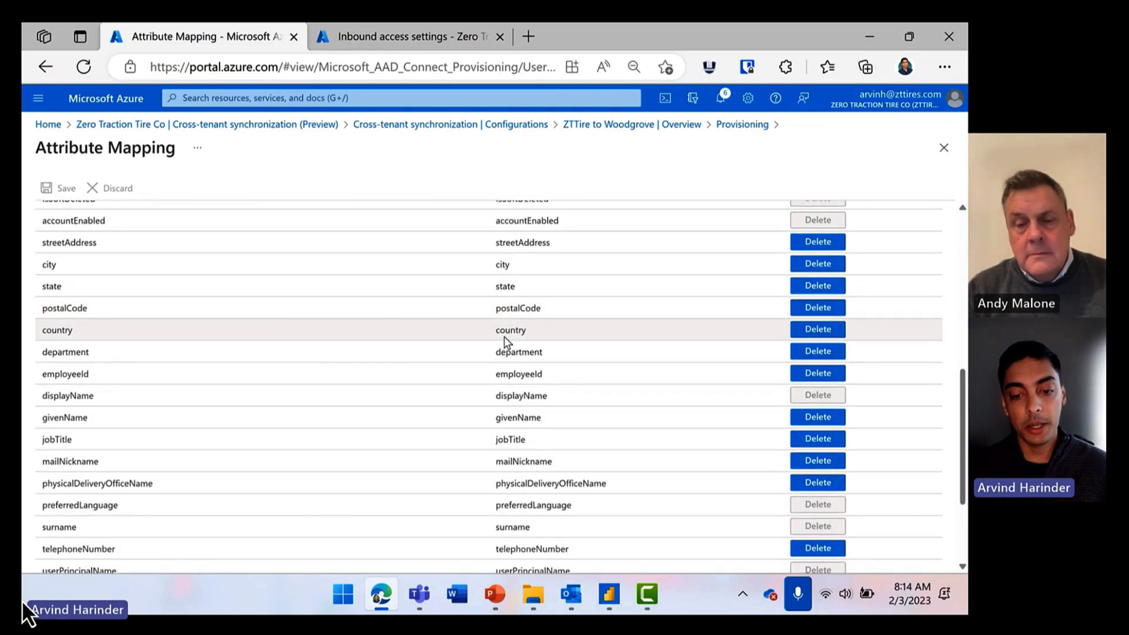
{"action": "scroll", "scroll_direction": "down", "scroll_amount": 3}
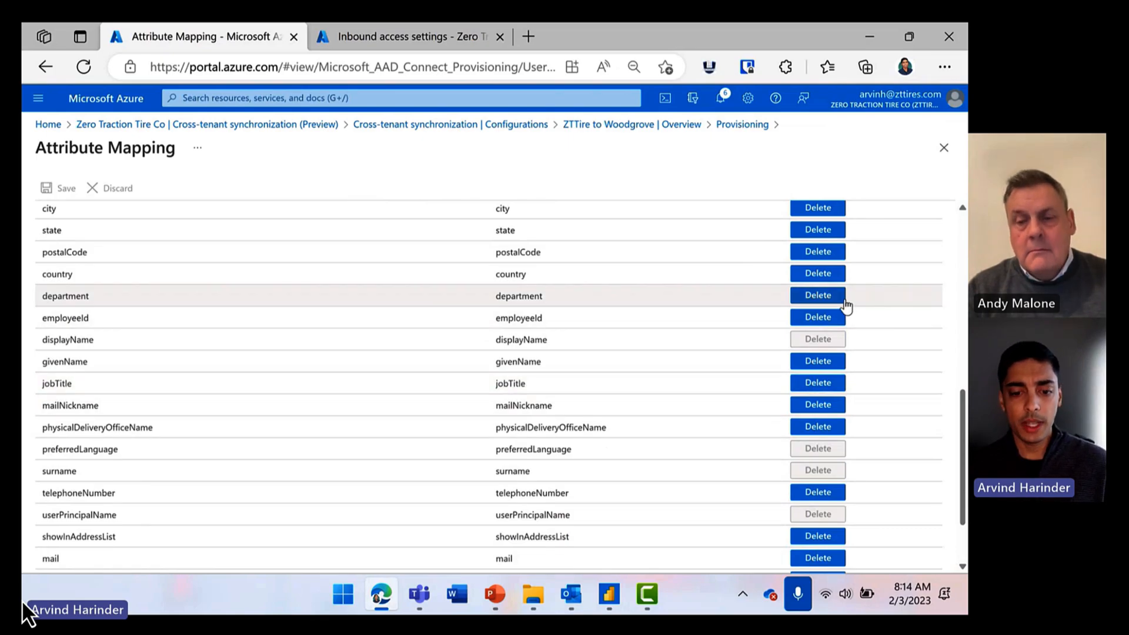
{"action": "scroll", "scroll_direction": "down", "scroll_amount": 3}
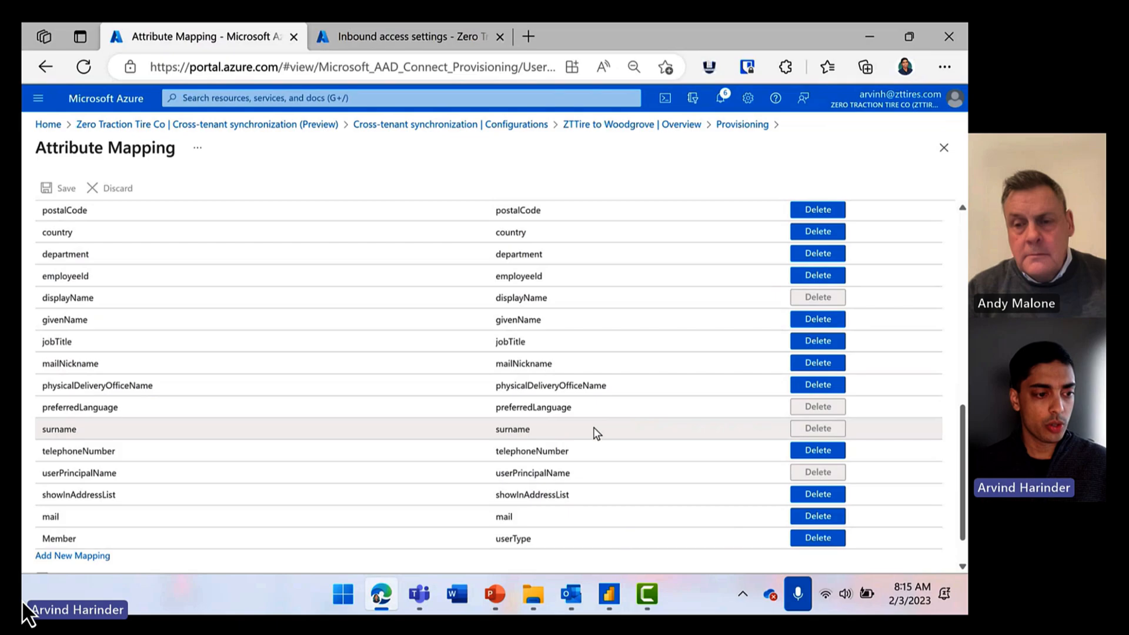
{"action": "mouse_move", "coordinate": [421, 400]}
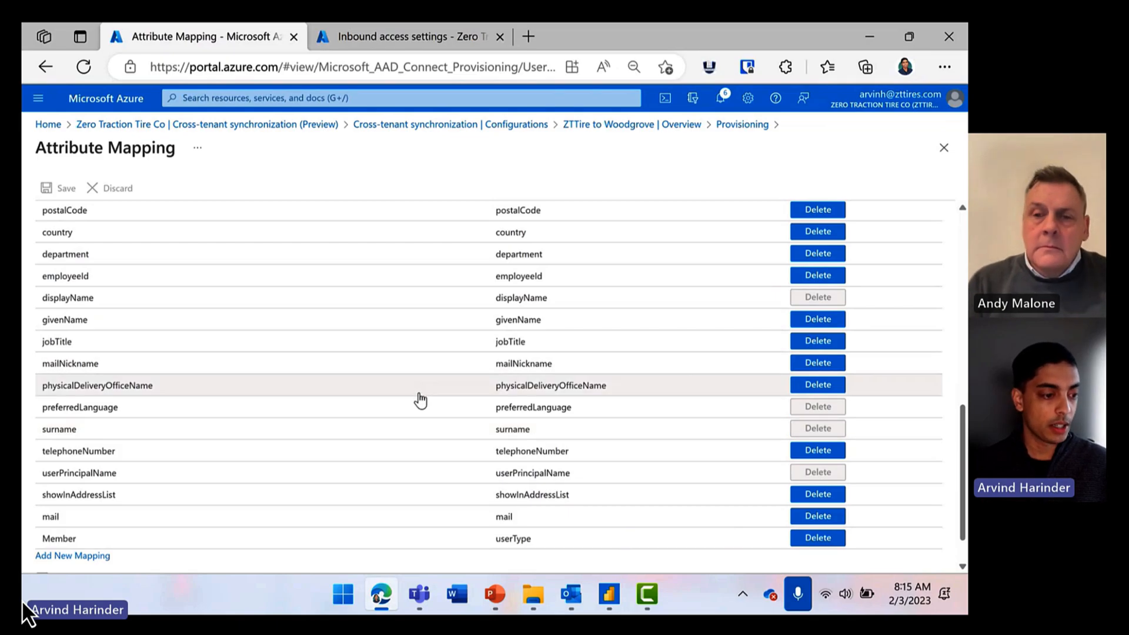
{"action": "mouse_move", "coordinate": [368, 461]}
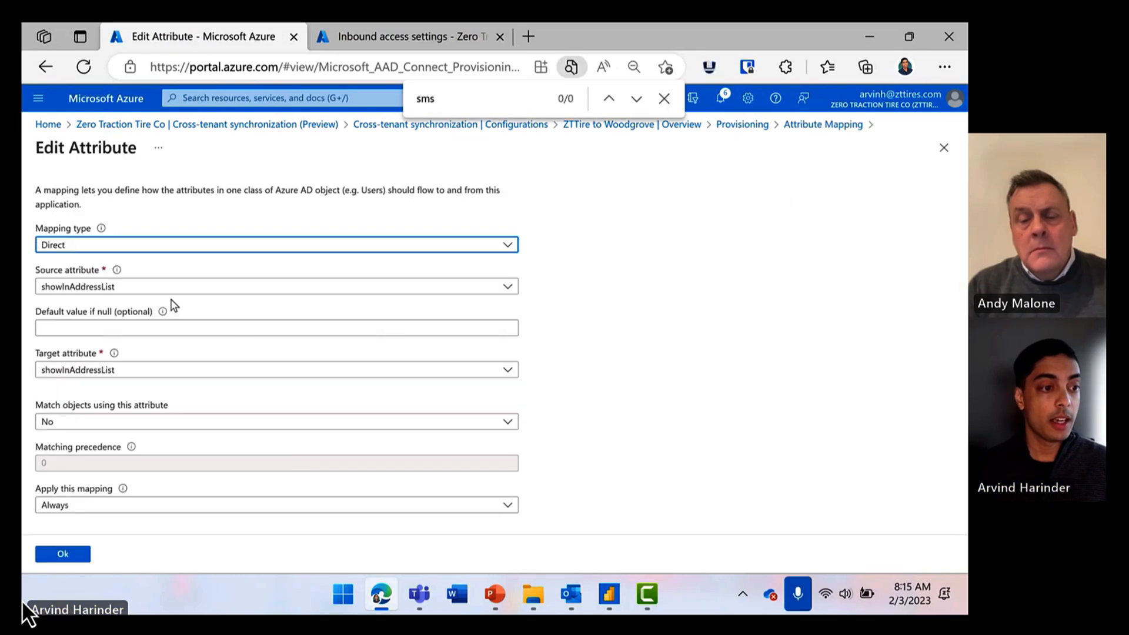
- Map showInAddressList as a Constant with value True
{"action": "left_click", "coordinate": [275, 244]}
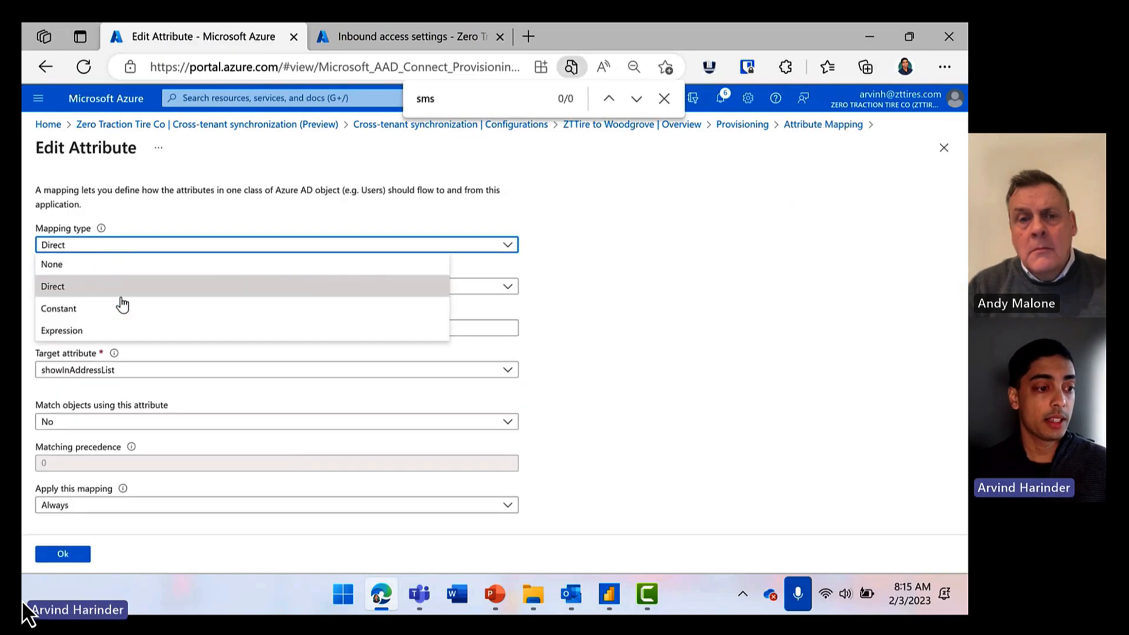
{"action": "left_click", "coordinate": [58, 308]}
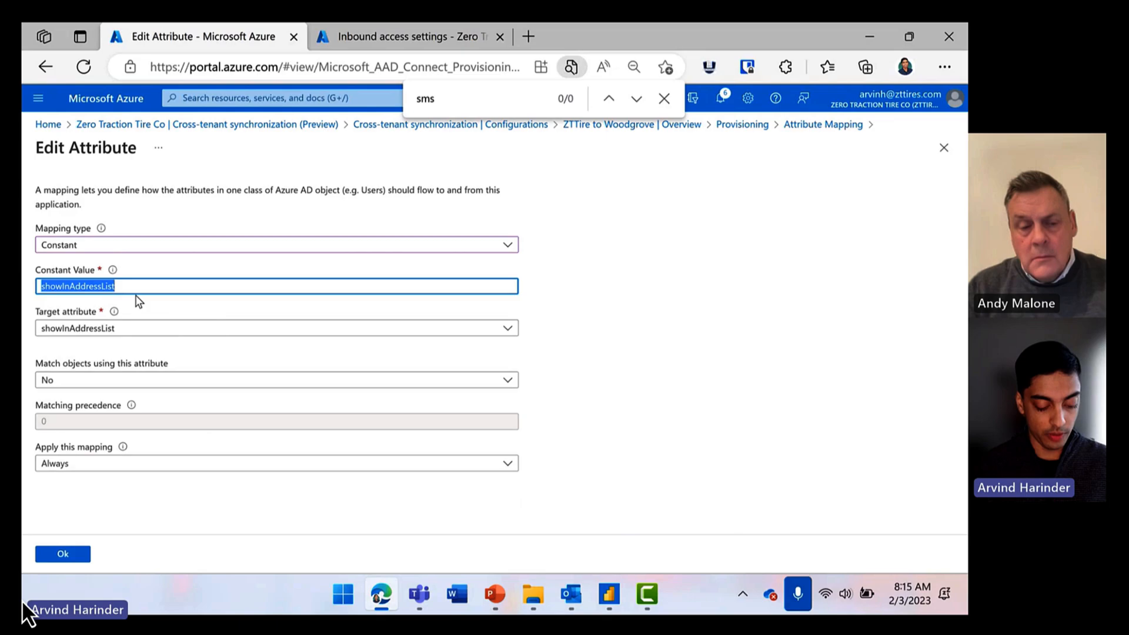
{"action": "type", "text": "True"}
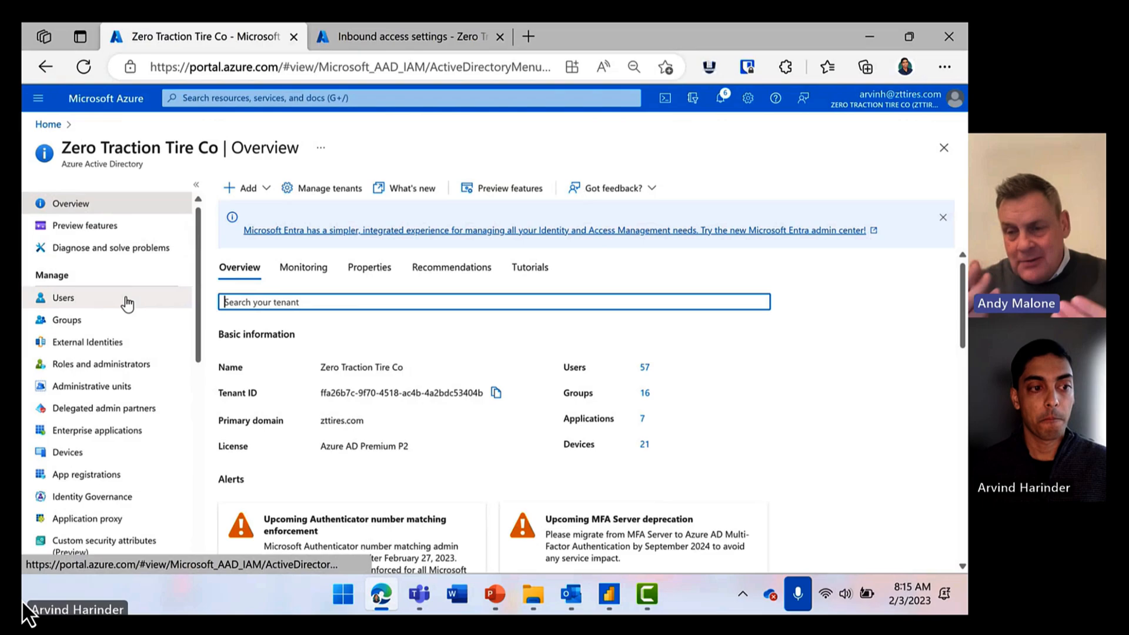
{"action": "mouse_move", "coordinate": [162, 306]}
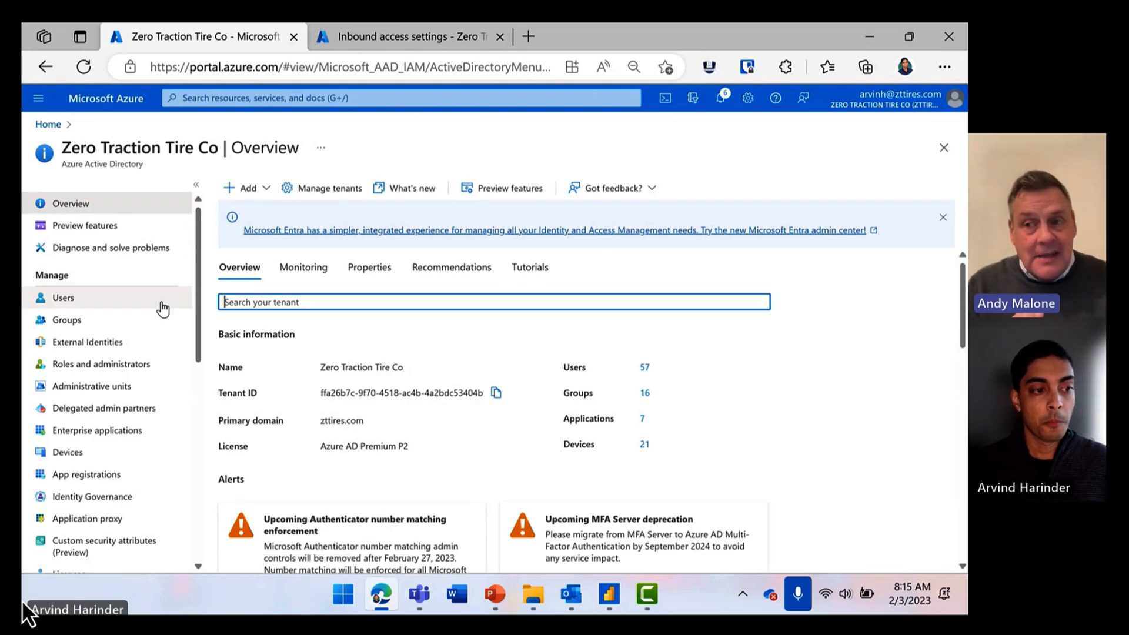
{"action": "mouse_move", "coordinate": [423, 336]}
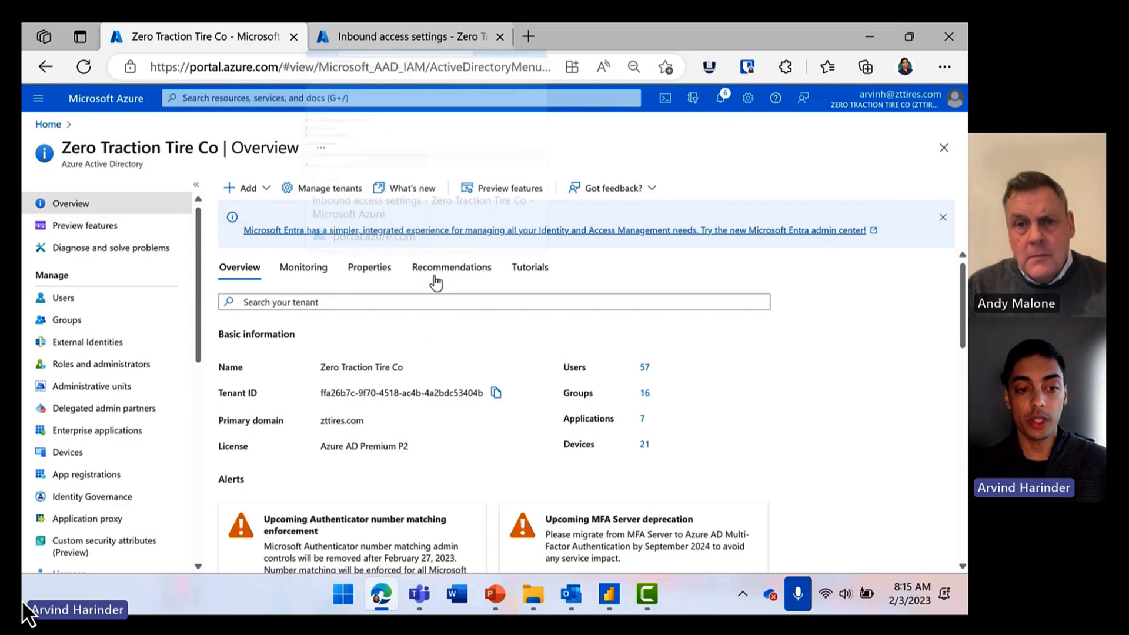
- Open the tenant's Users list and start creating new user 2_3
{"action": "left_click", "coordinate": [64, 297]}
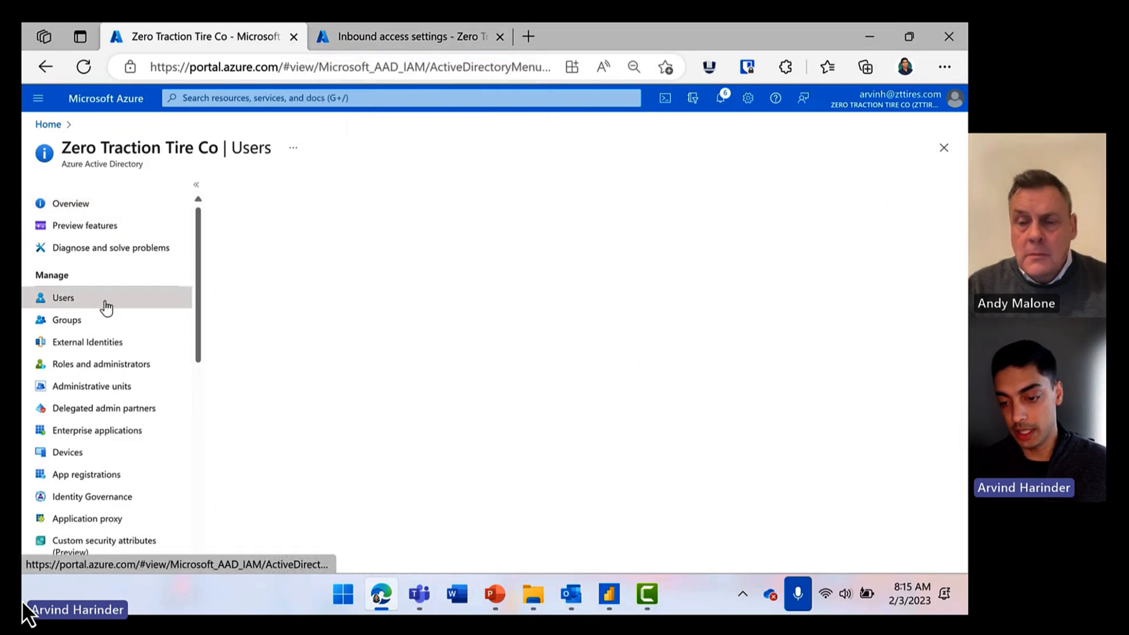
{"action": "left_click", "coordinate": [63, 298]}
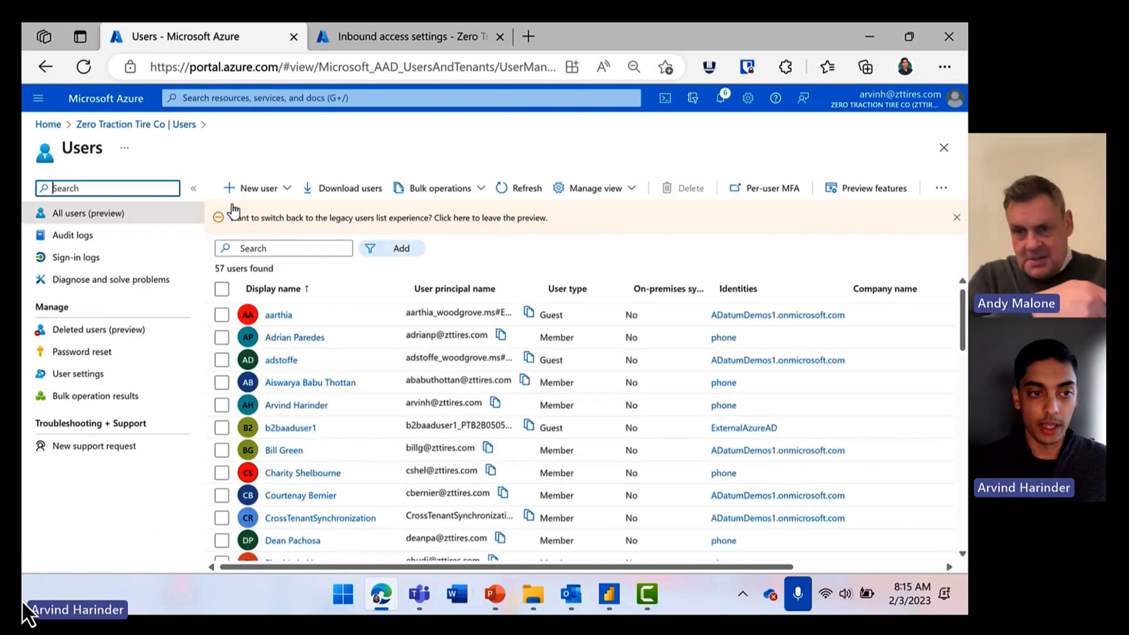
{"action": "left_click", "coordinate": [257, 188]}
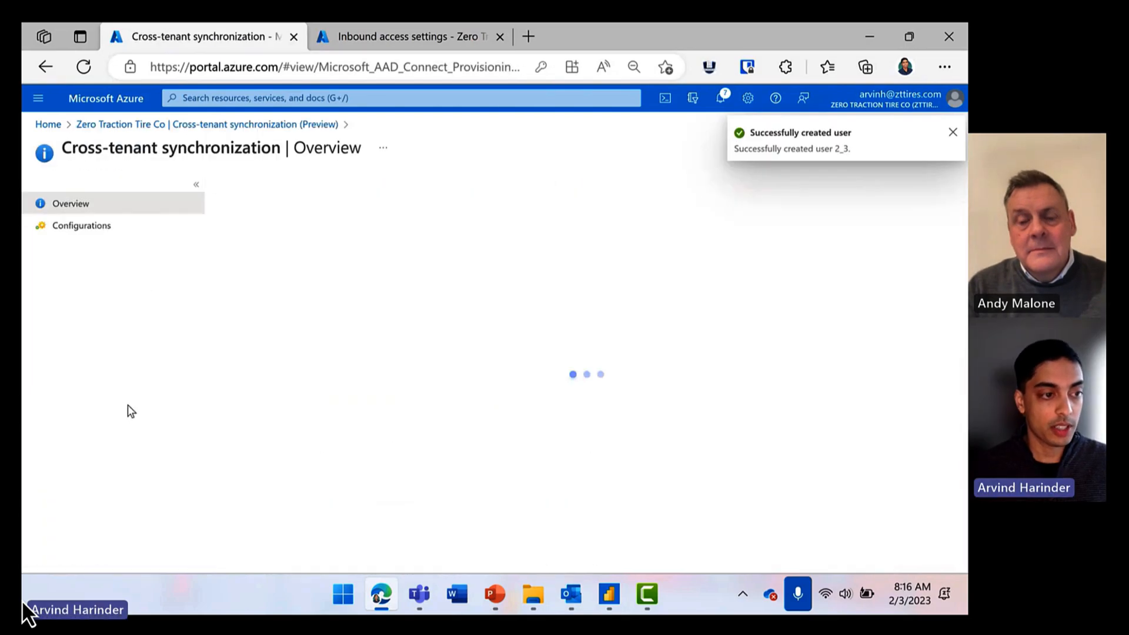
- Add a user assignment to ZTTire to Woodgrove, searching for '_3'
{"action": "left_click", "coordinate": [81, 225]}
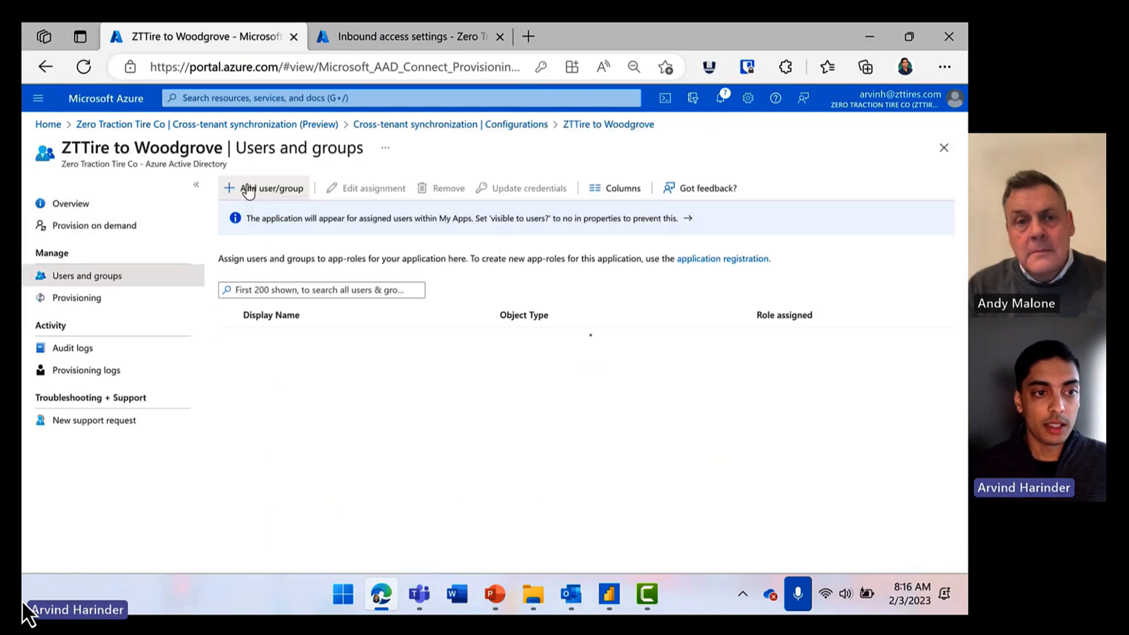
{"action": "left_click", "coordinate": [270, 188]}
{"action": "type", "text": "Z"}
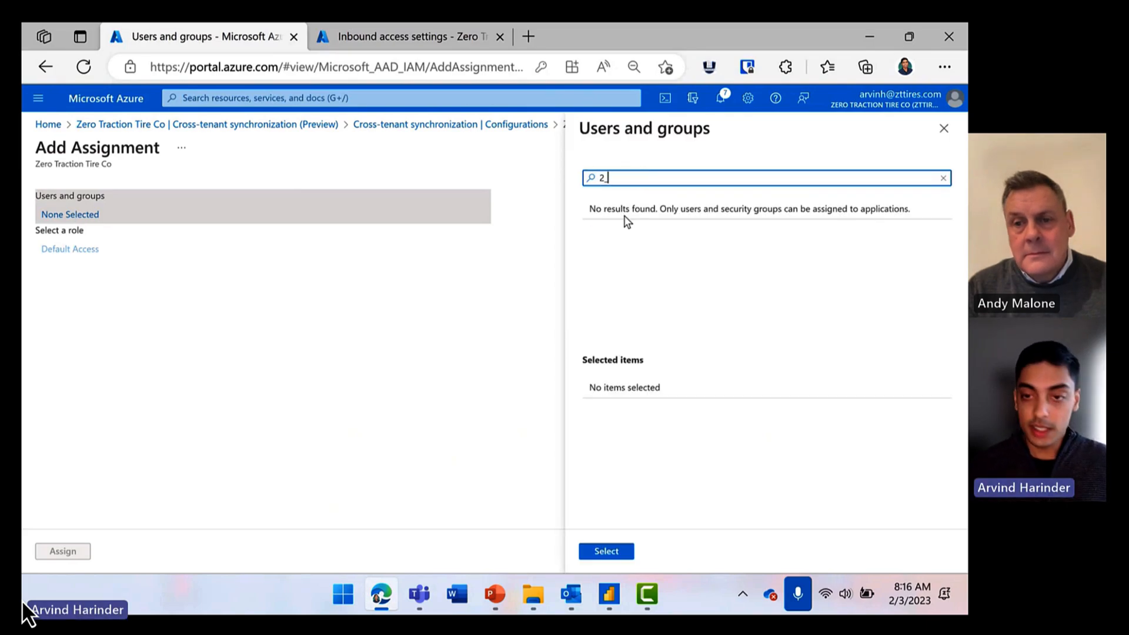
{"action": "type", "text": "_3"}
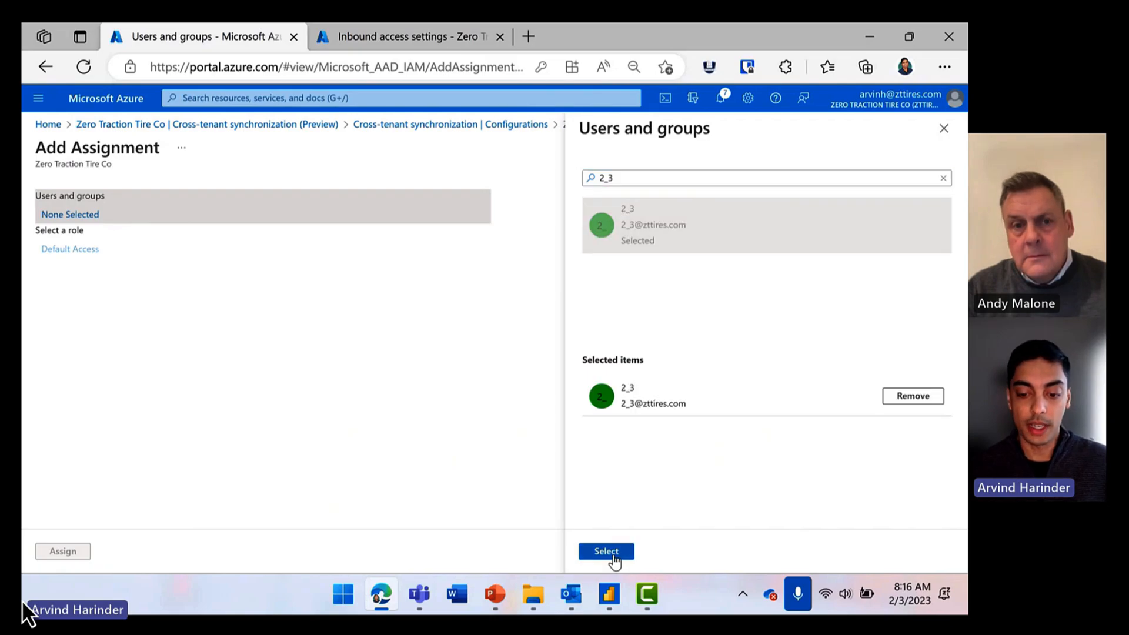
- Assign user 2_3, then pick 2_3 on the Provision on demand page
{"action": "left_click", "coordinate": [605, 551]}
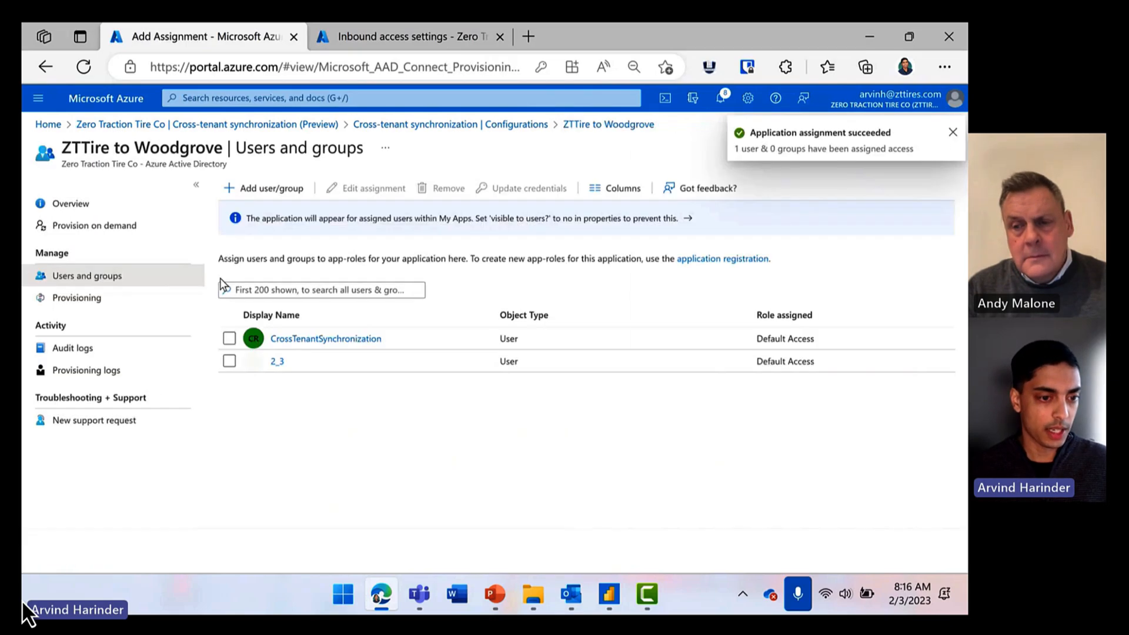
{"action": "left_click", "coordinate": [94, 225]}
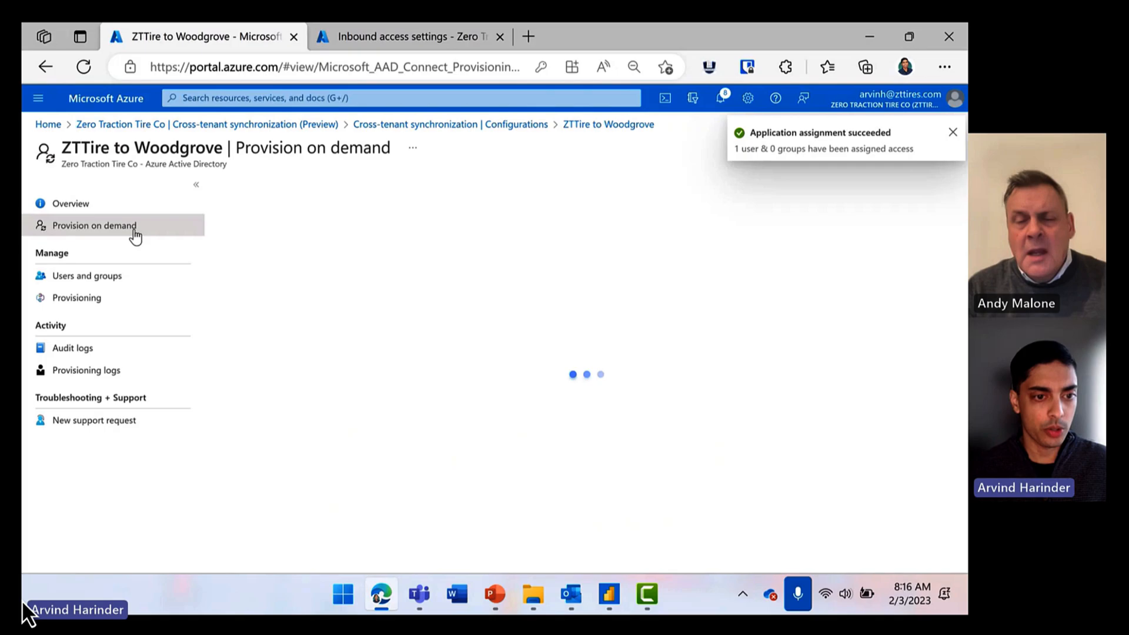
{"action": "mouse_move", "coordinate": [352, 312]}
{"action": "type", "text": "z"}
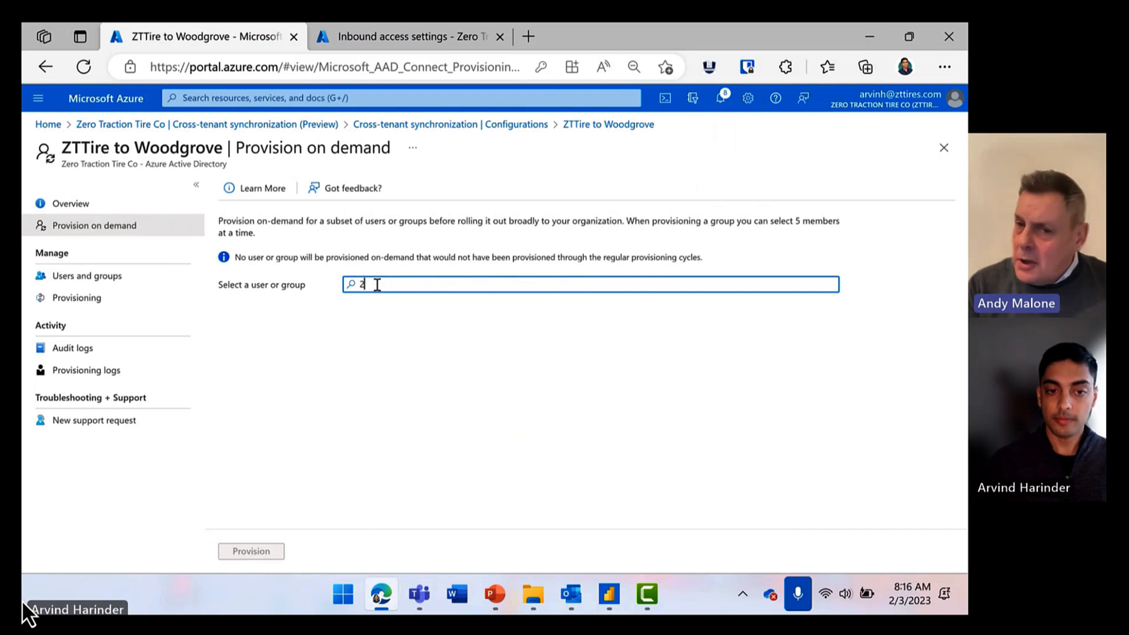
{"action": "type", "text": "_3"}
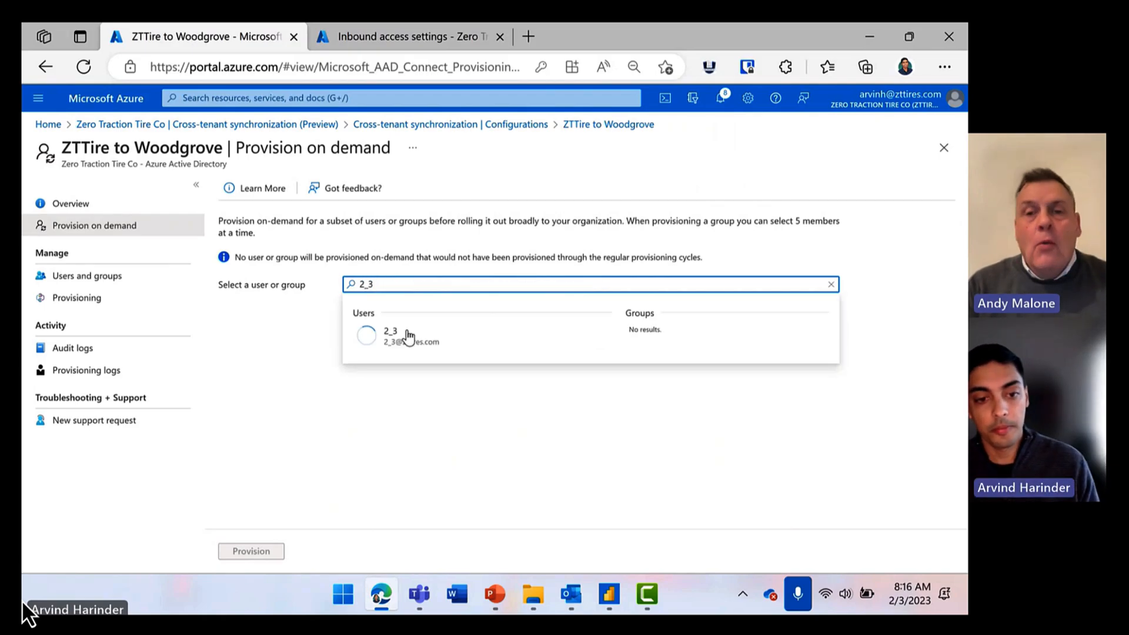
{"action": "left_click", "coordinate": [391, 334]}
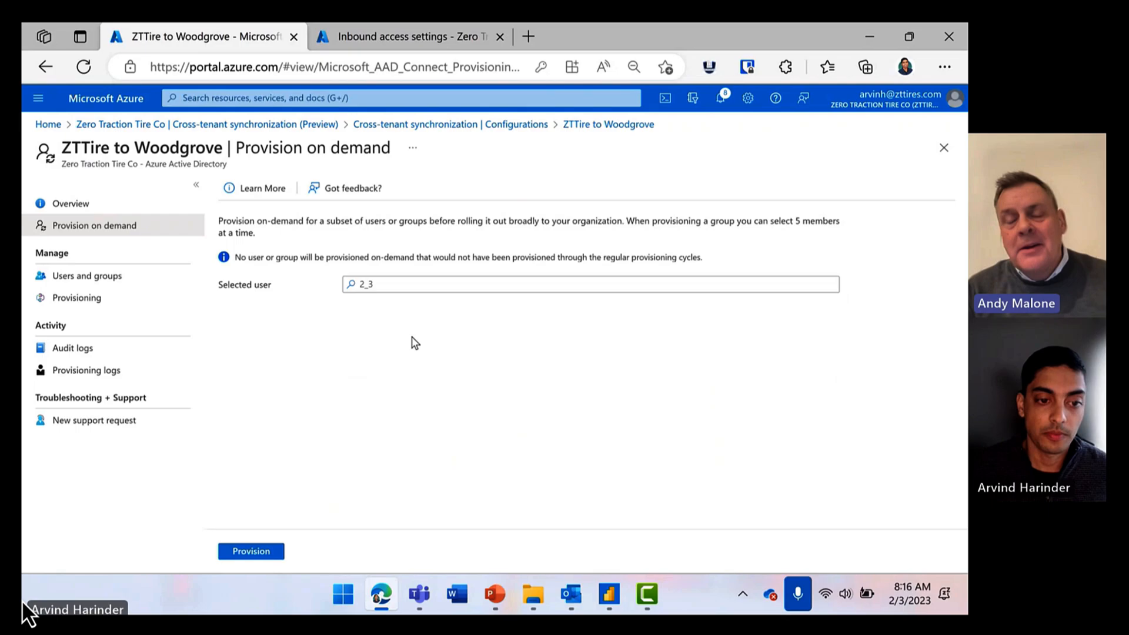
{"action": "mouse_move", "coordinate": [417, 336]}
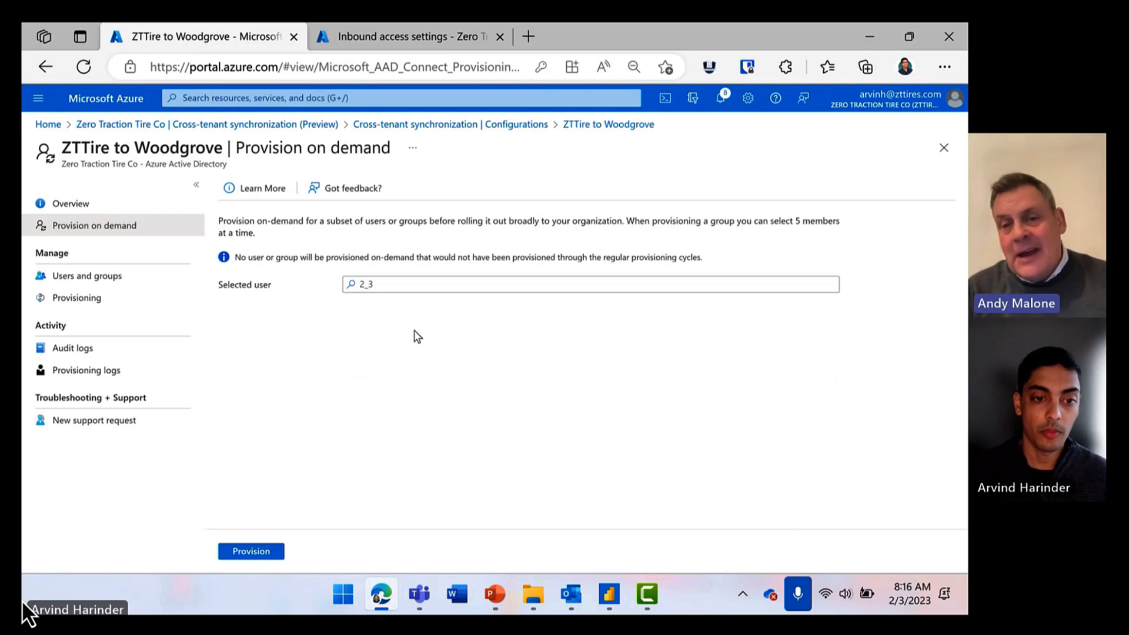
{"action": "mouse_move", "coordinate": [393, 324]}
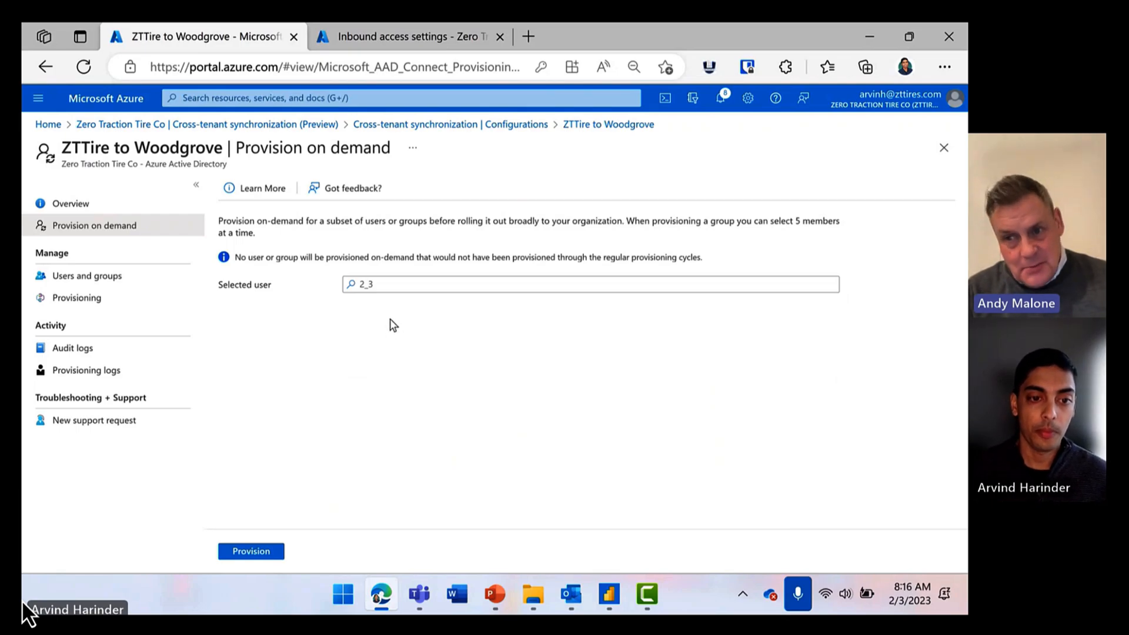
{"action": "mouse_move", "coordinate": [388, 307]}
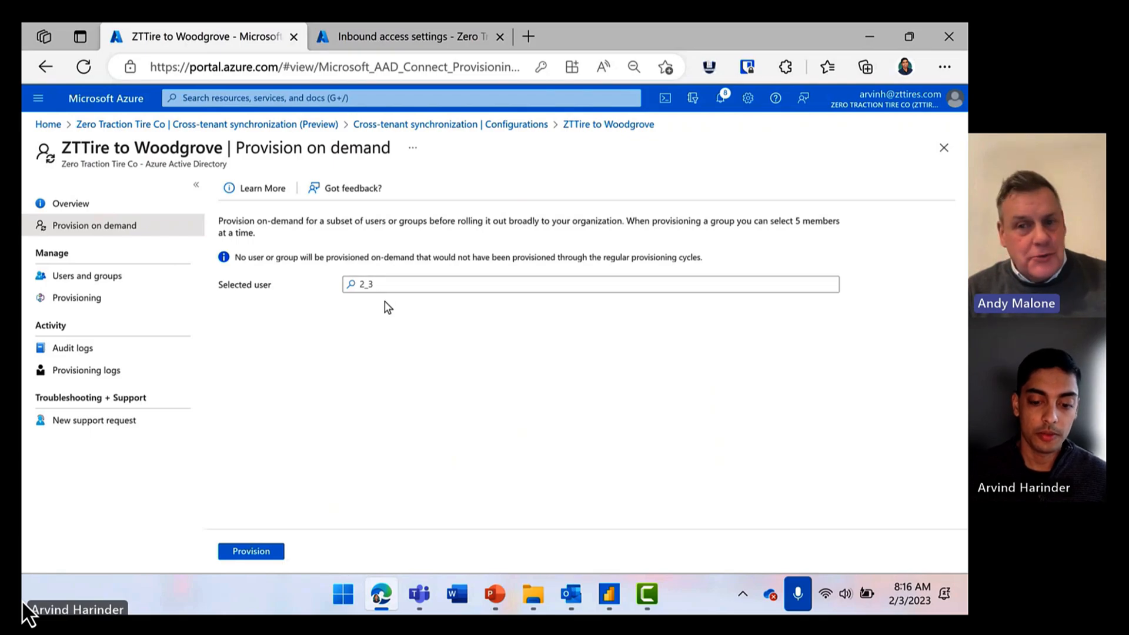
{"action": "mouse_move", "coordinate": [418, 304]}
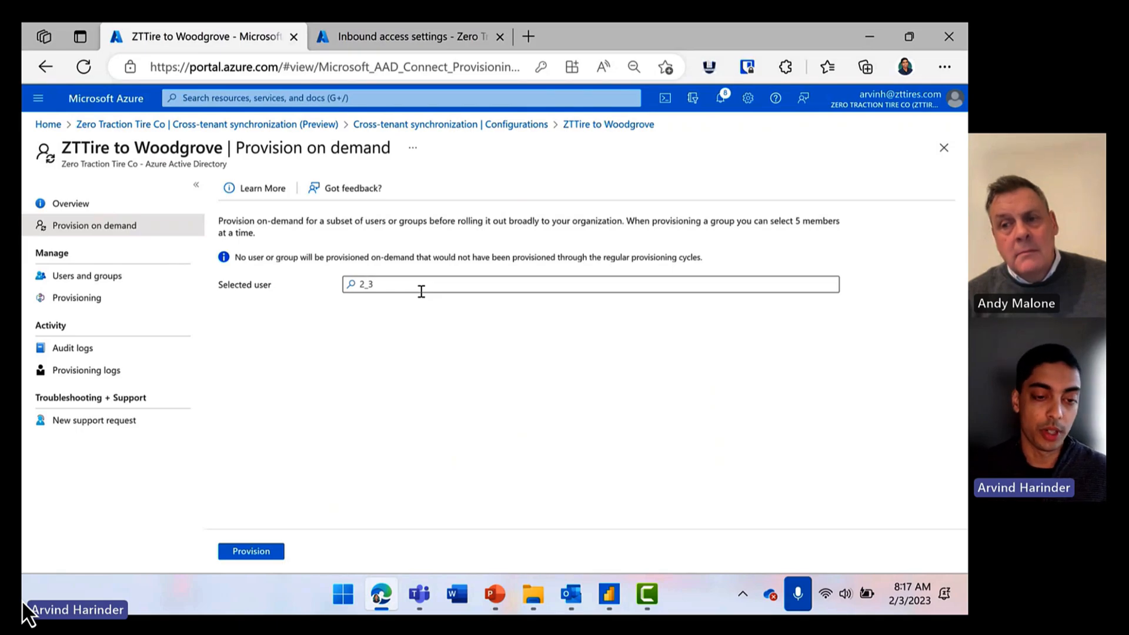
- Start on-demand provisioning of user 2_3
{"action": "left_click", "coordinate": [251, 551]}
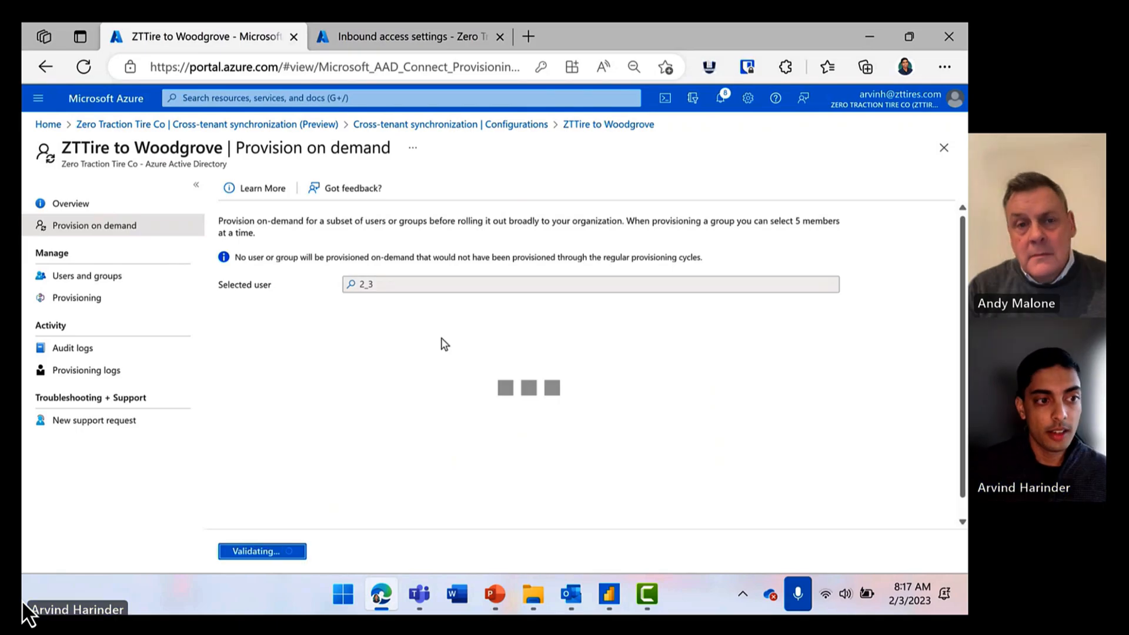
{"action": "mouse_move", "coordinate": [430, 303]}
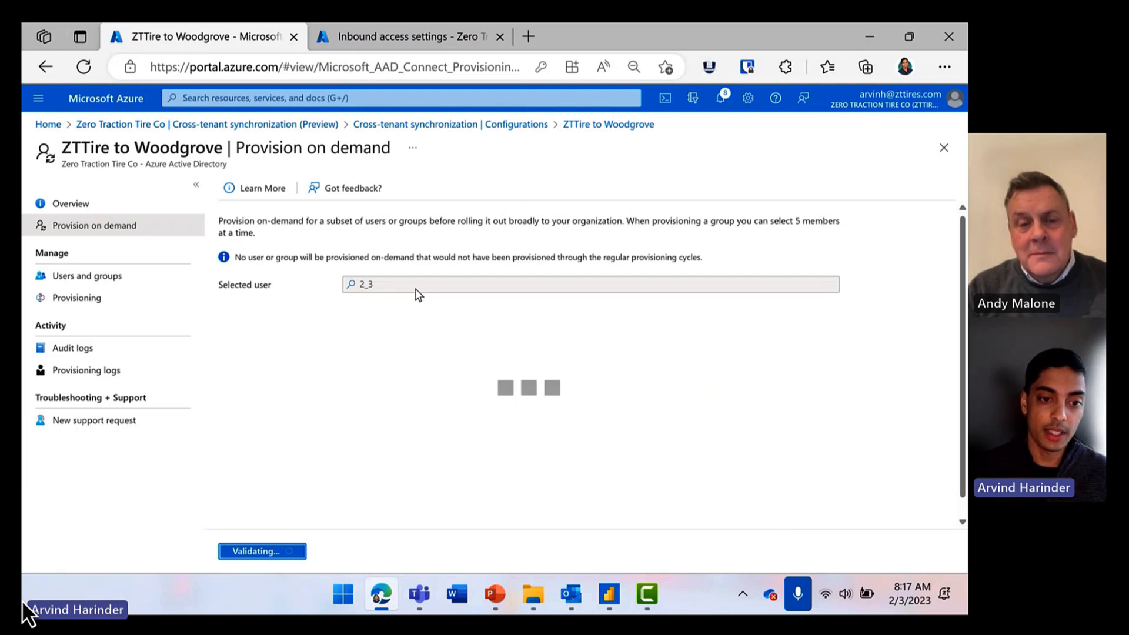
{"action": "mouse_move", "coordinate": [509, 288]}
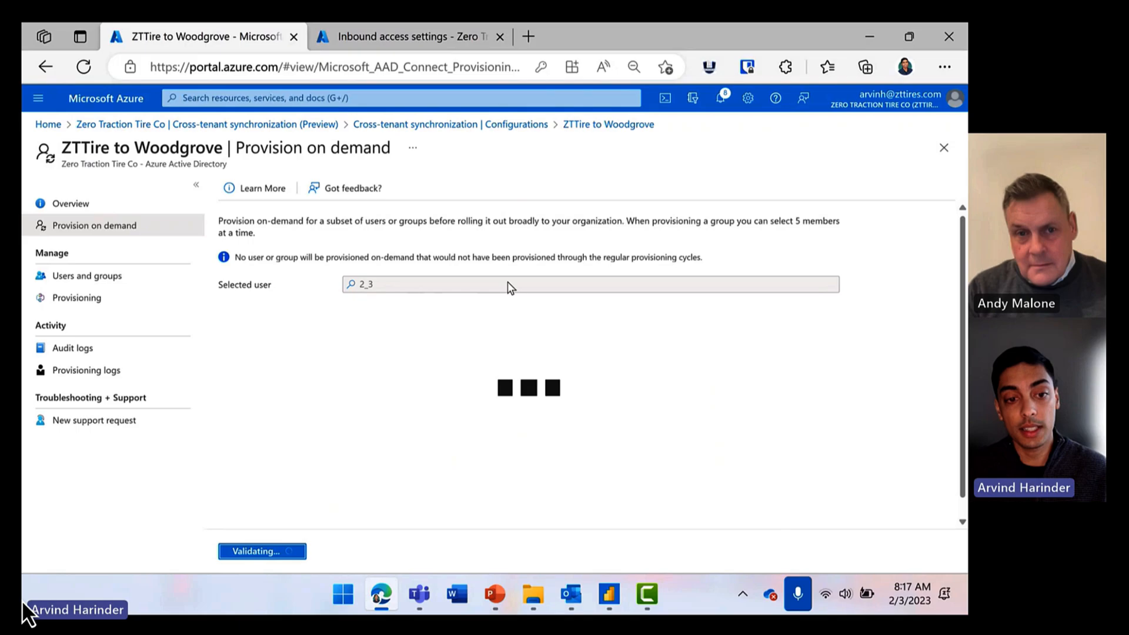
{"action": "mouse_move", "coordinate": [448, 275]}
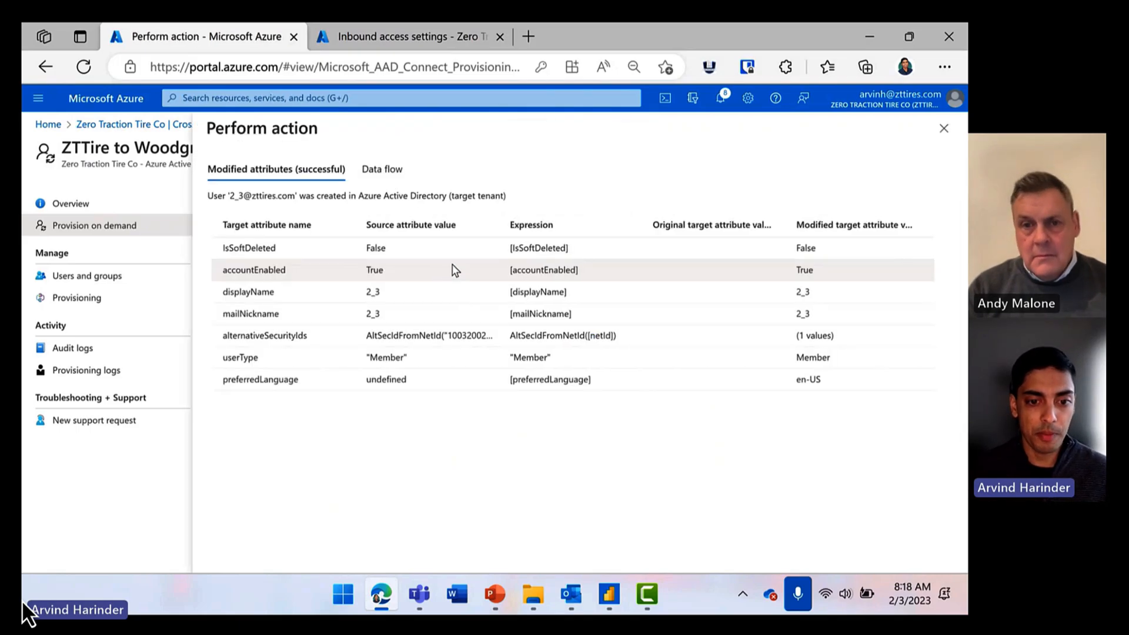
{"action": "mouse_move", "coordinate": [945, 130]}
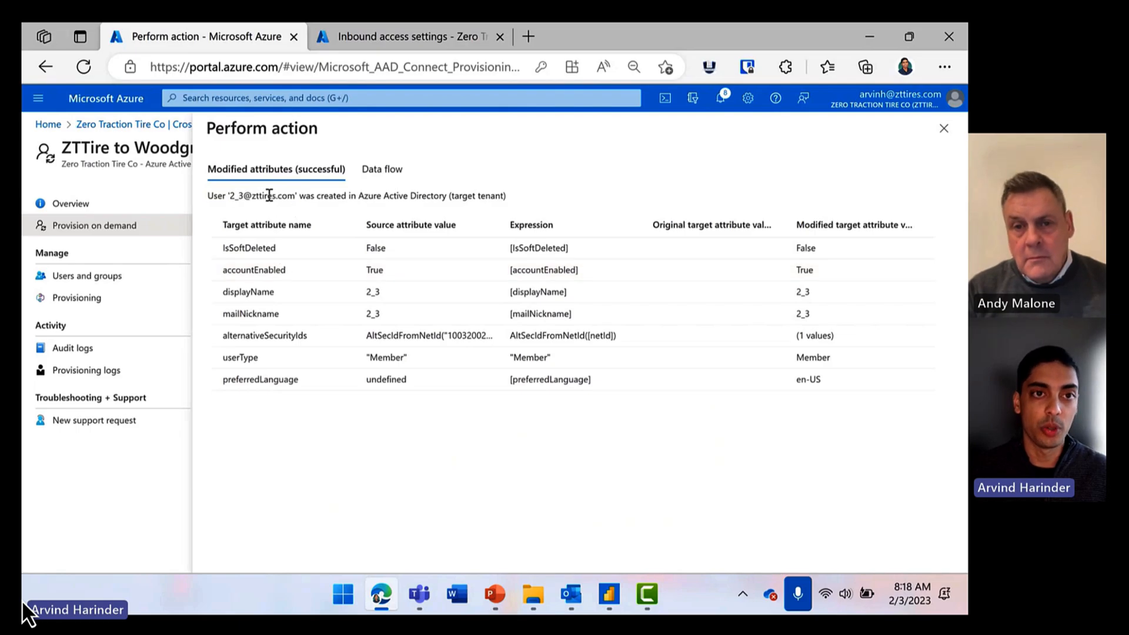
- Search '2_3' in Woodgrove's user list and open that user's profile
{"action": "left_click", "coordinate": [403, 36]}
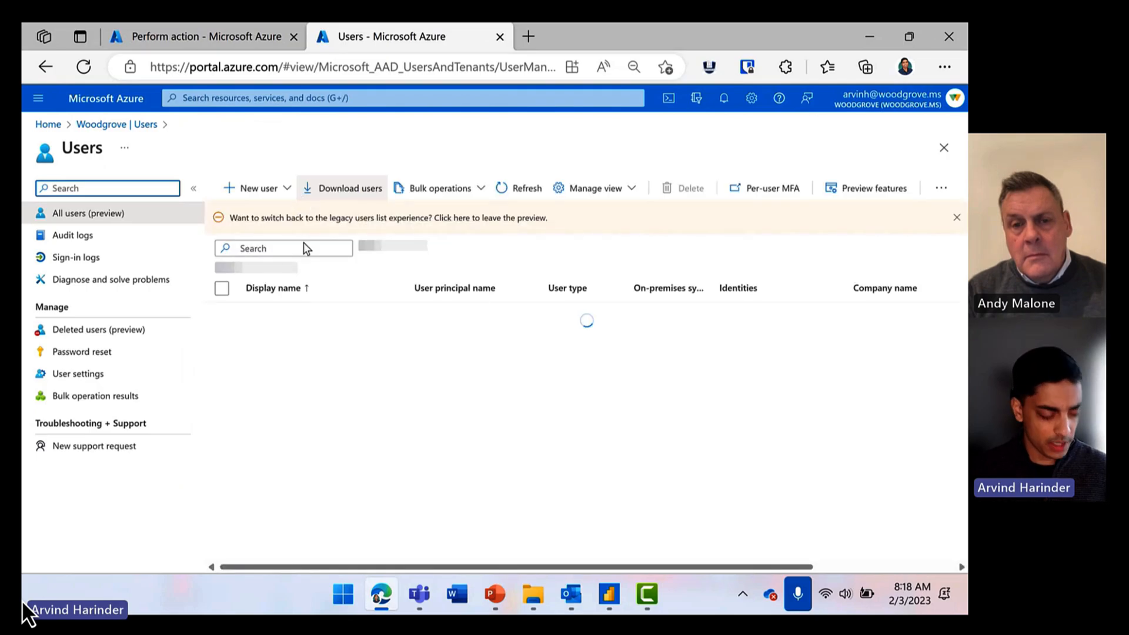
{"action": "type", "text": "2_3"}
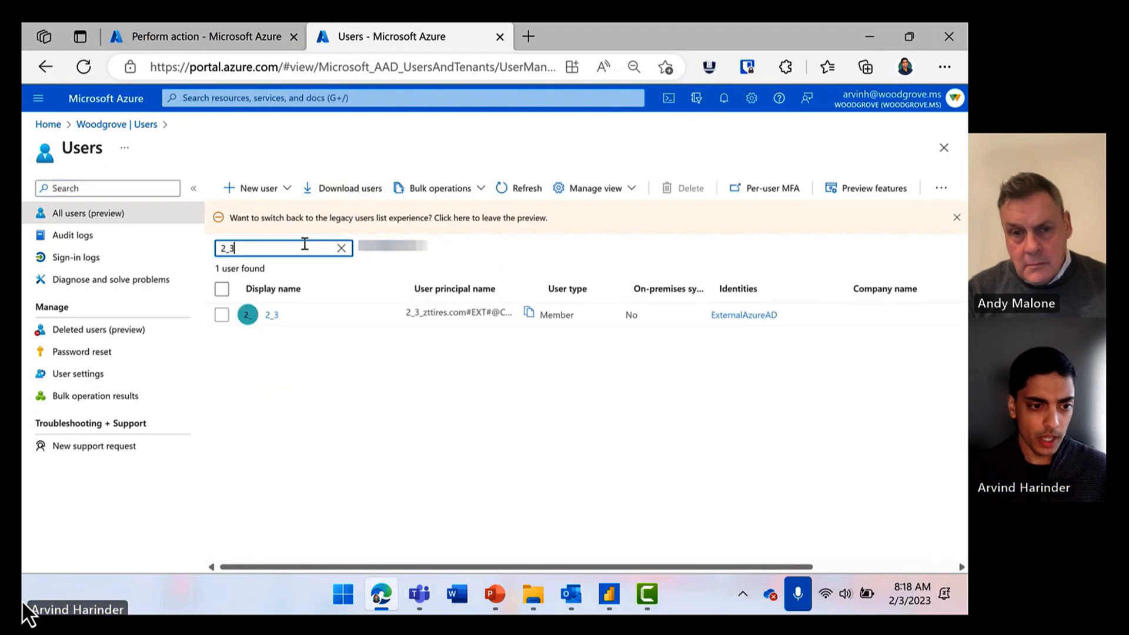
{"action": "left_click", "coordinate": [271, 315]}
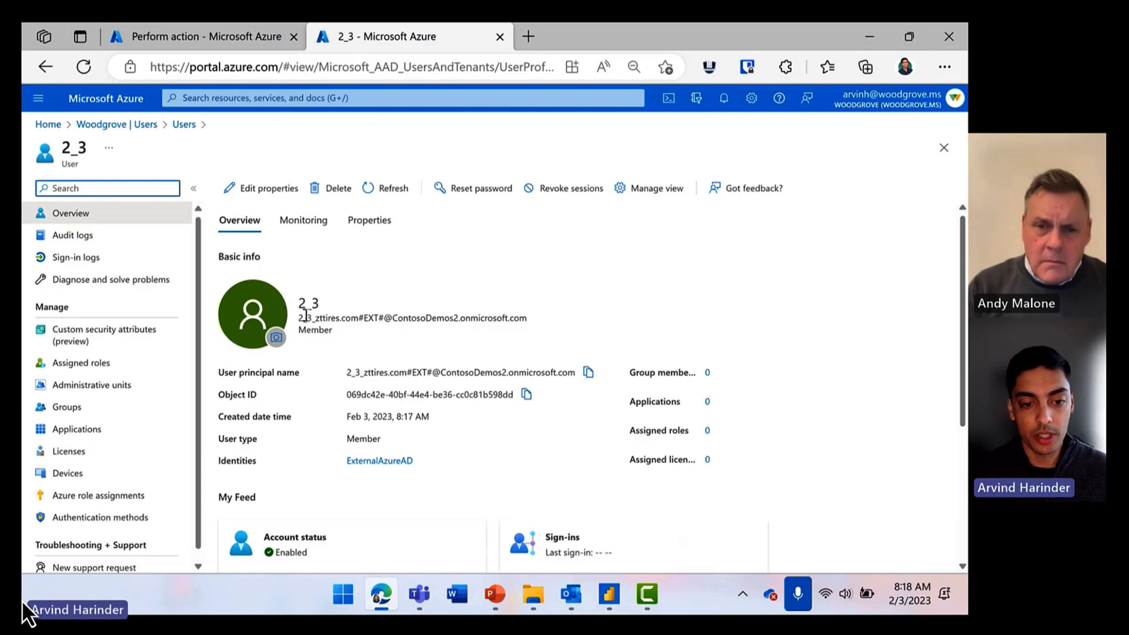
{"action": "mouse_move", "coordinate": [363, 437]}
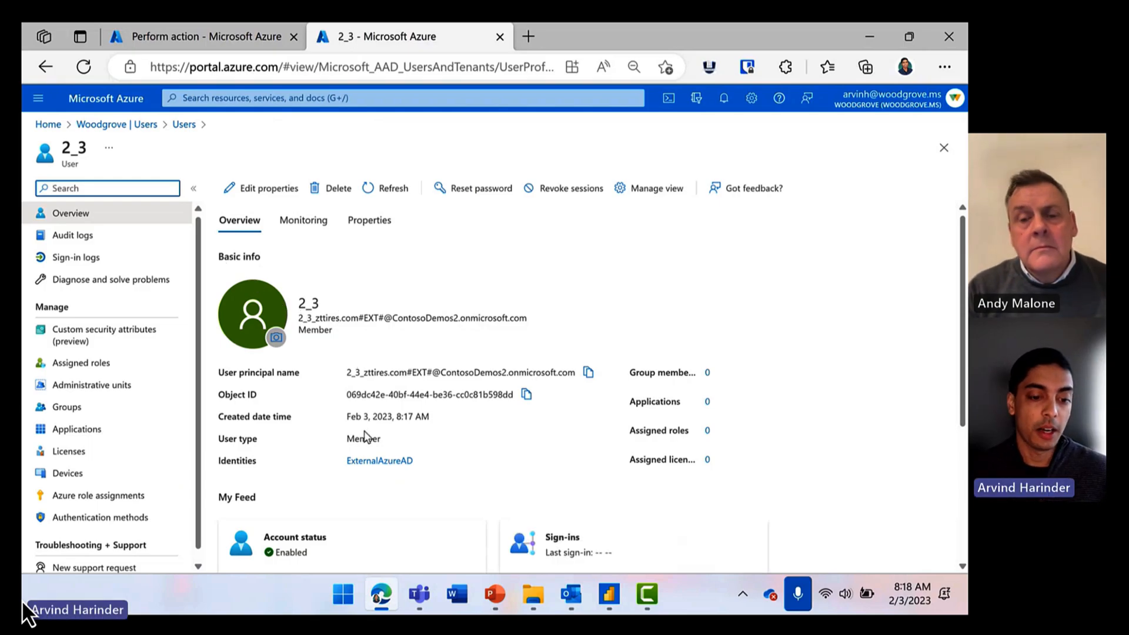
{"action": "mouse_move", "coordinate": [433, 442]}
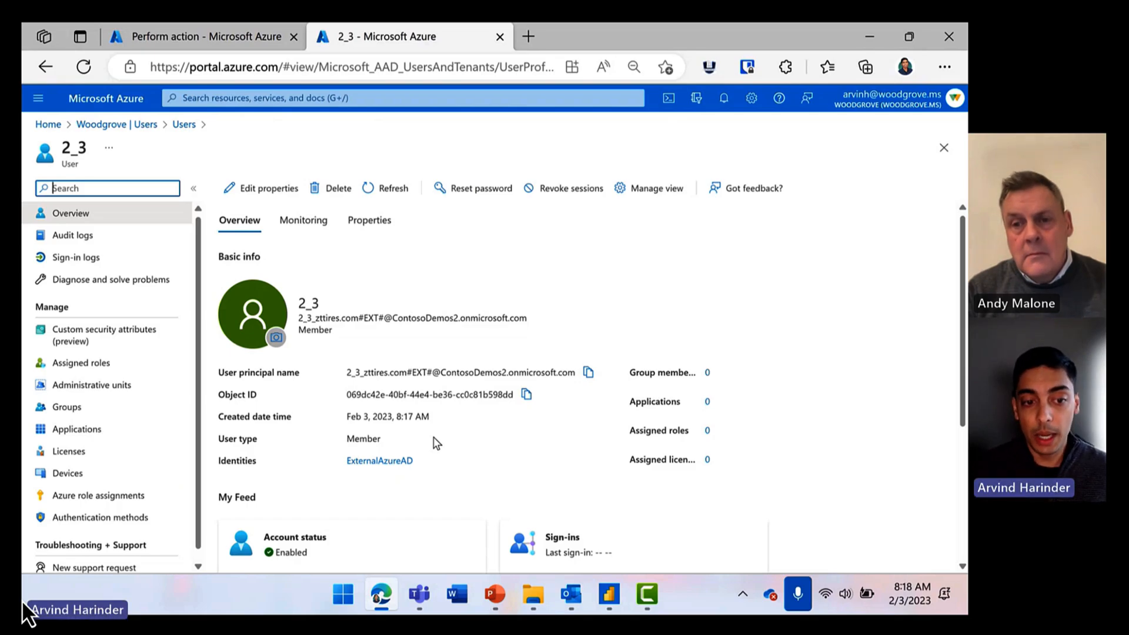
{"action": "mouse_move", "coordinate": [460, 317]}
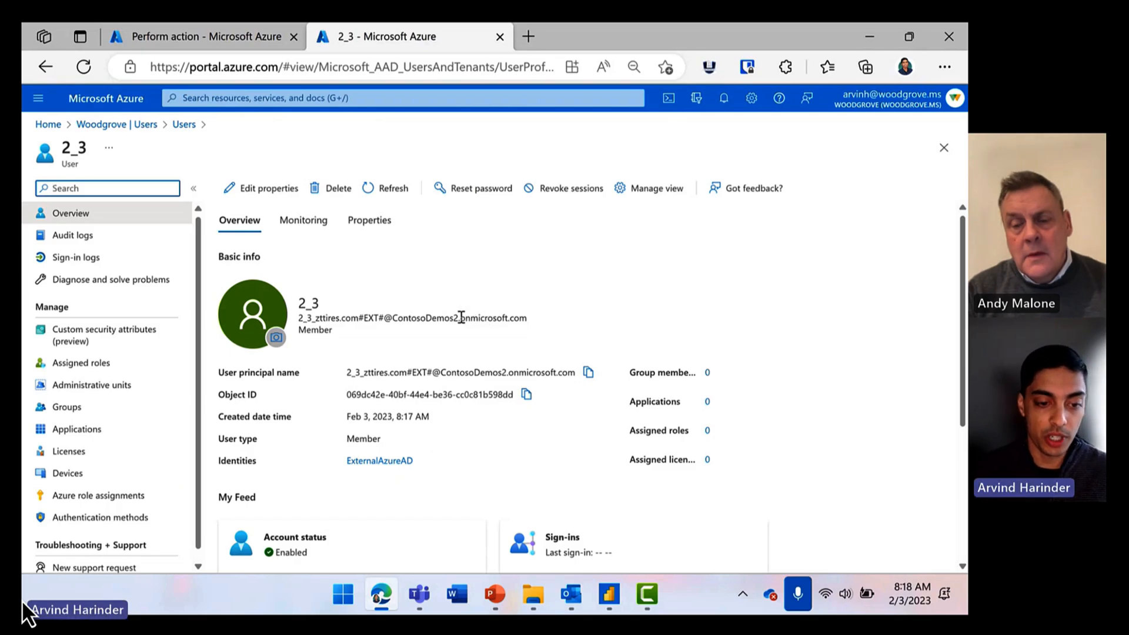
{"action": "mouse_move", "coordinate": [515, 305]}
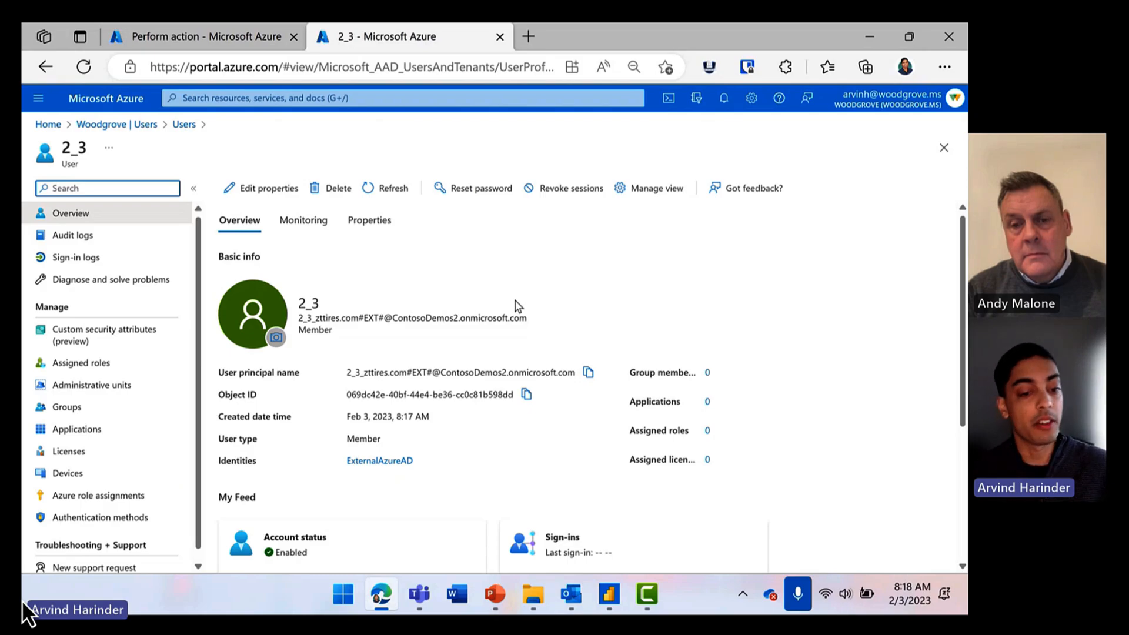
{"action": "mouse_move", "coordinate": [462, 294]}
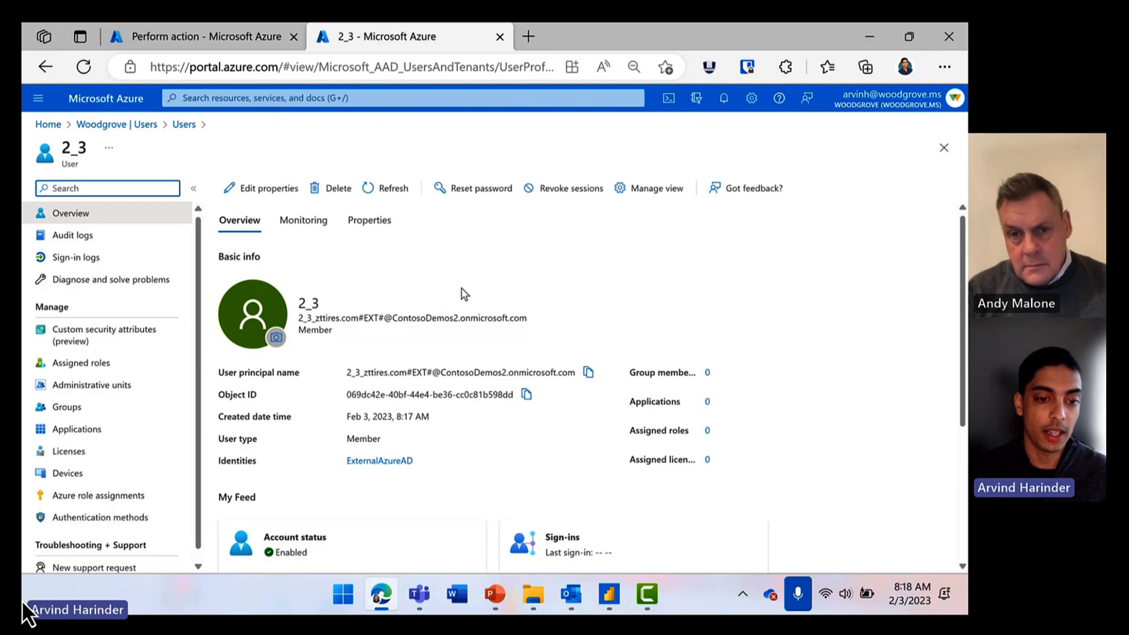
{"action": "mouse_move", "coordinate": [482, 292]}
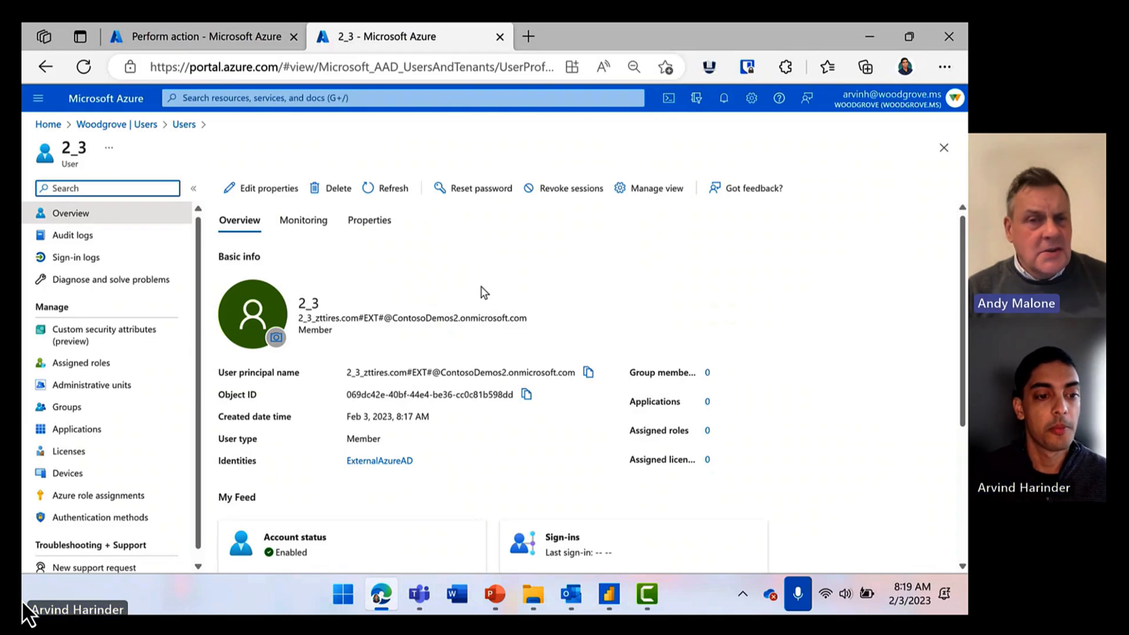
{"action": "mouse_move", "coordinate": [416, 308]}
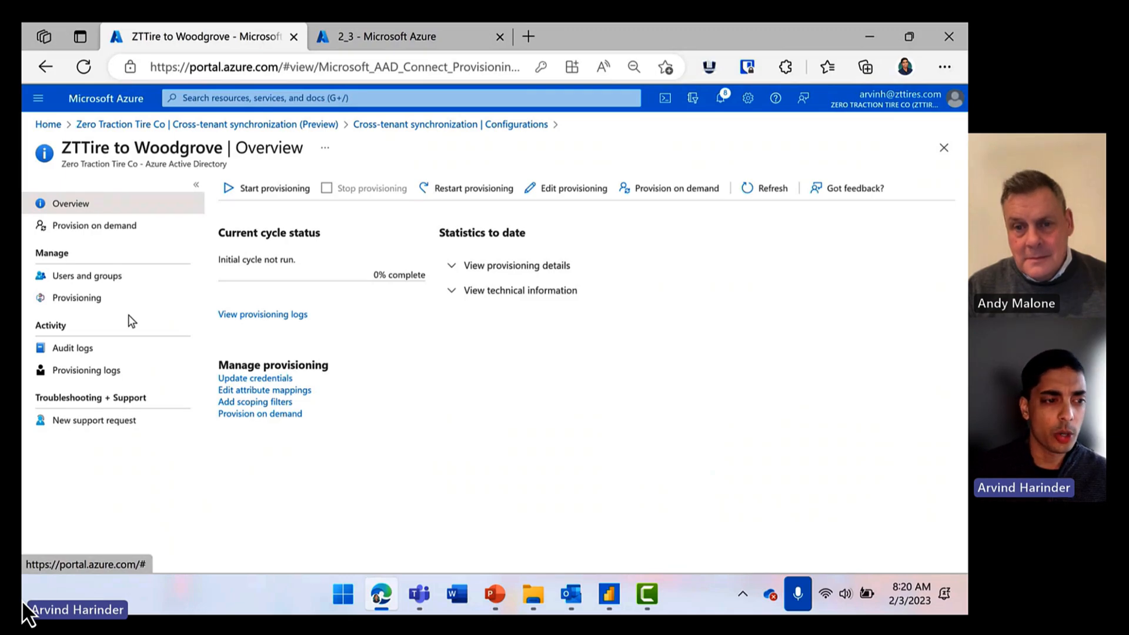
{"action": "mouse_move", "coordinate": [747, 317]}
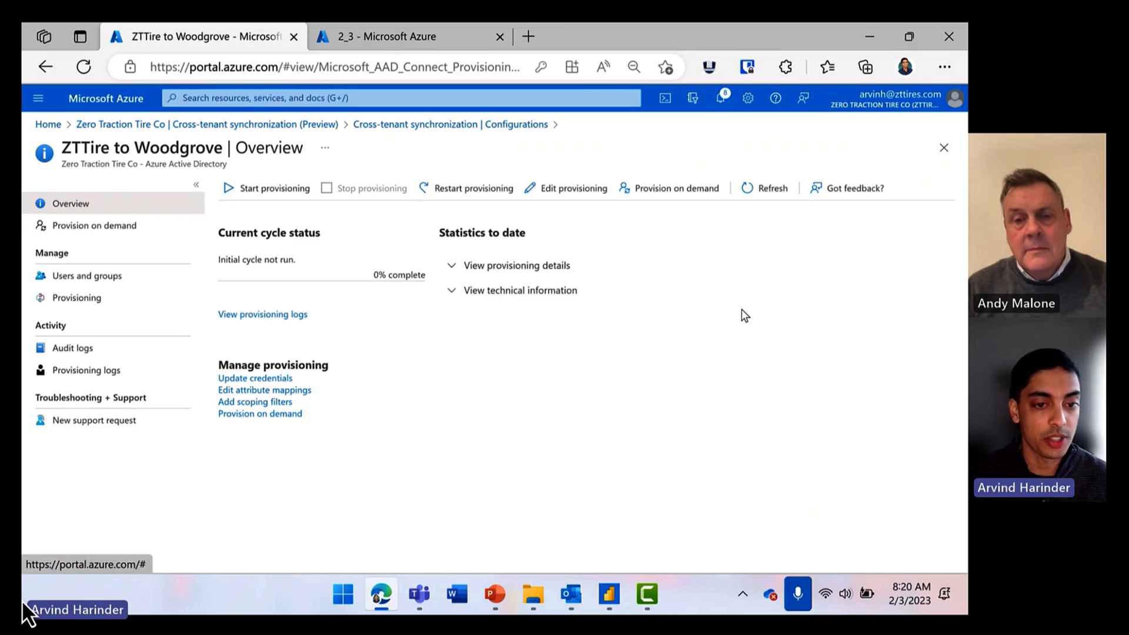
{"action": "mouse_move", "coordinate": [157, 251]}
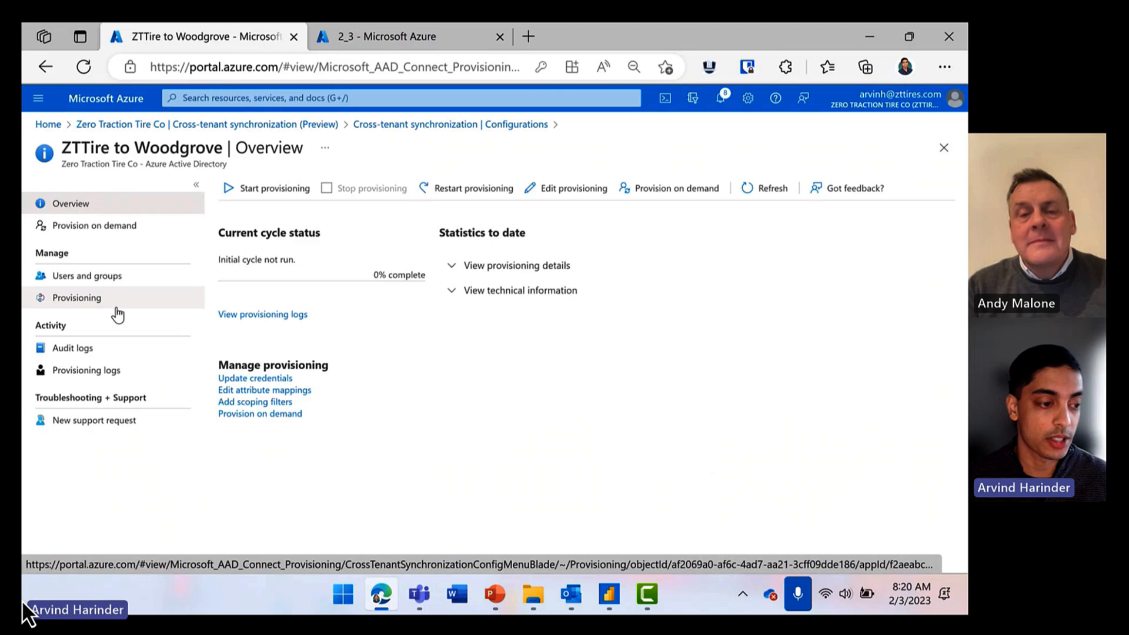
{"action": "mouse_move", "coordinate": [72, 348]}
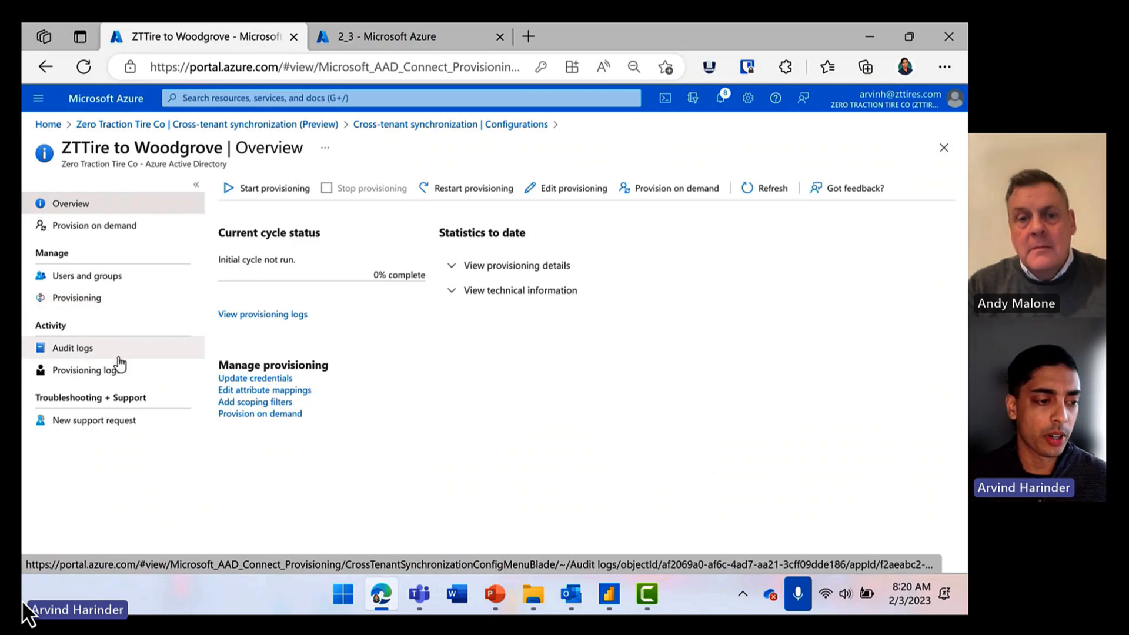
{"action": "mouse_move", "coordinate": [85, 369]}
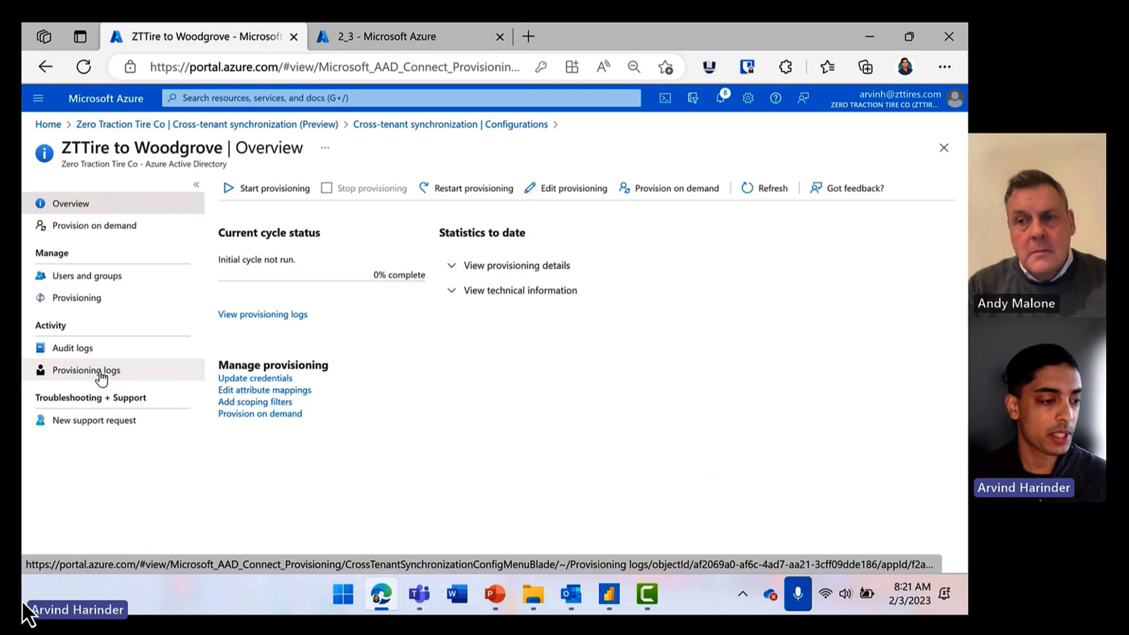
- Open the ZTTire to Woodgrove provisioning logs and inspect an entry
{"action": "left_click", "coordinate": [86, 369]}
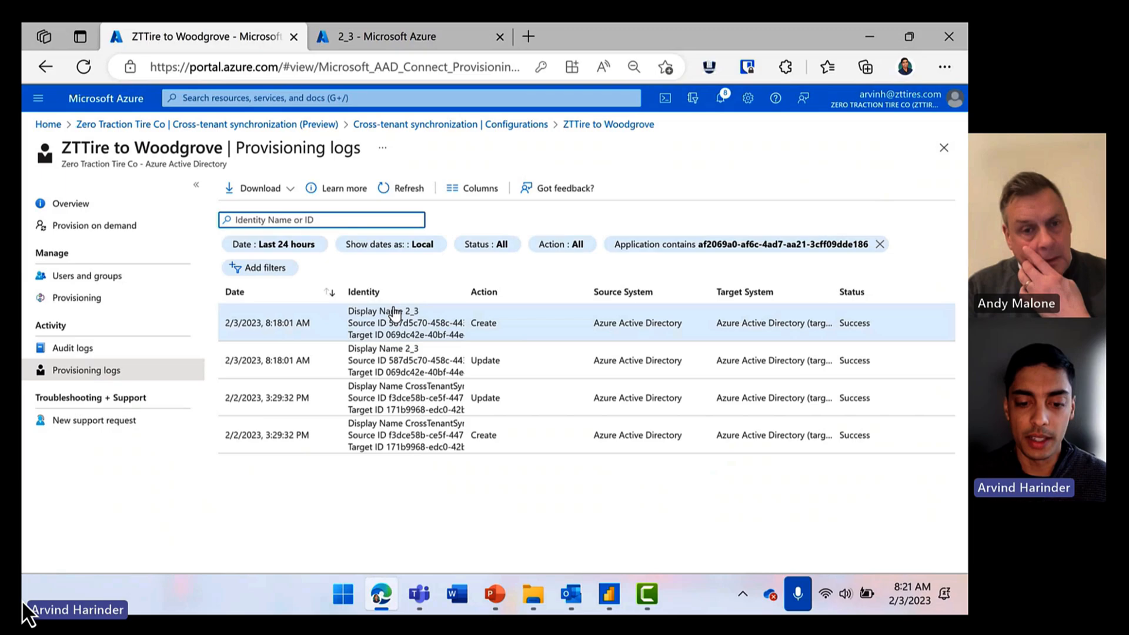
{"action": "left_click", "coordinate": [405, 359]}
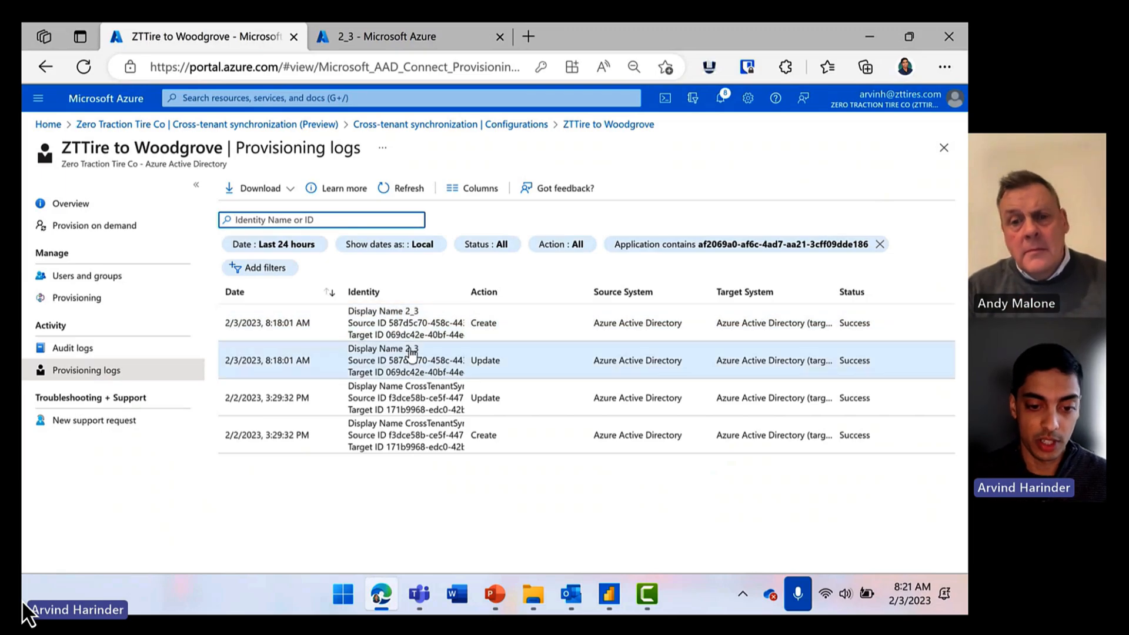
{"action": "mouse_move", "coordinate": [425, 397]}
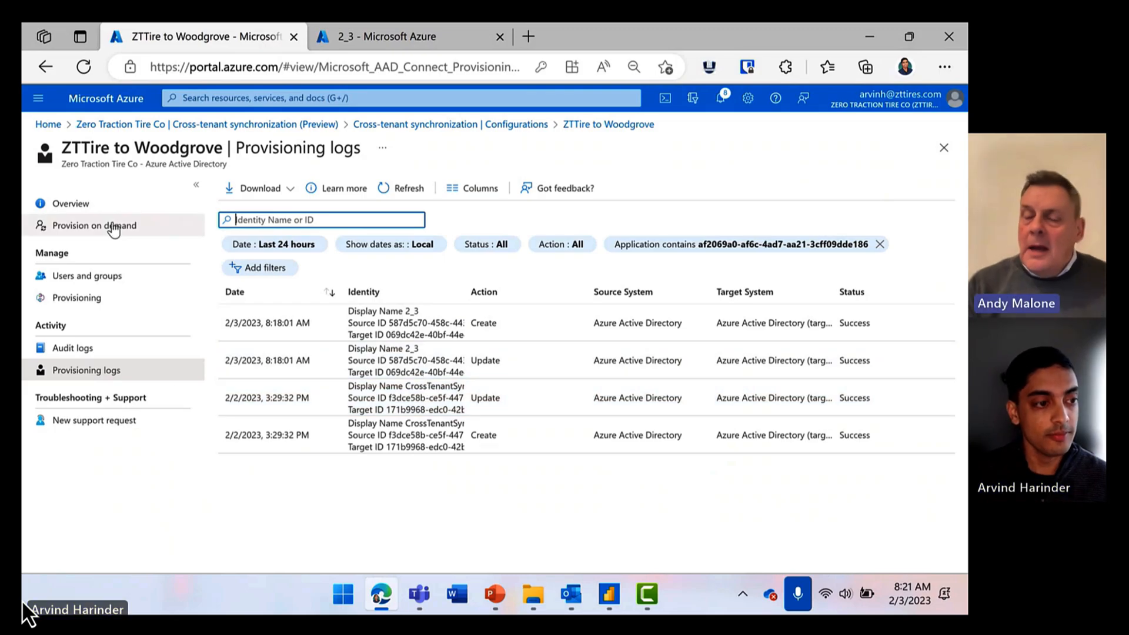
- Return to the ZTTire to Woodgrove Overview page
{"action": "left_click", "coordinate": [70, 203]}
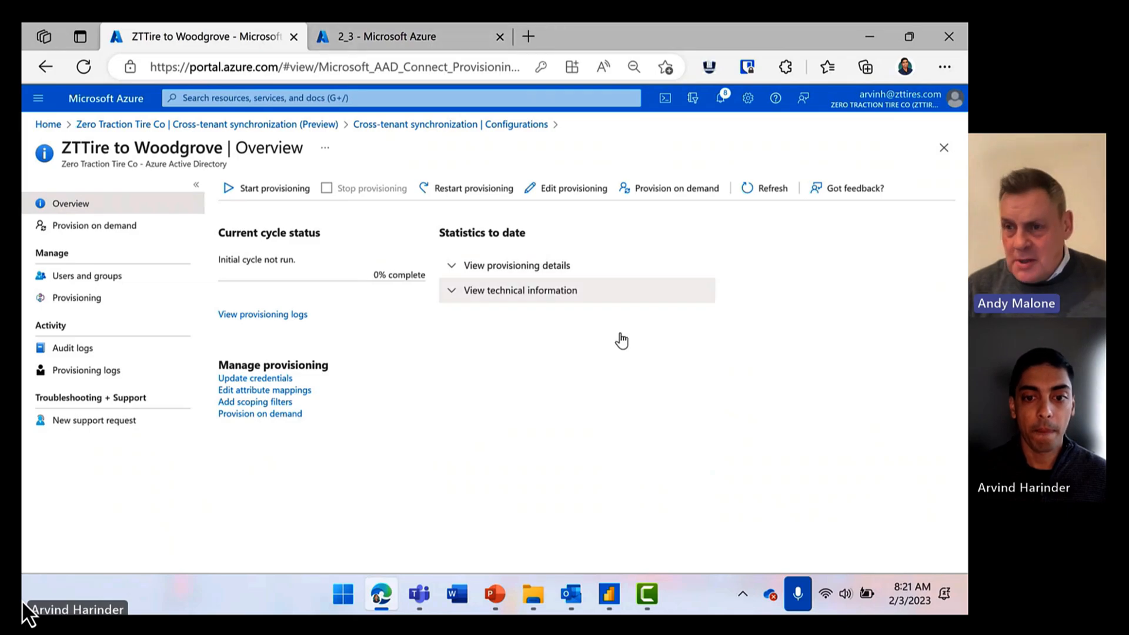
{"action": "mouse_move", "coordinate": [636, 382]}
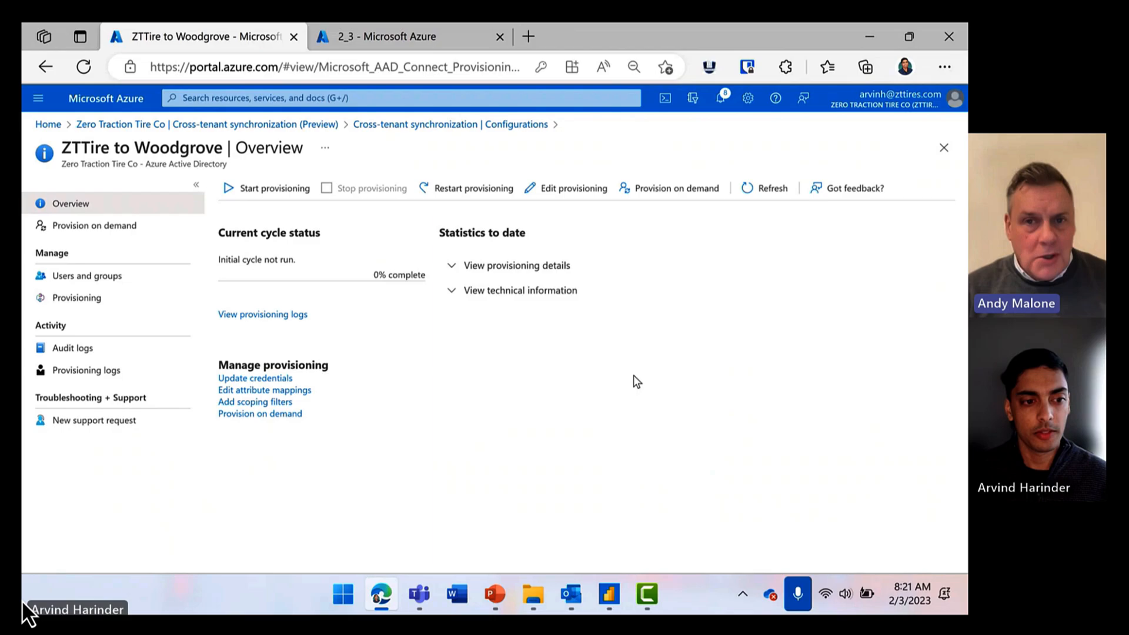
{"action": "mouse_move", "coordinate": [633, 365]}
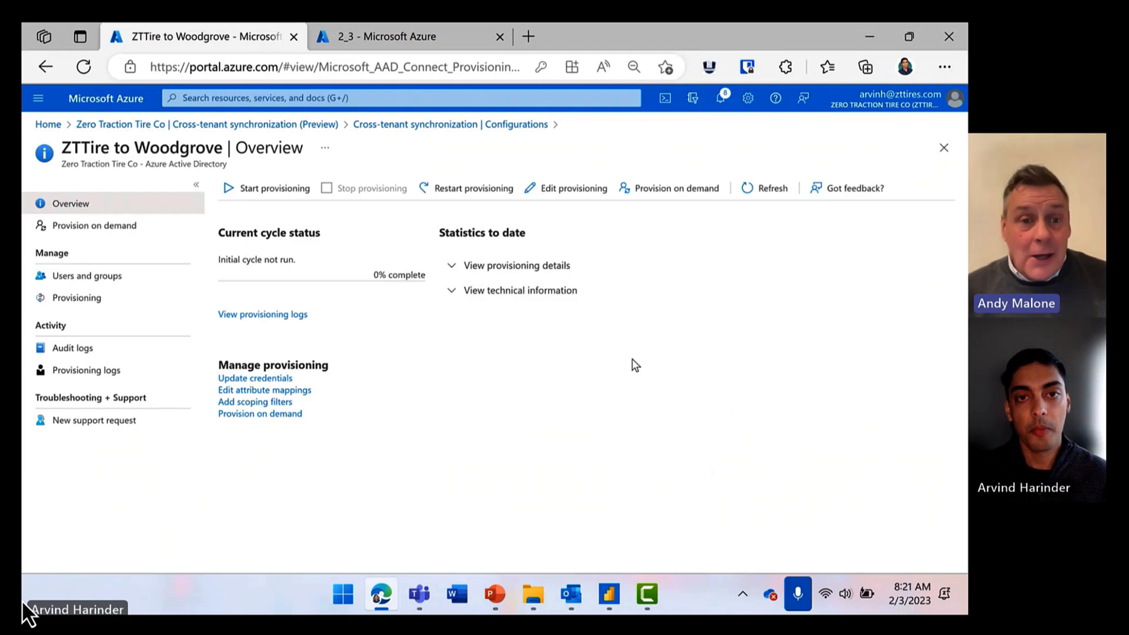
{"action": "mouse_move", "coordinate": [634, 336]}
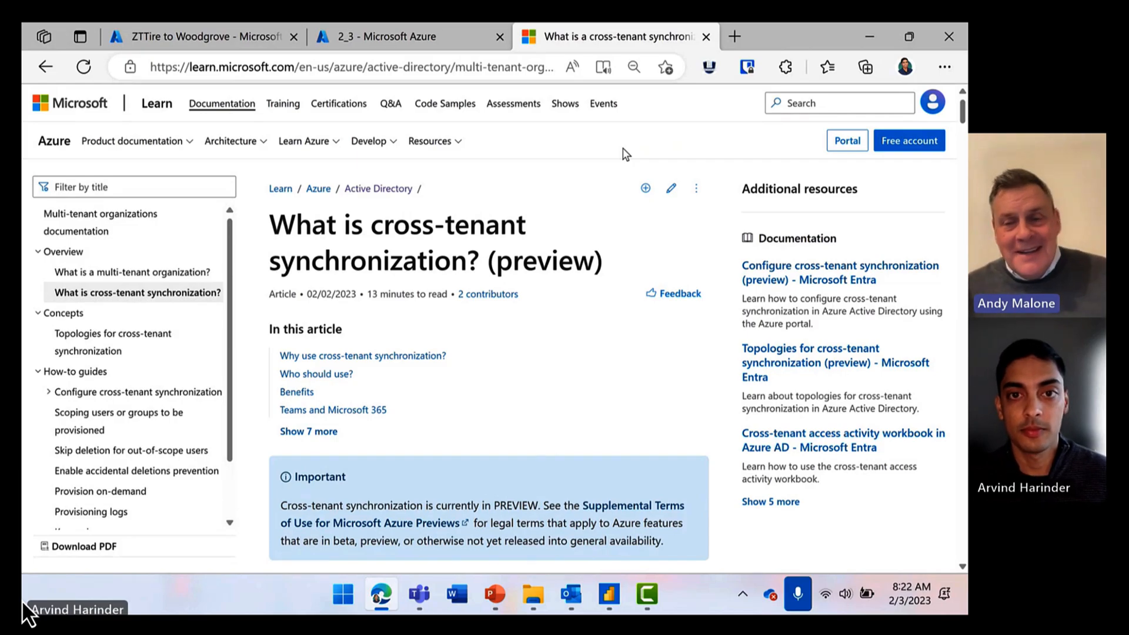
{"action": "mouse_move", "coordinate": [513, 102]}
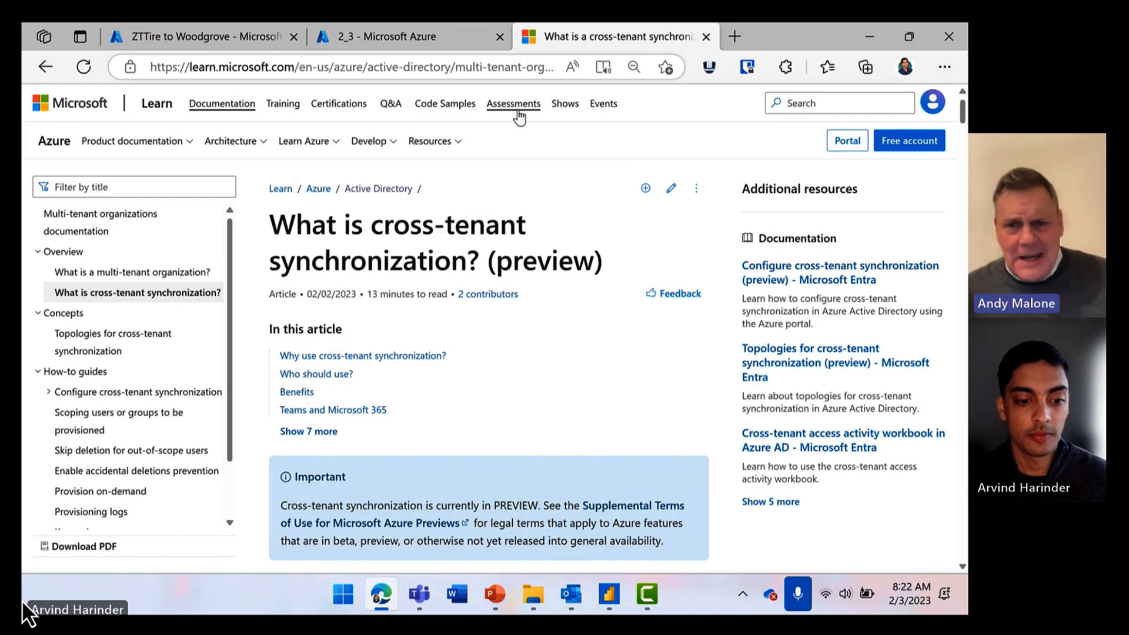